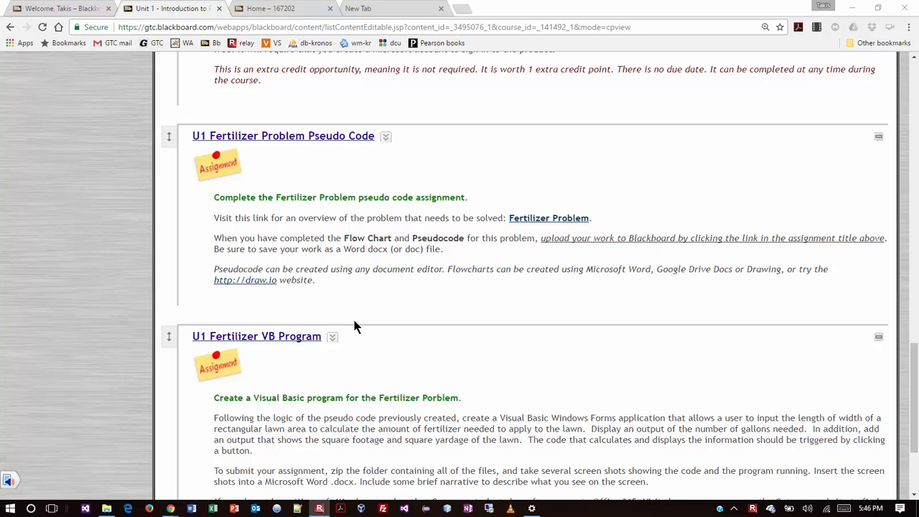
mouse_move(337, 318)
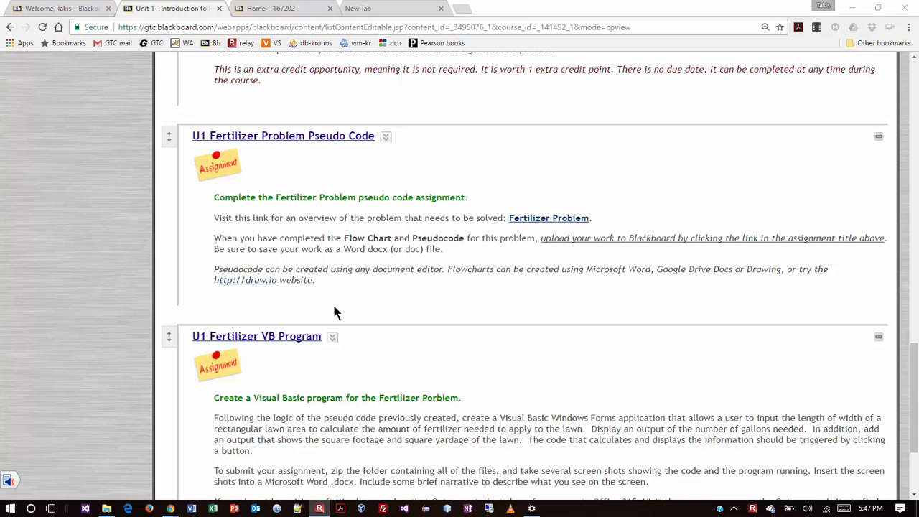
mouse_move(680, 305)
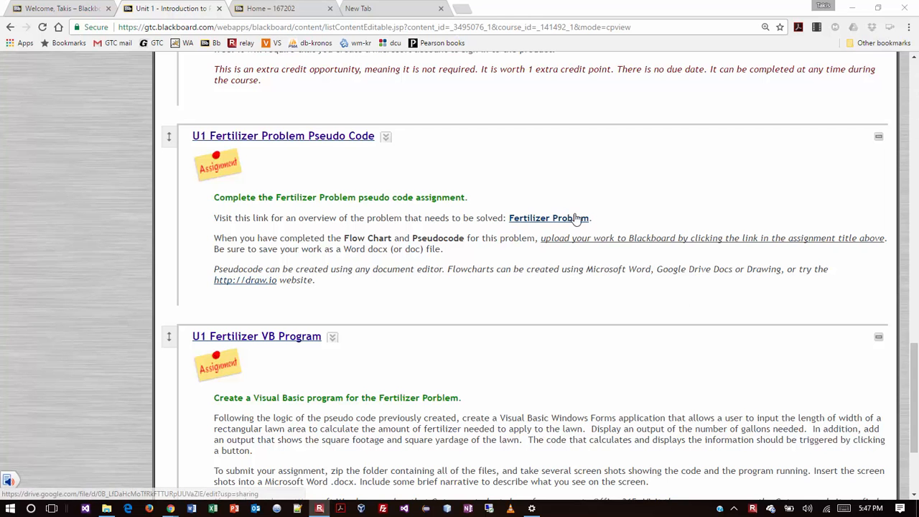
- View the Fertilizer Problem docx preview with its text zoomed in two levels
click(548, 218)
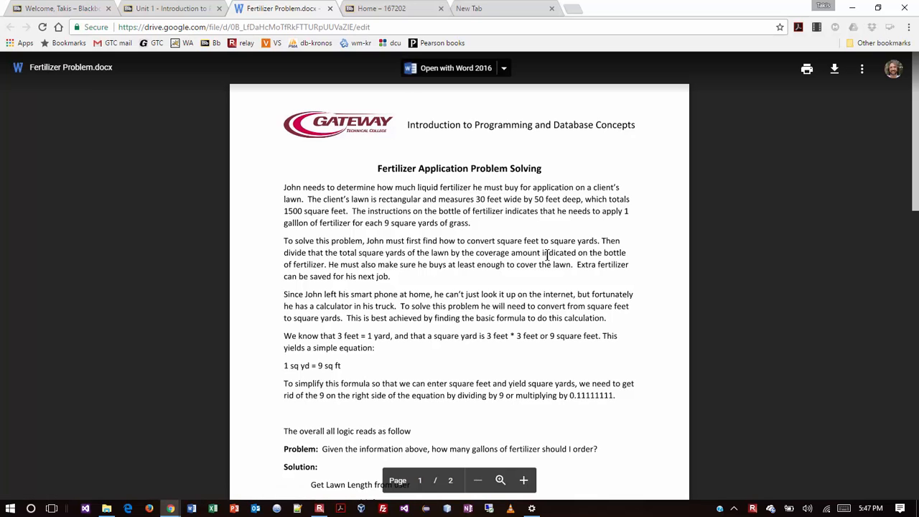
click(522, 480)
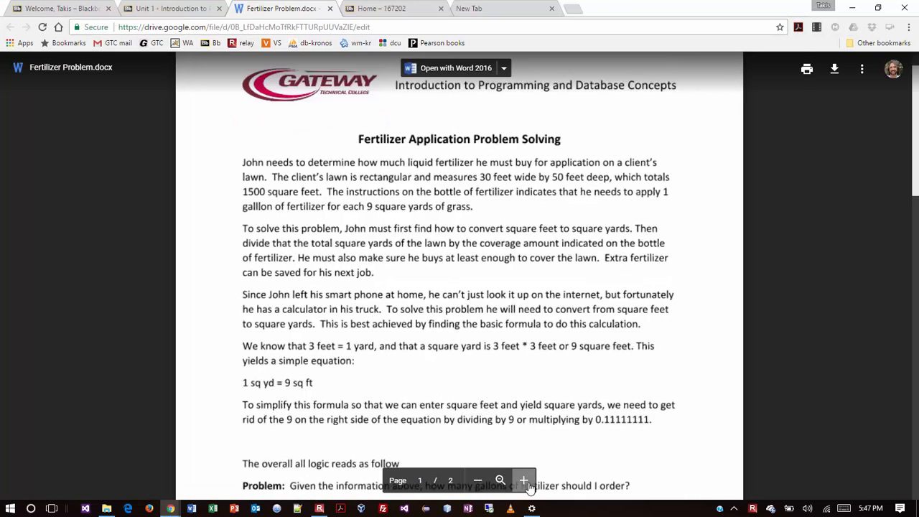
click(523, 480)
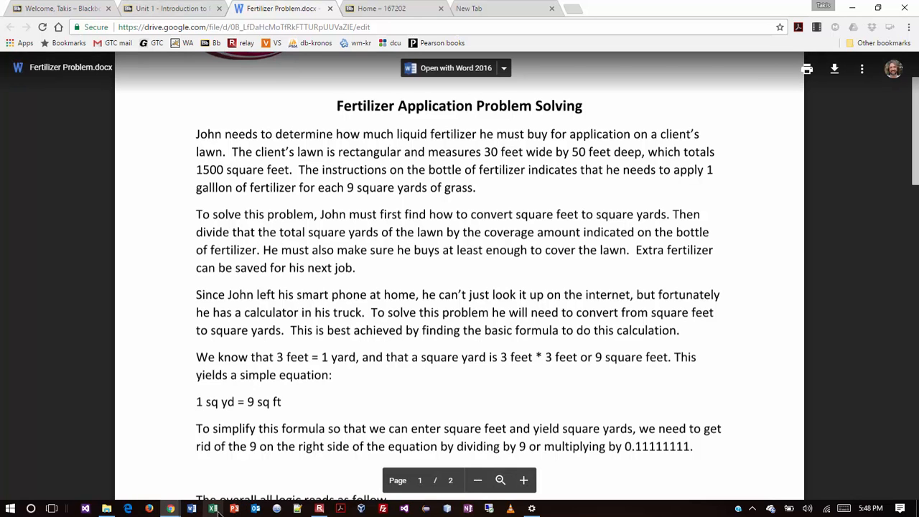
- Start a blank Excel workbook, zoom in and drag rows 1–3 taller
click(212, 509)
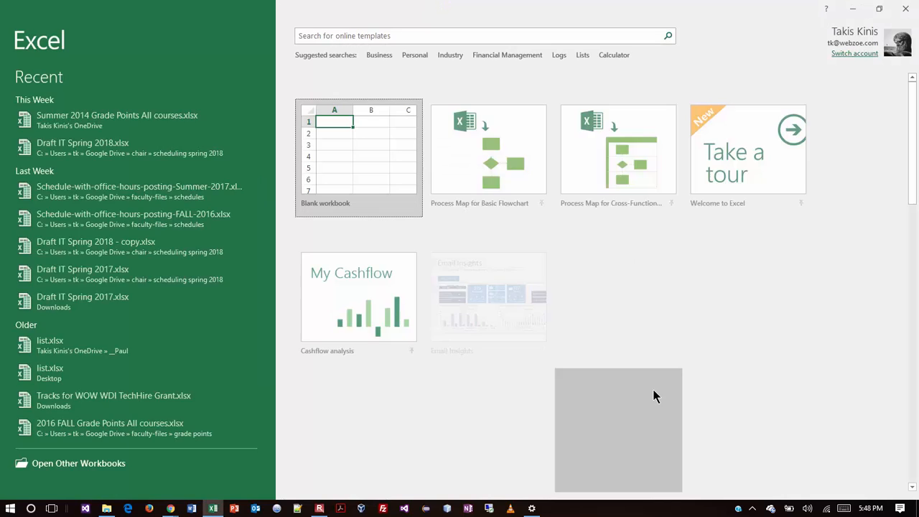
click(359, 156)
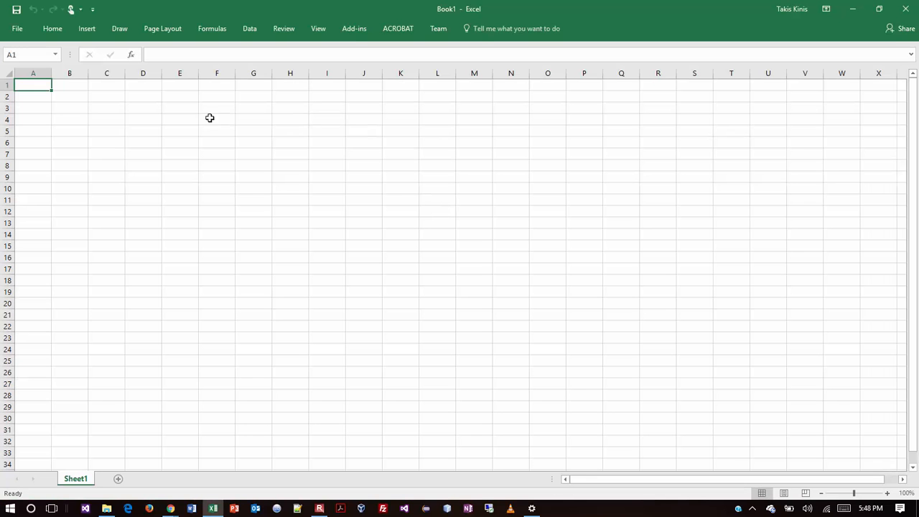
mouse_move(890, 501)
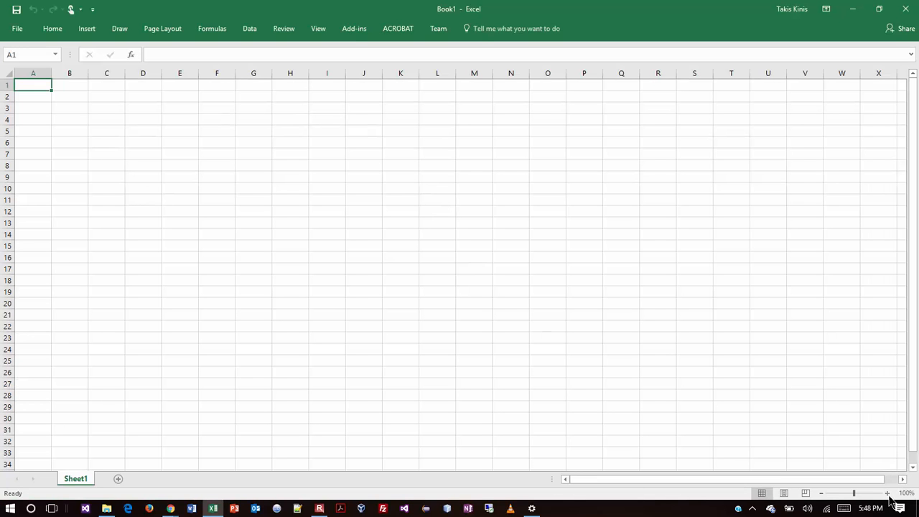
click(887, 494)
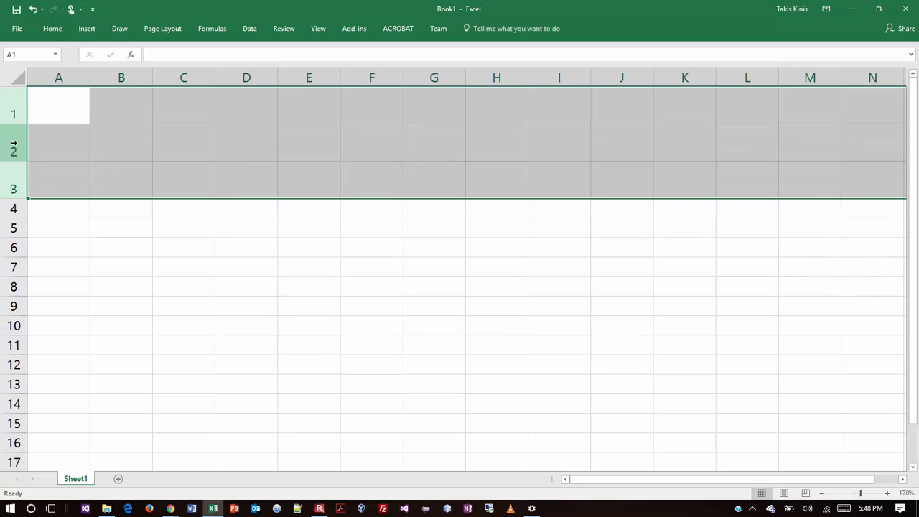
drag(19, 151, 19, 170)
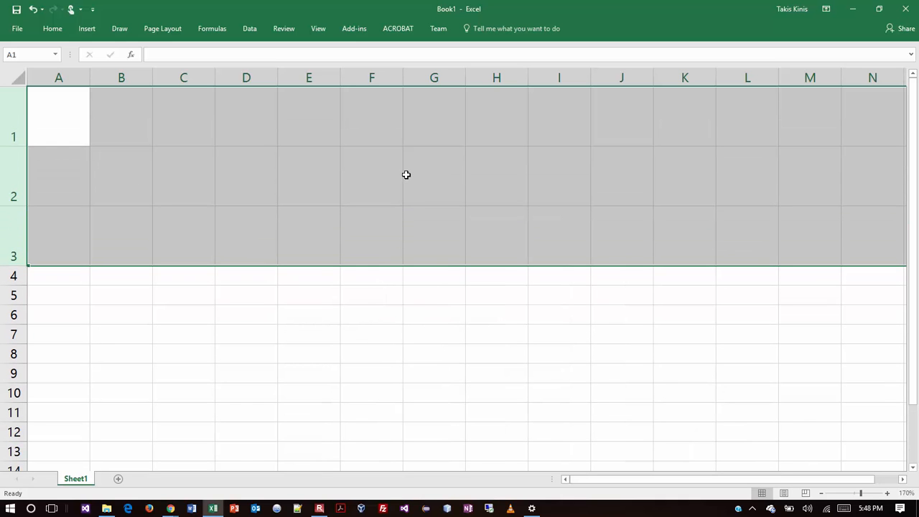
click(433, 175)
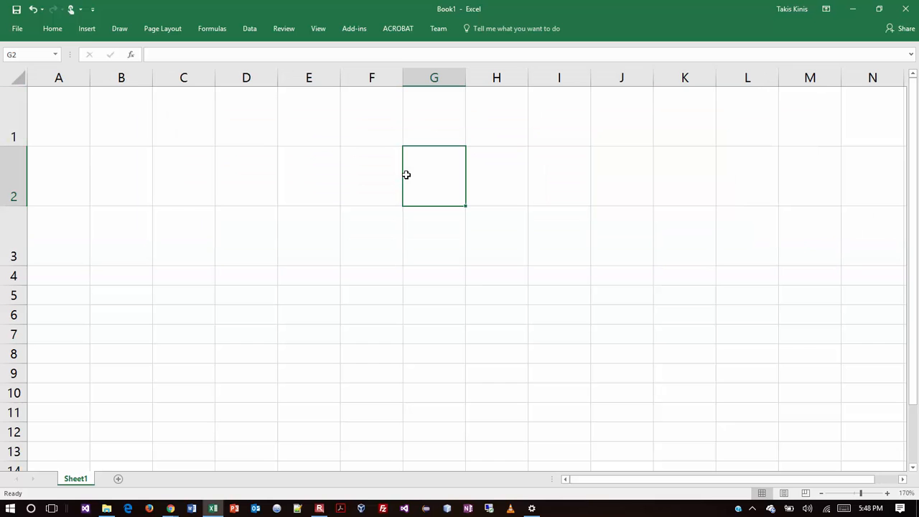
mouse_move(73, 132)
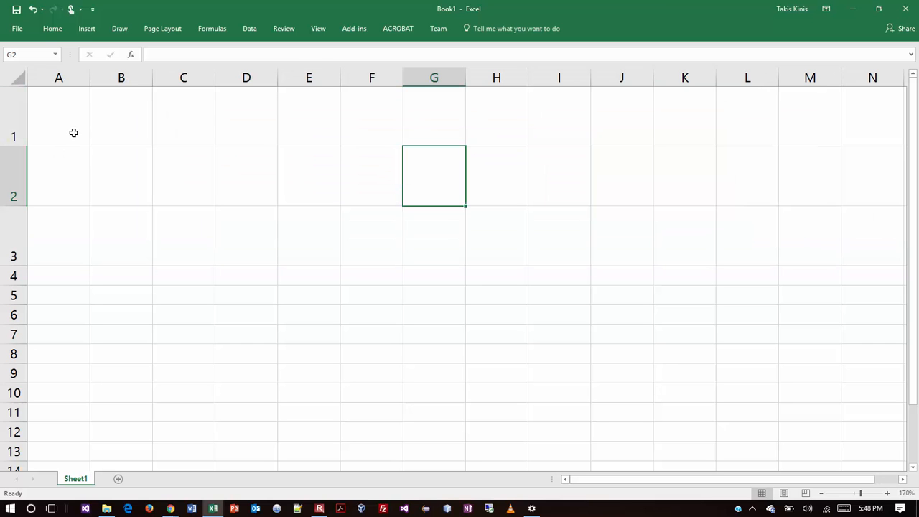
- Select cells A1 through C1 in the new sheet
click(59, 115)
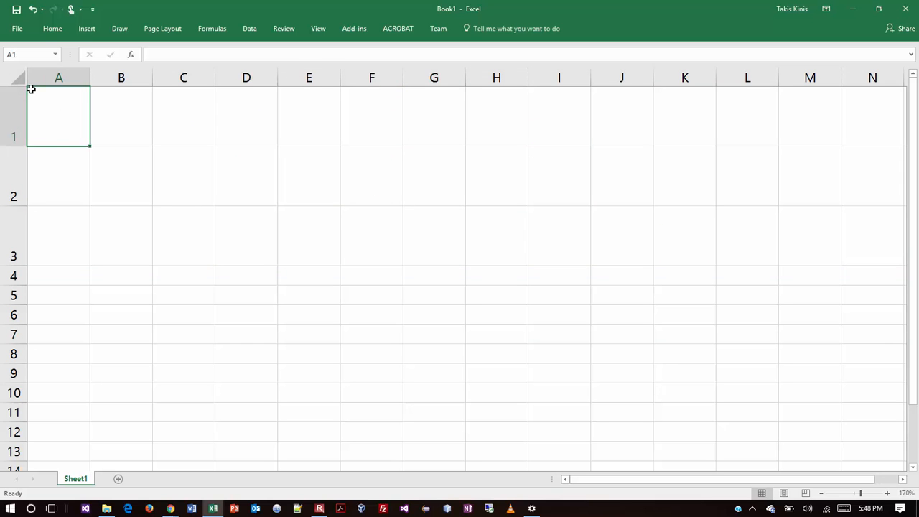
mouse_move(91, 93)
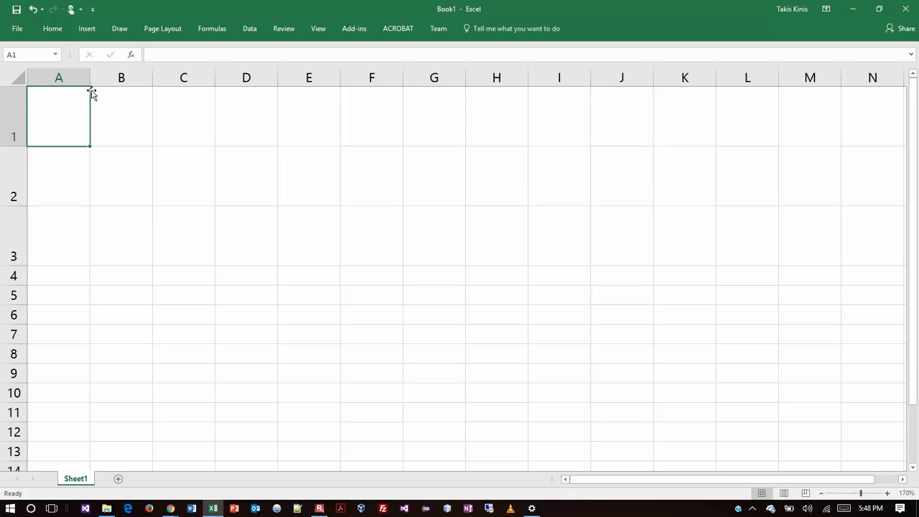
mouse_move(89, 95)
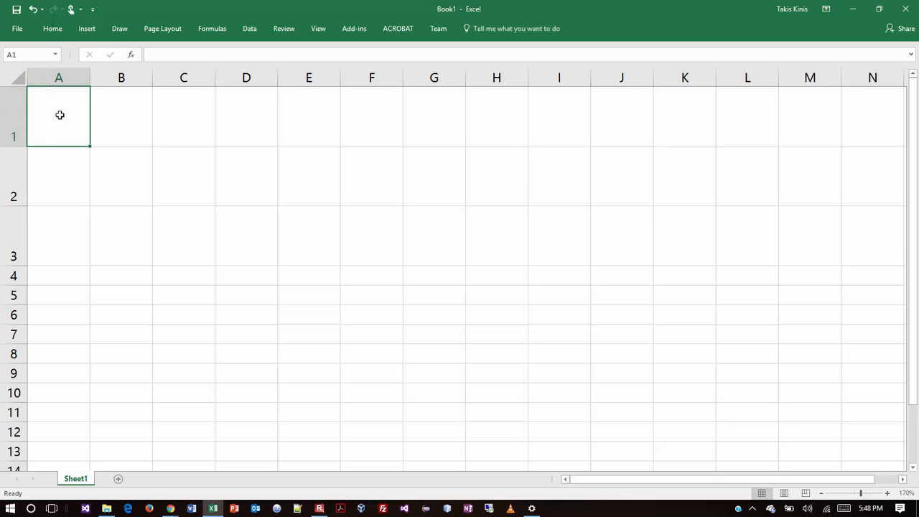
mouse_move(155, 124)
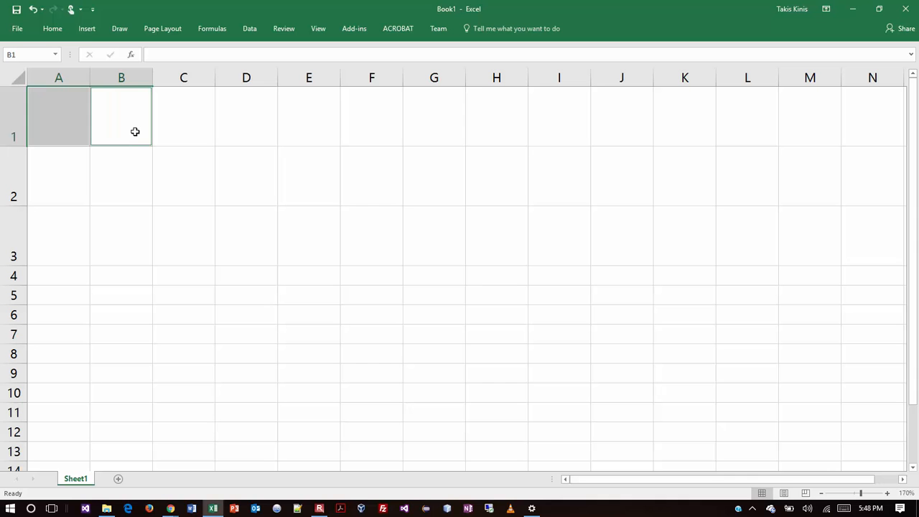
click(184, 116)
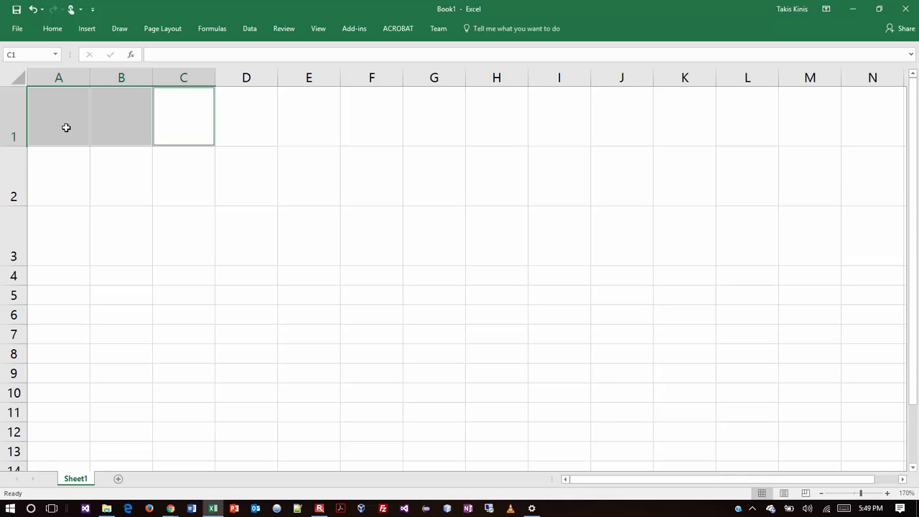
click(58, 130)
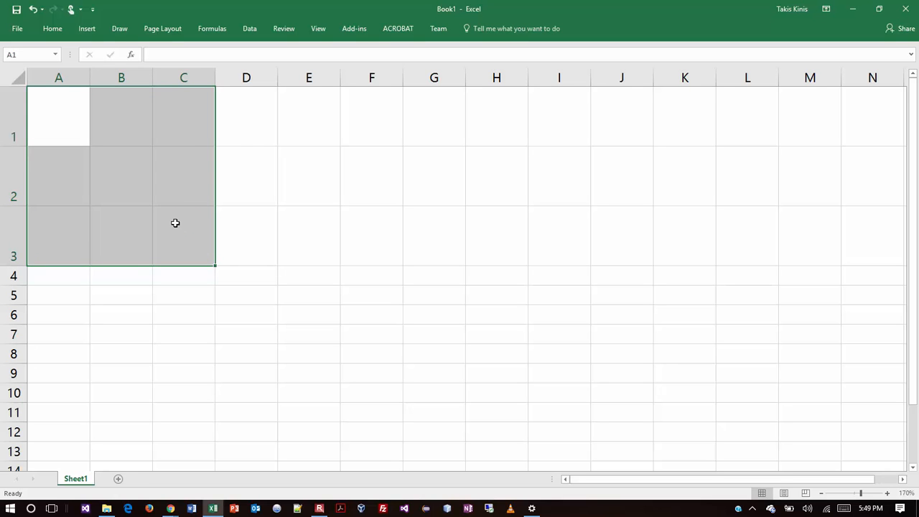
mouse_move(173, 221)
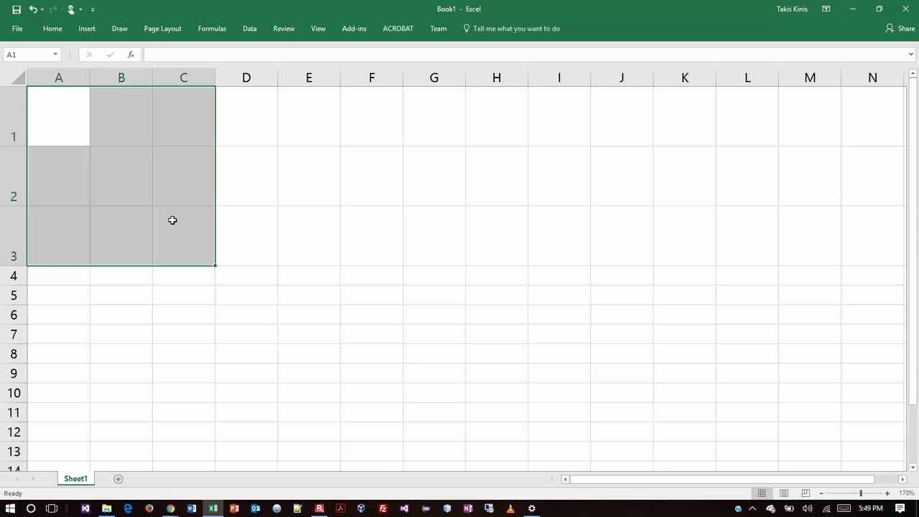
mouse_move(158, 158)
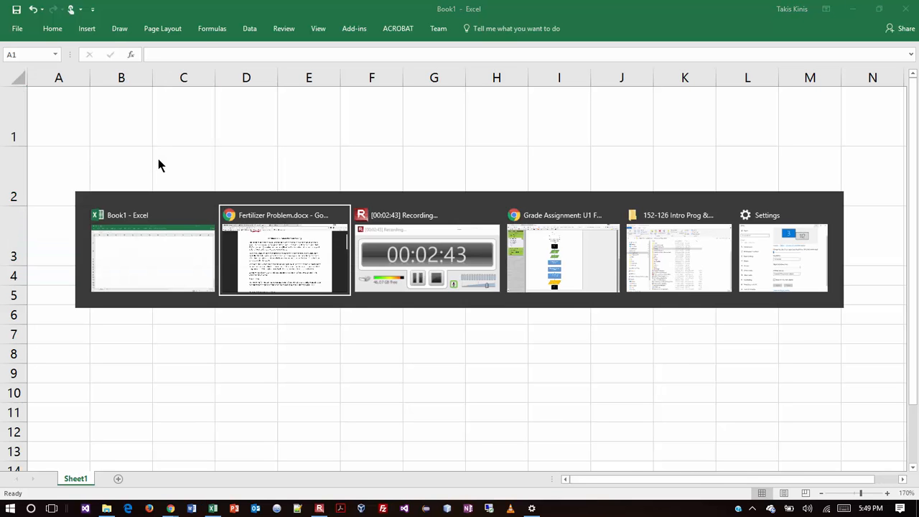
- Switch back to the Fertilizer Problem.docx Chrome window to reread the problem
click(285, 259)
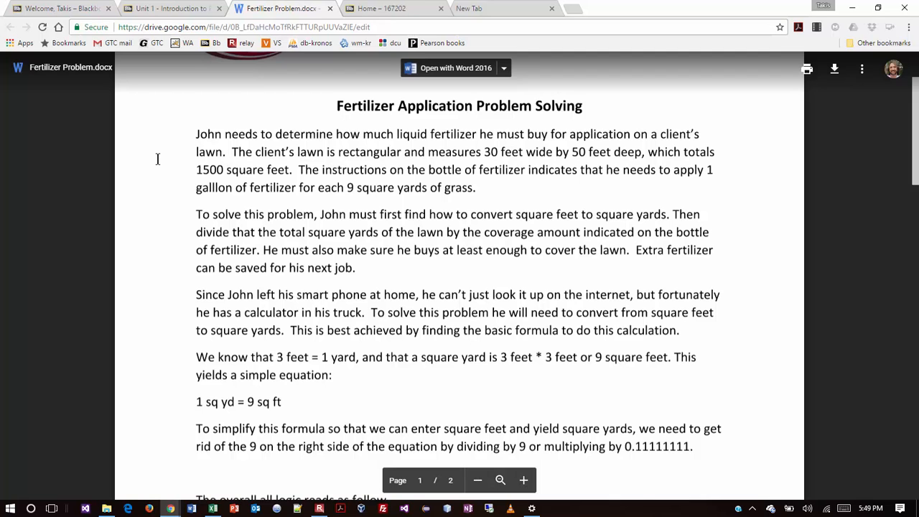
mouse_move(391, 280)
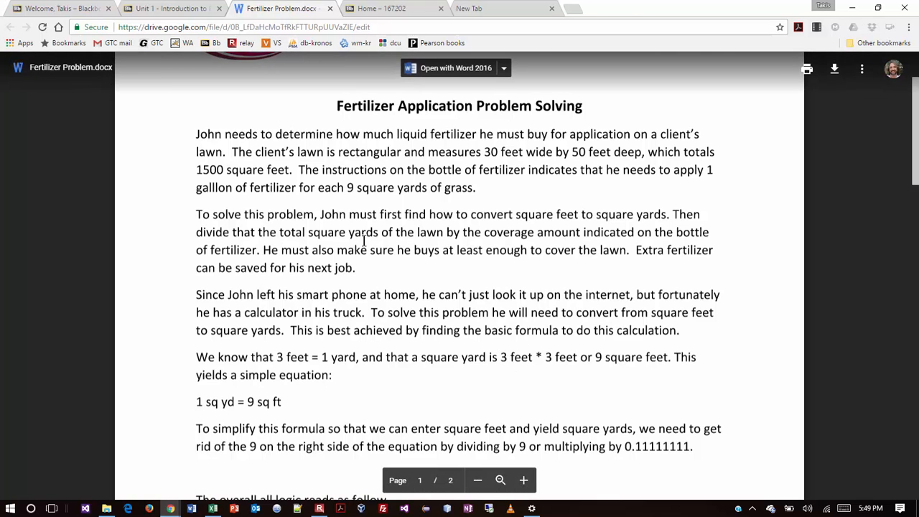
mouse_move(529, 222)
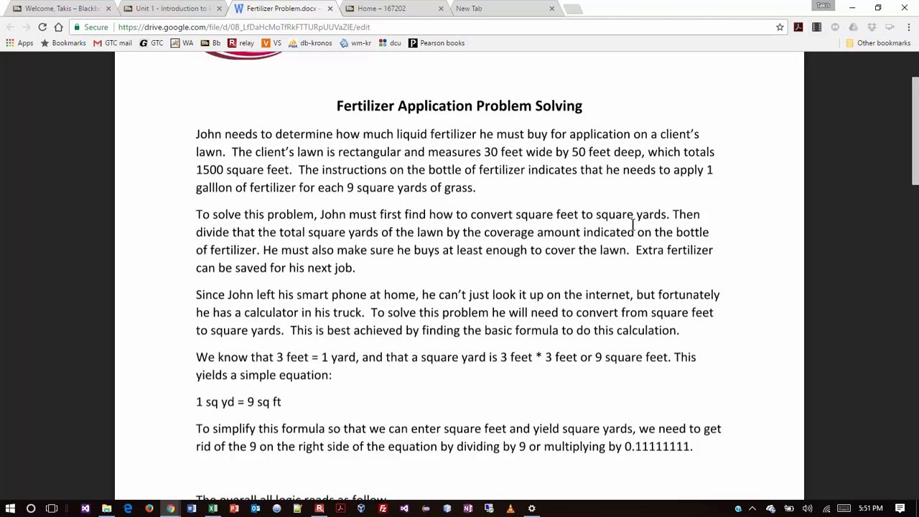
- Scroll through the Solution steps of the Fertilizer Problem, then go to a new Word document
scroll(down, 3)
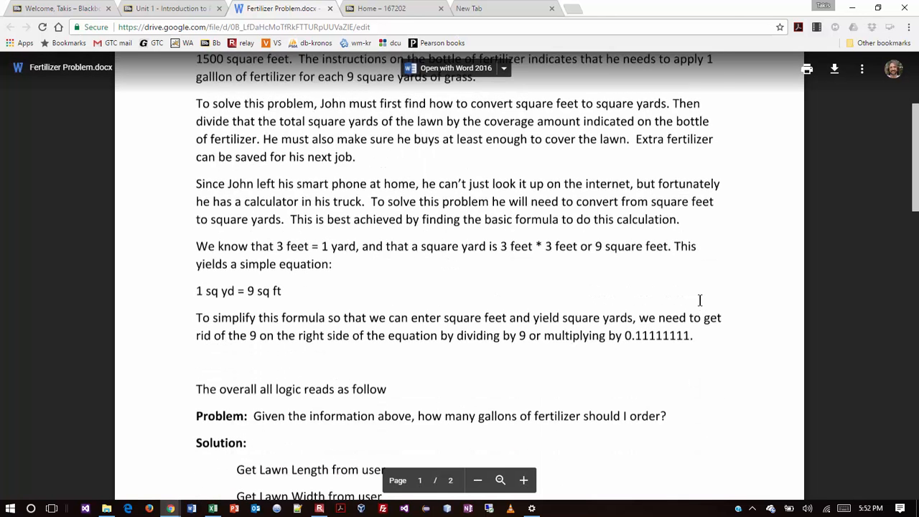
scroll(down, 3)
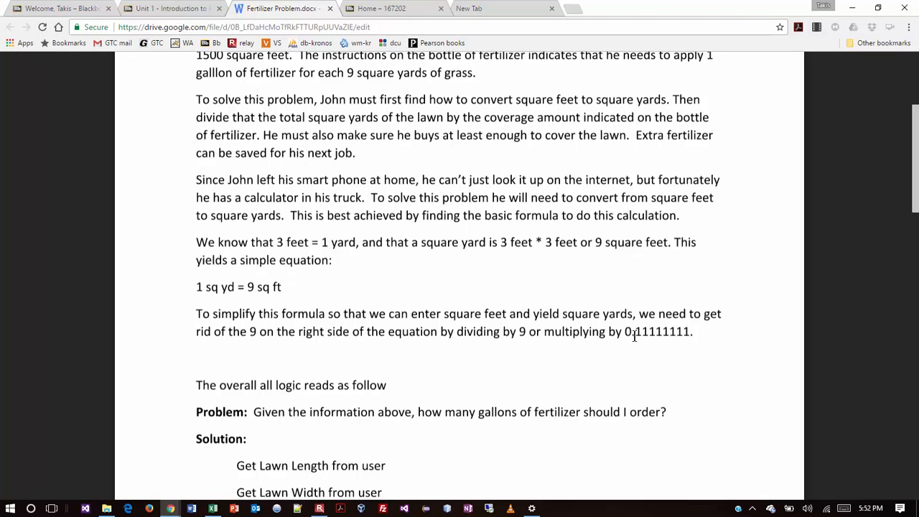
mouse_move(633, 336)
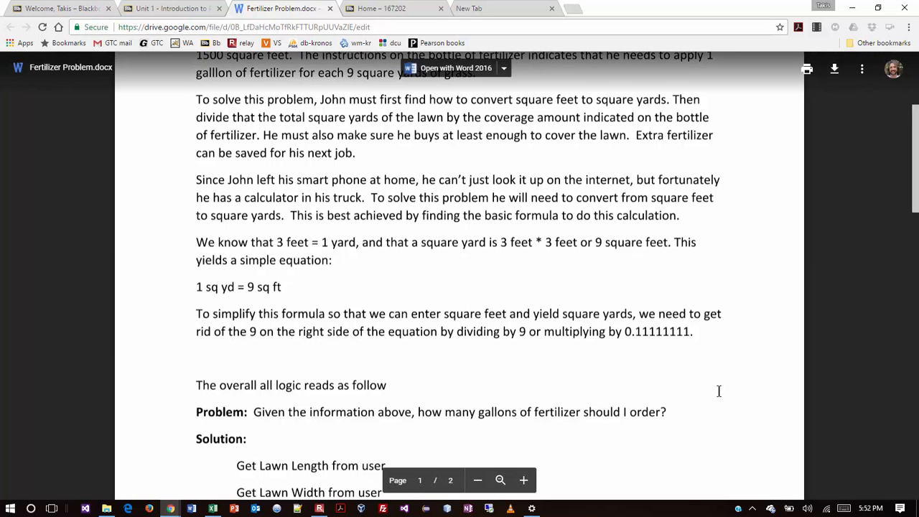
scroll(down, 3)
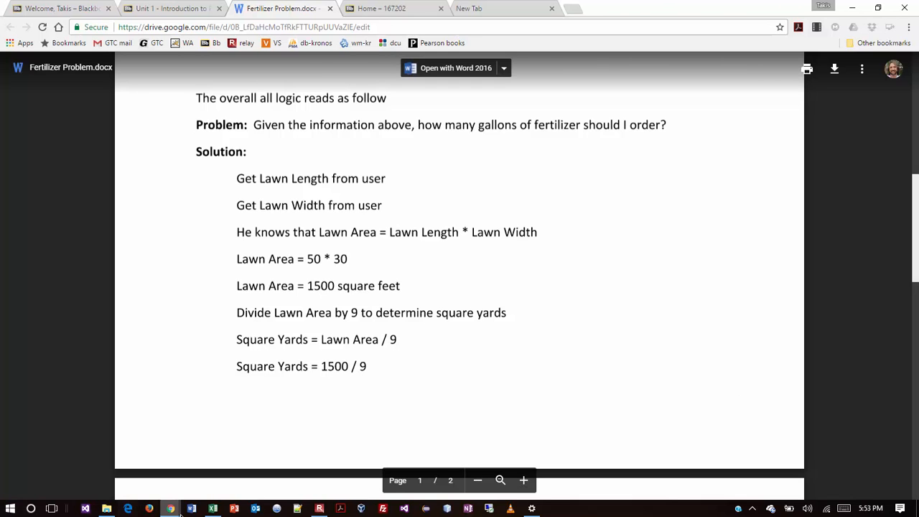
click(457, 68)
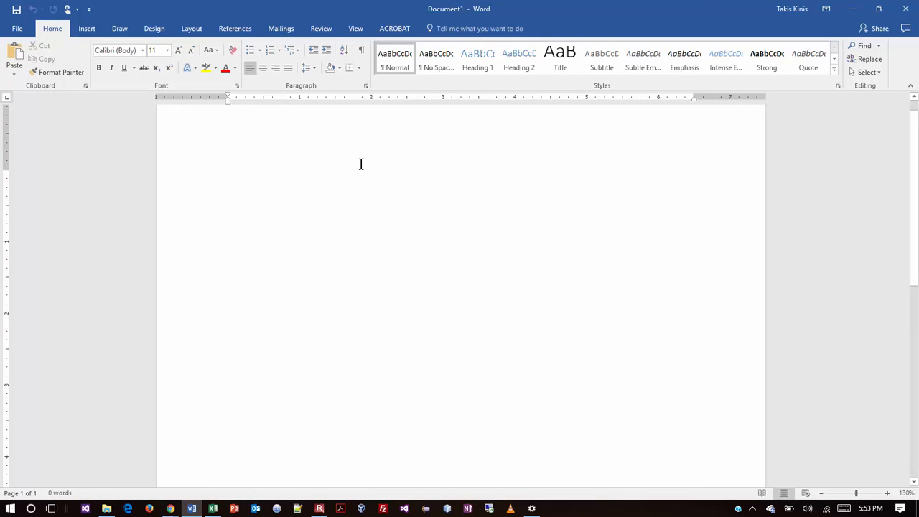
- Add the title 'U1 Fertilizer Problem Solving' in bold size 14 with a new line below
text(Fertili)
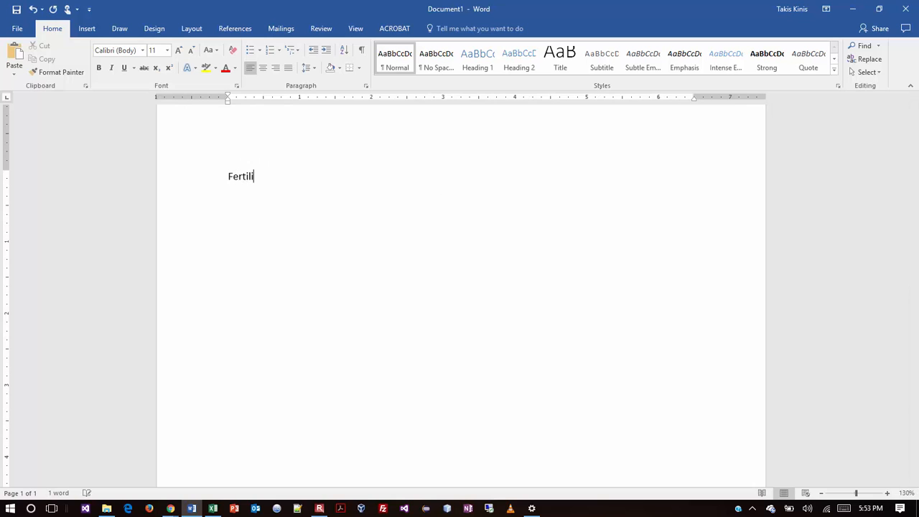
text(zer)
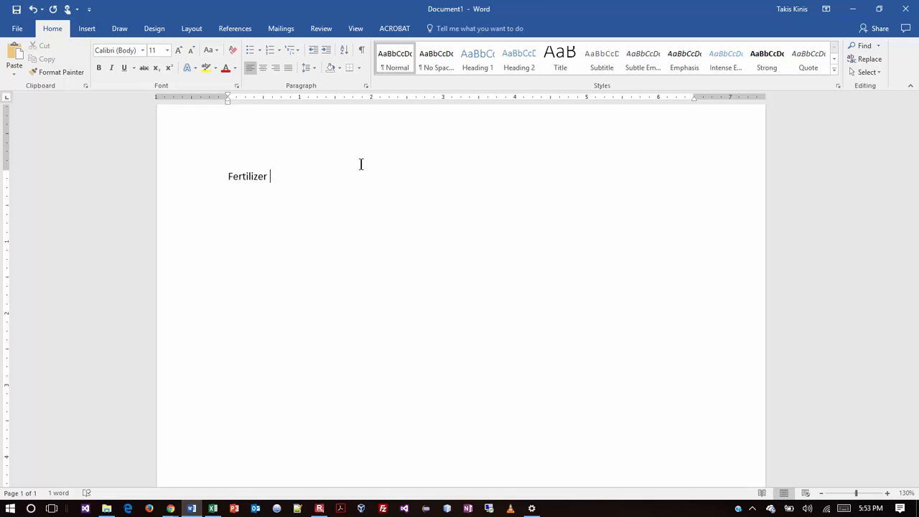
text(Problem Solv)
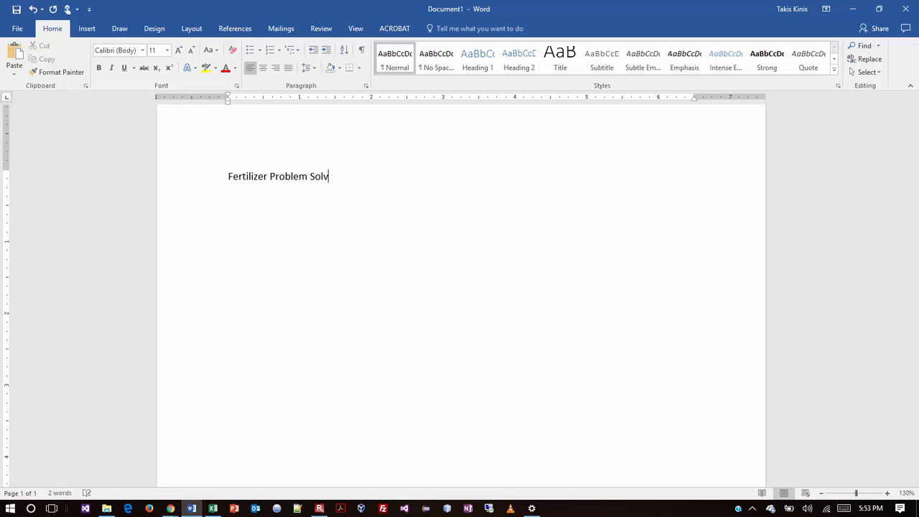
text(ing)
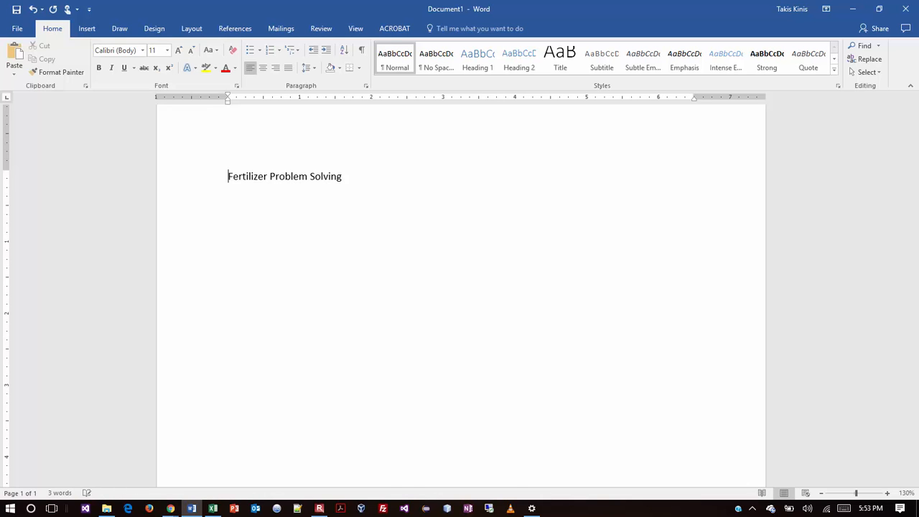
text(U1)
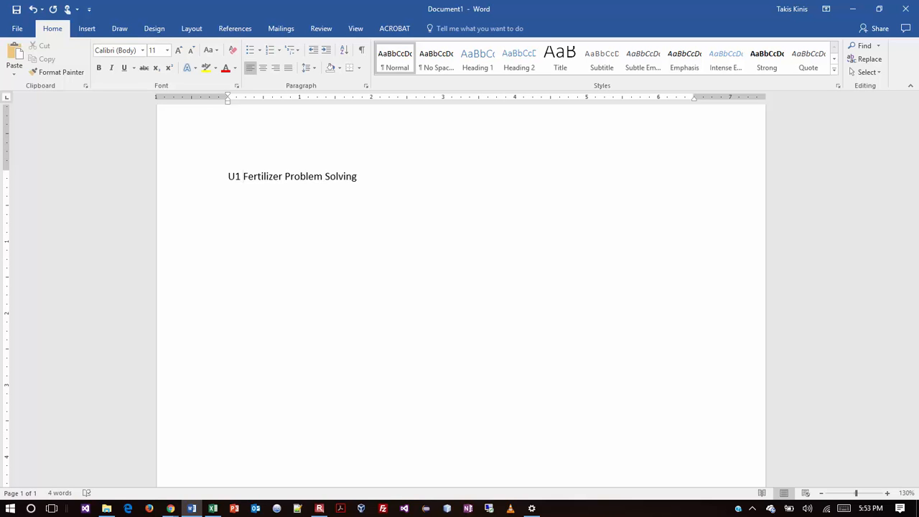
click(243, 175)
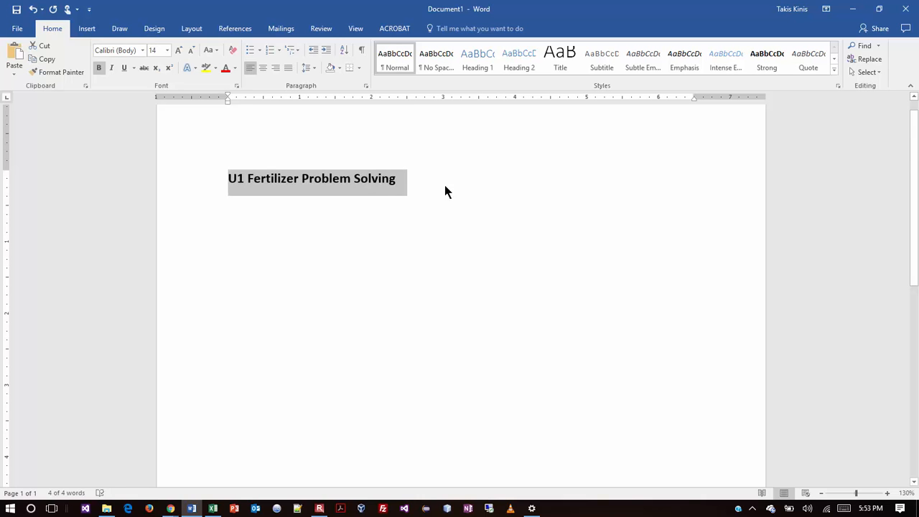
key(enter)
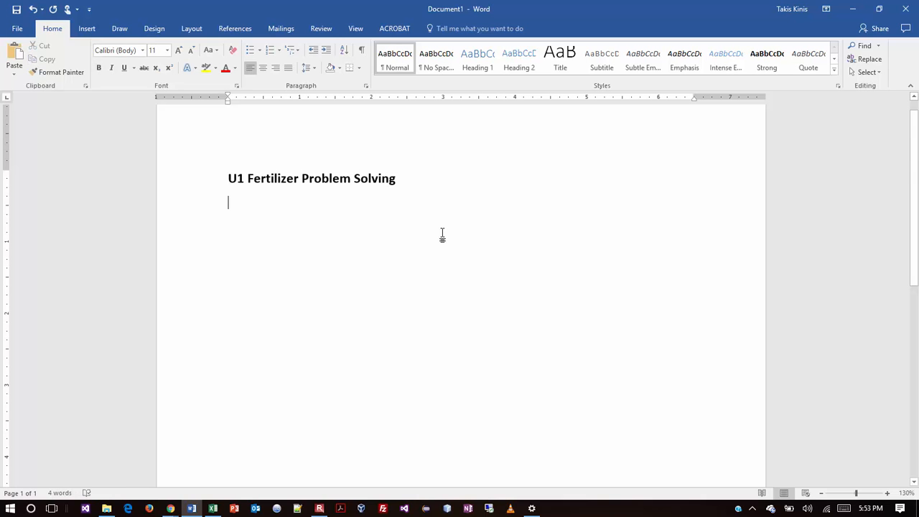
mouse_move(379, 226)
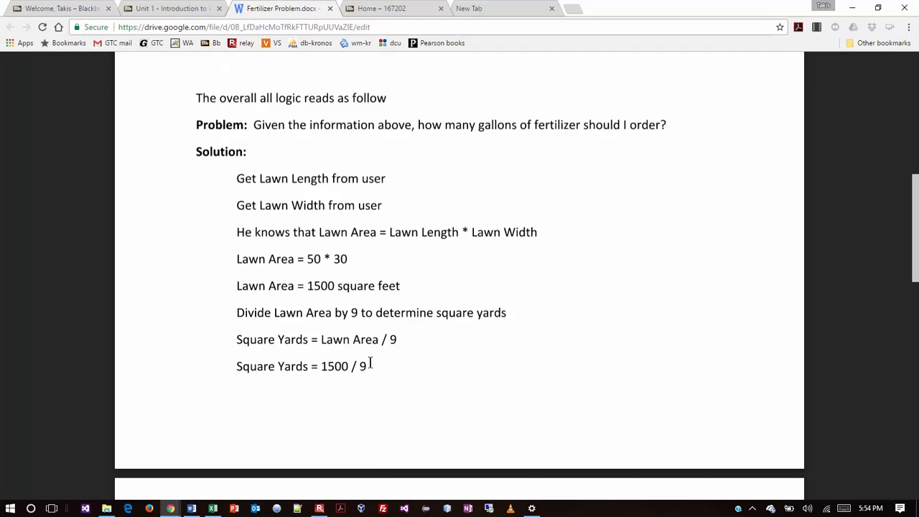
- Copy the steps from Get Lawn Length through Square Yards = 1500 / 9 into Word below the heading
drag(236, 178, 366, 366)
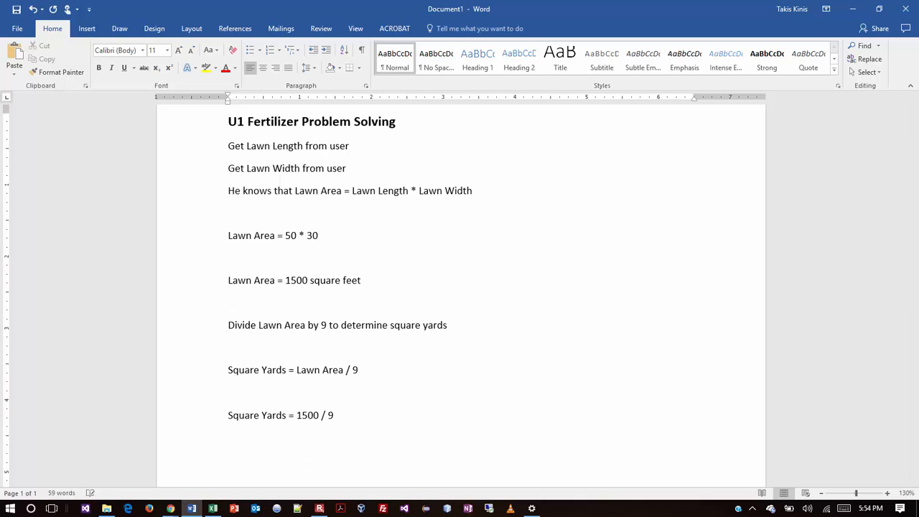
click(228, 213)
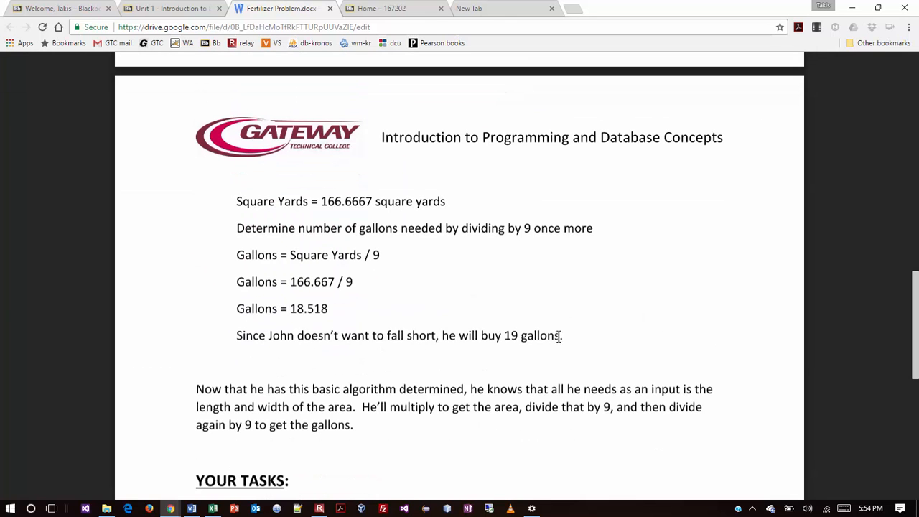
- Paste the remaining steps through the 19 gallons conclusion and remove blank lines
drag(236, 201, 563, 336)
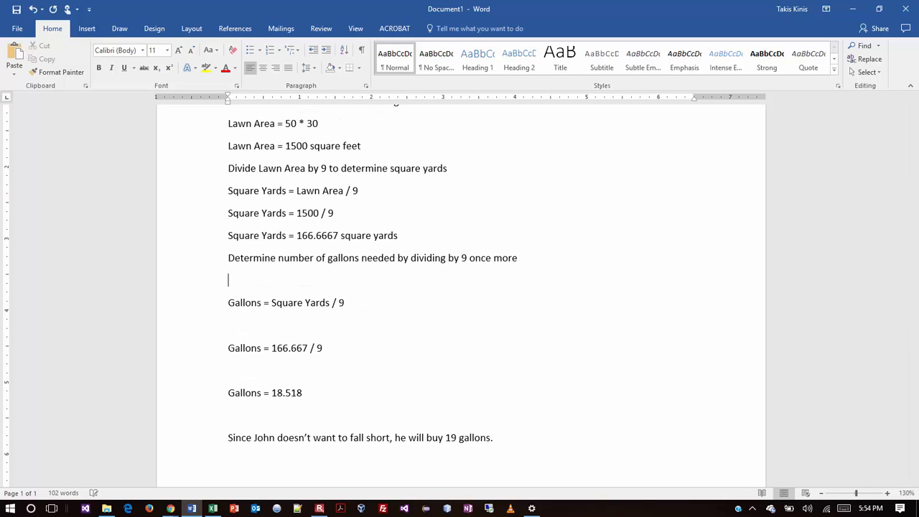
key(backspace)
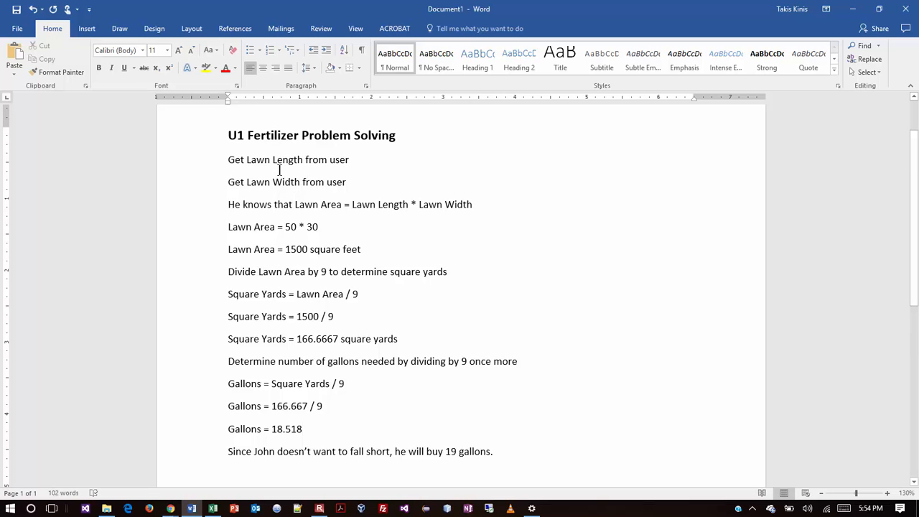
mouse_move(286, 178)
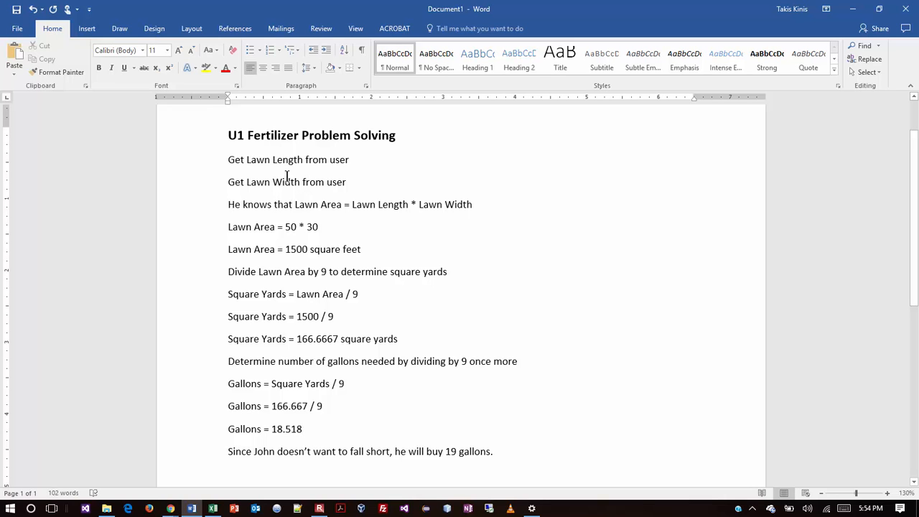
click(303, 427)
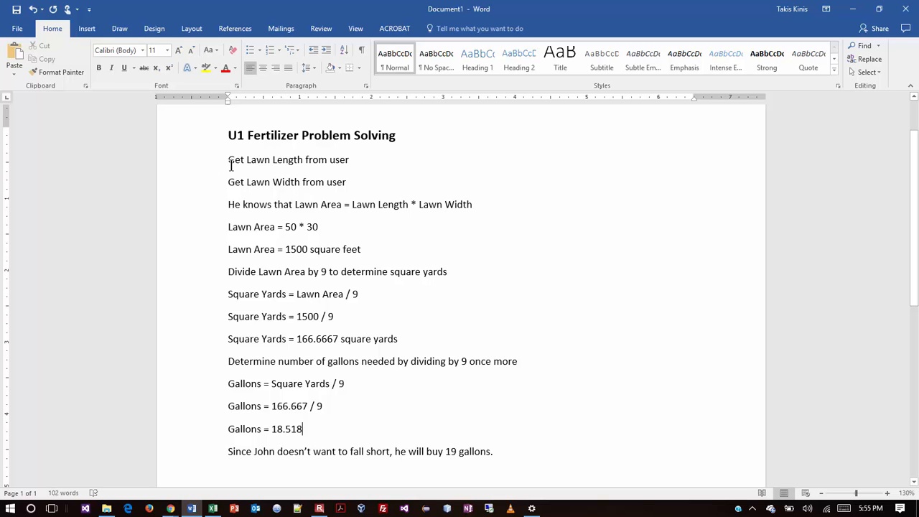
mouse_move(229, 172)
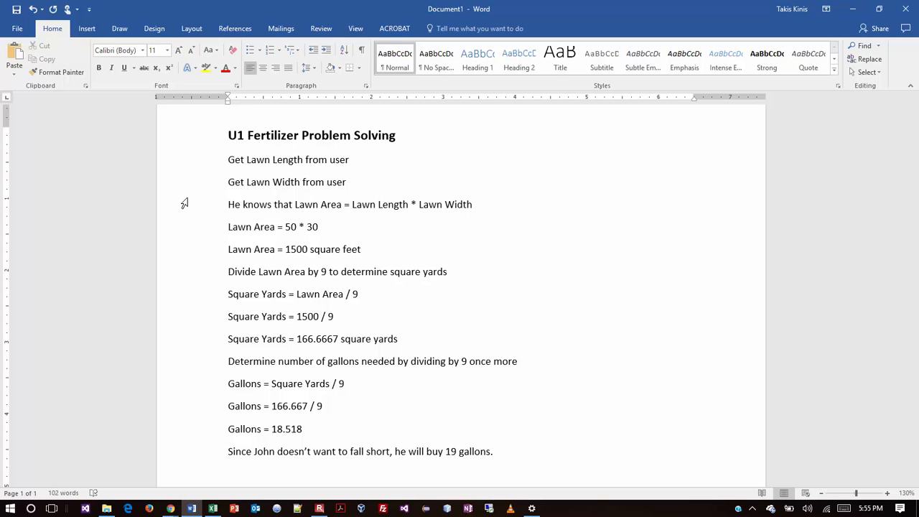
click(301, 428)
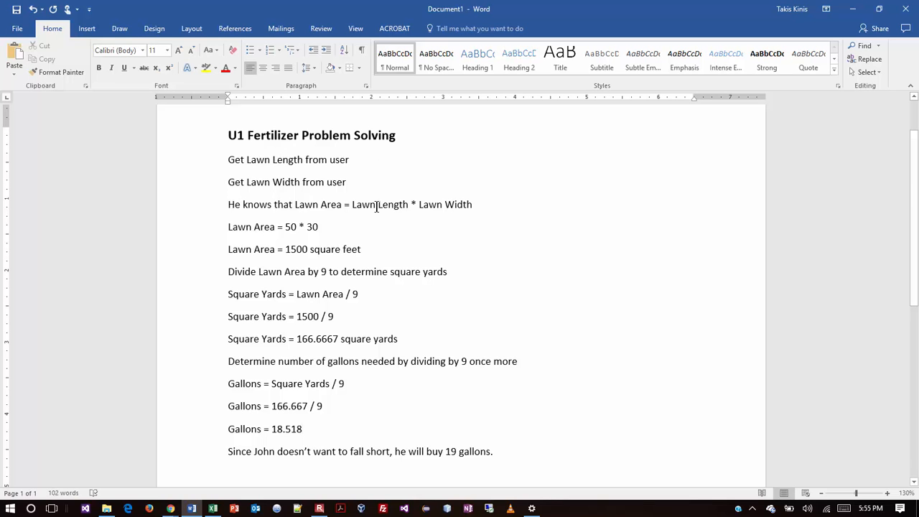
mouse_move(294, 204)
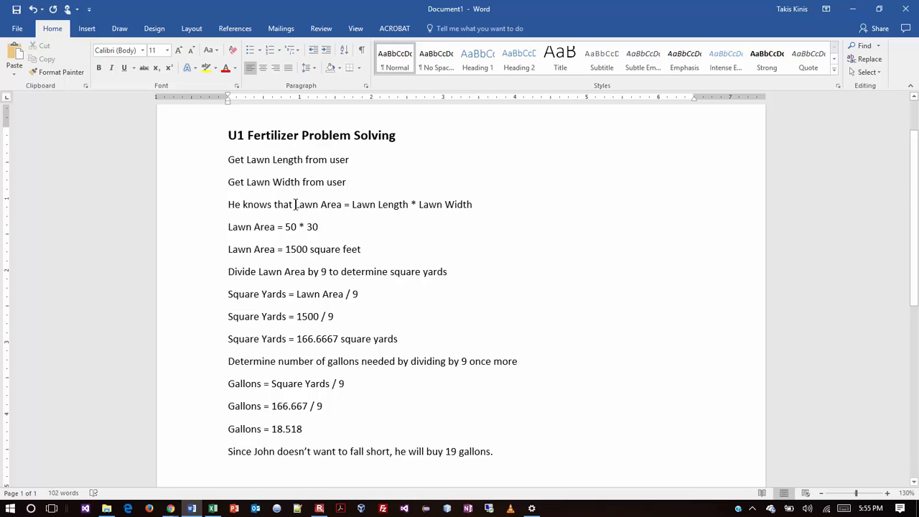
drag(296, 203, 473, 203)
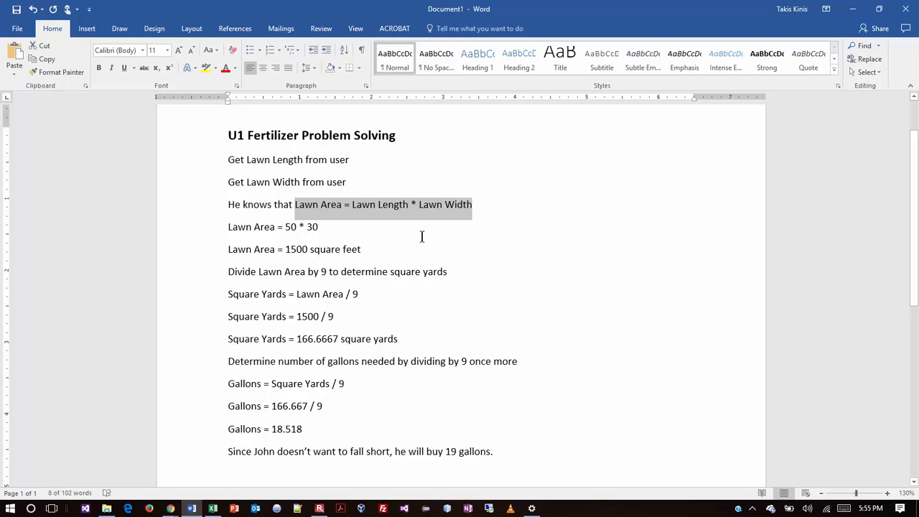
click(319, 227)
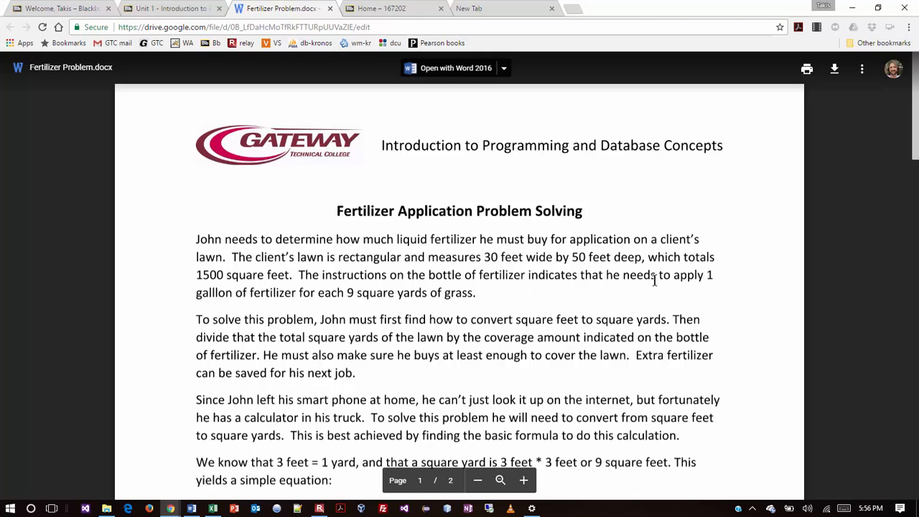
mouse_move(261, 276)
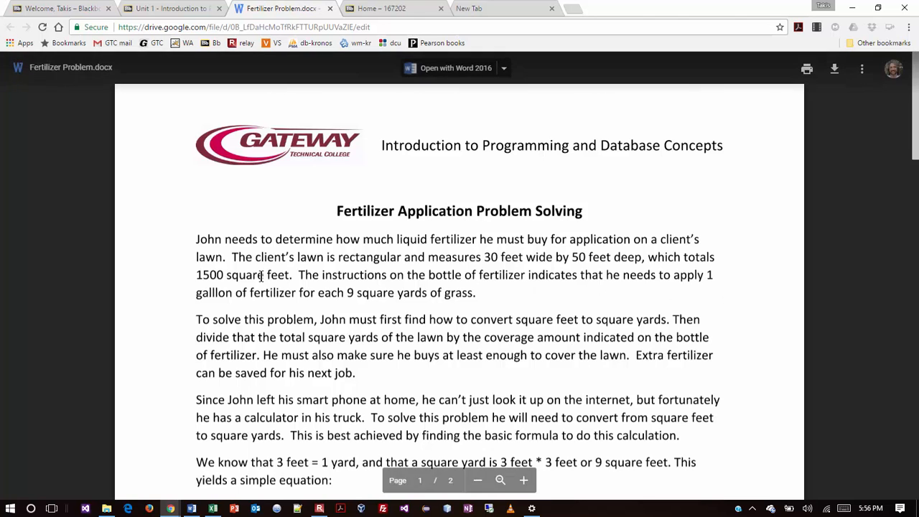
mouse_move(350, 301)
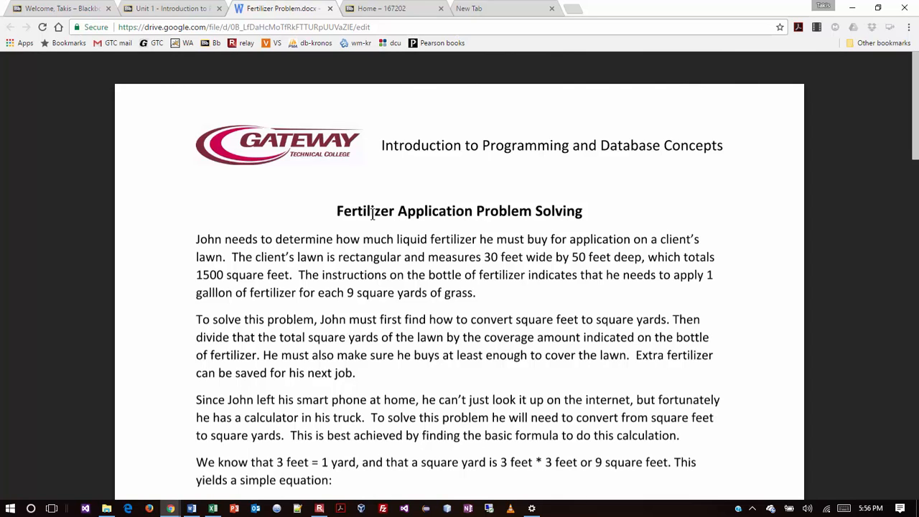
- Review the Fertilizer Problem description and conversion equation in the Drive preview
double_click(468, 276)
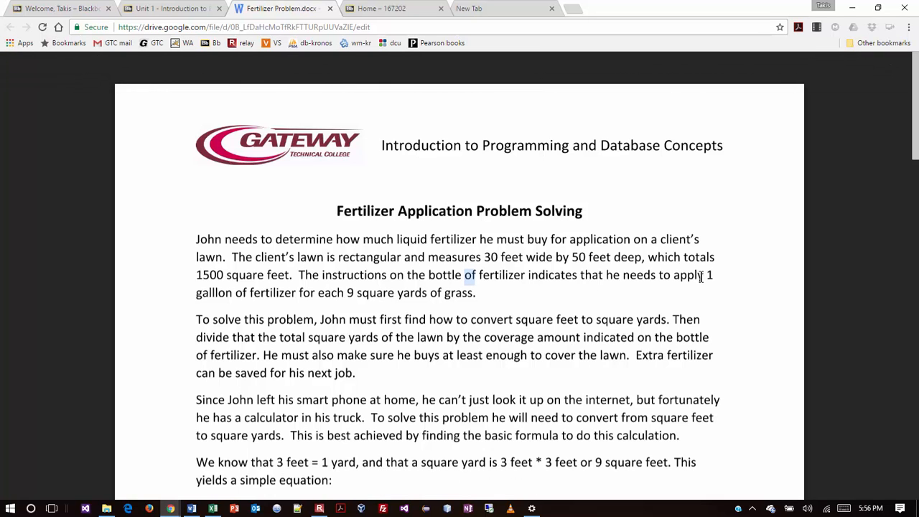
mouse_move(667, 355)
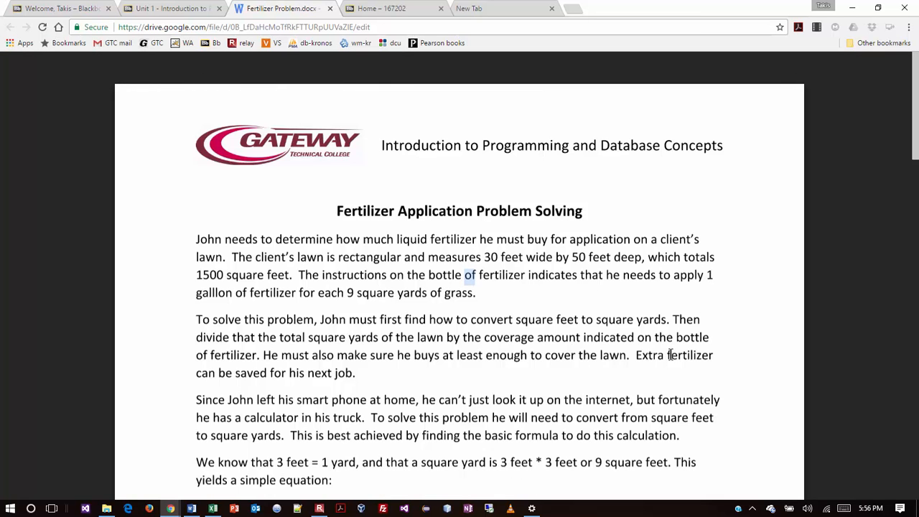
scroll(down, 3)
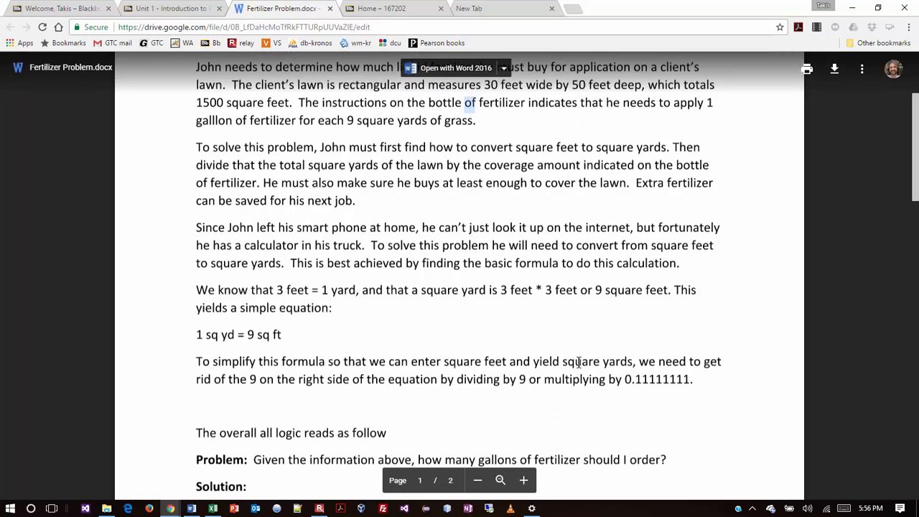
scroll(up, 3)
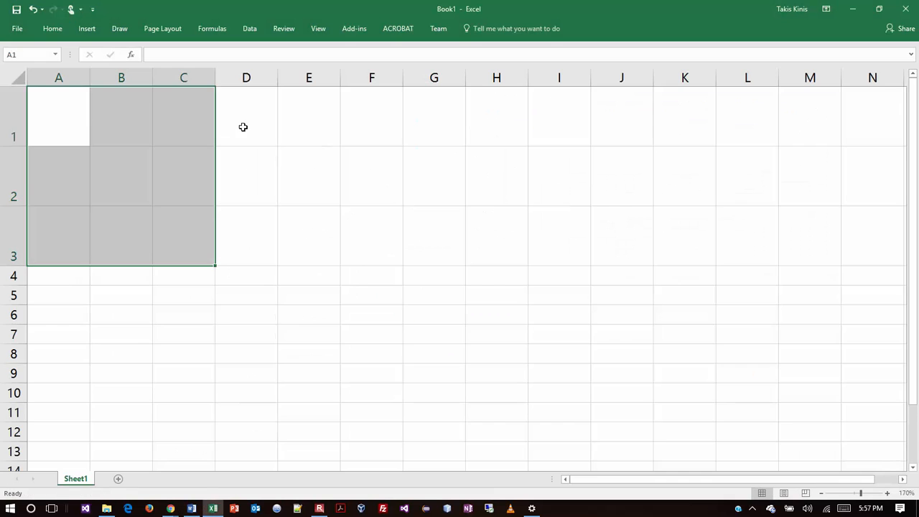
mouse_move(75, 116)
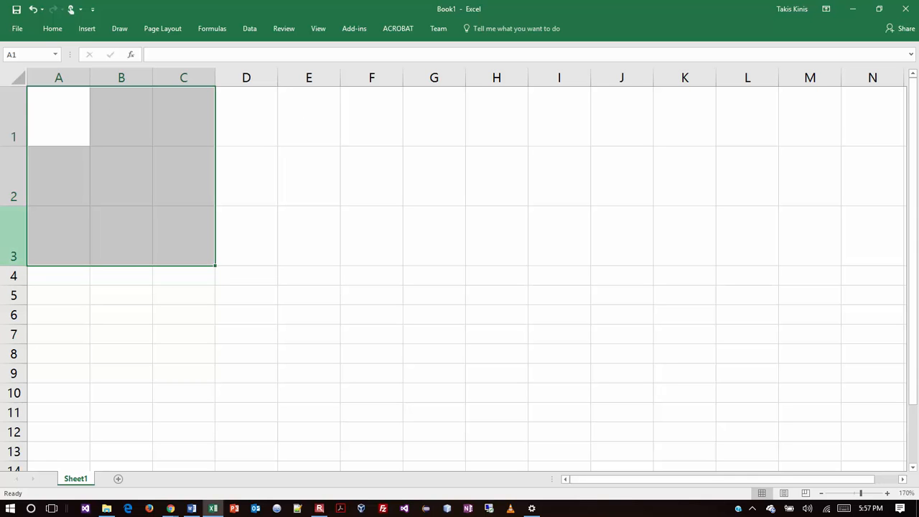
- Switch back to the Word fertilizer solution document from the taskbar
click(191, 508)
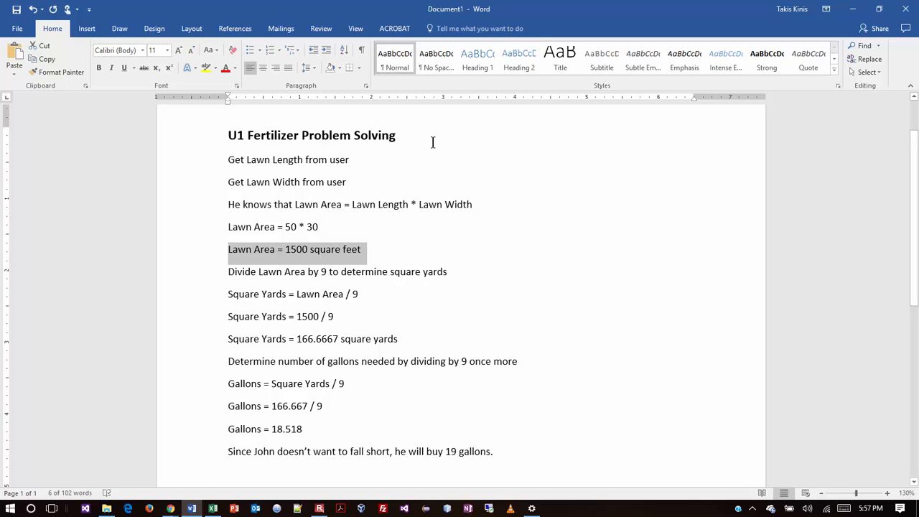
mouse_move(432, 153)
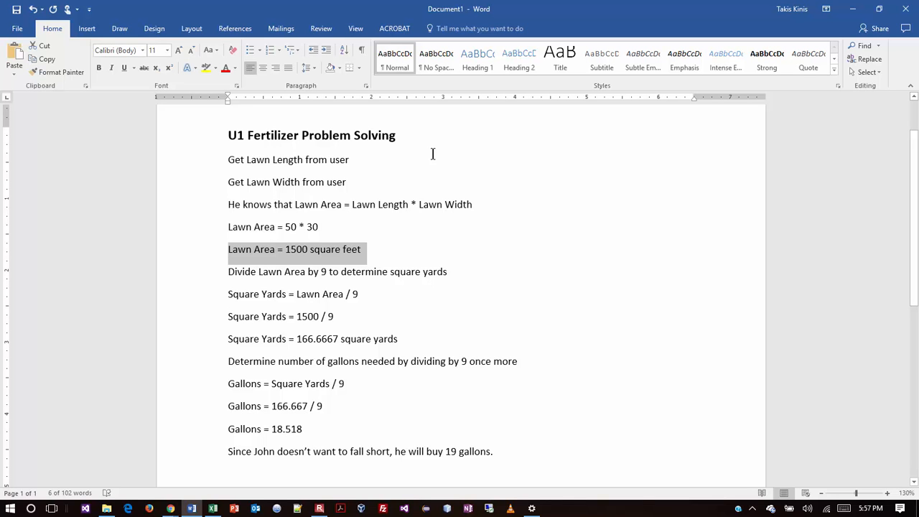
mouse_move(430, 161)
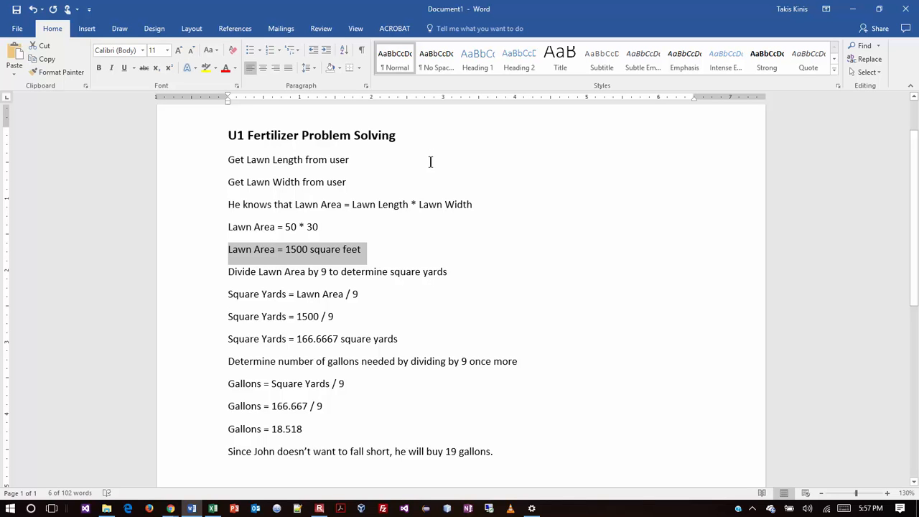
mouse_move(428, 164)
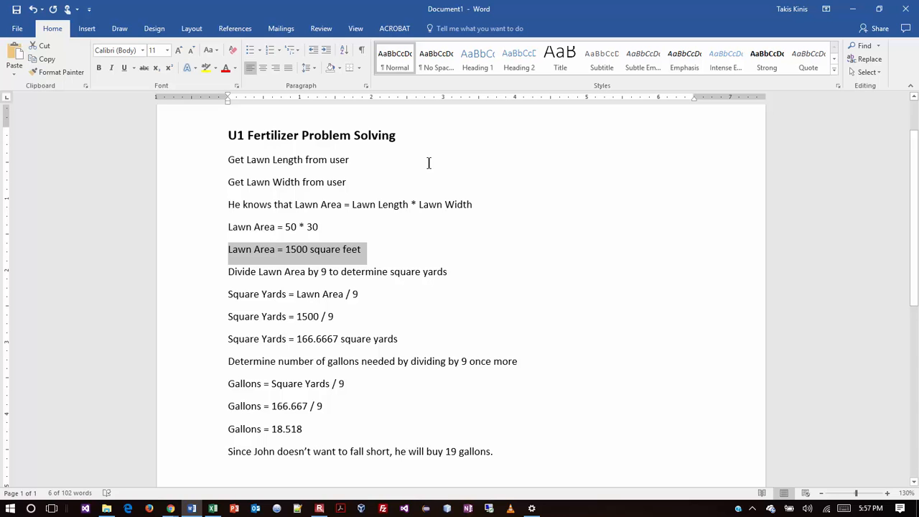
mouse_move(448, 151)
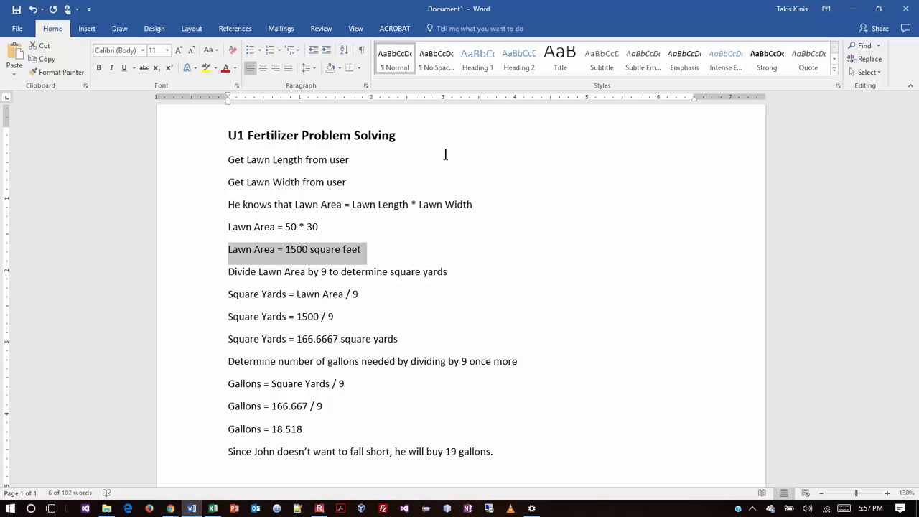
mouse_move(154, 366)
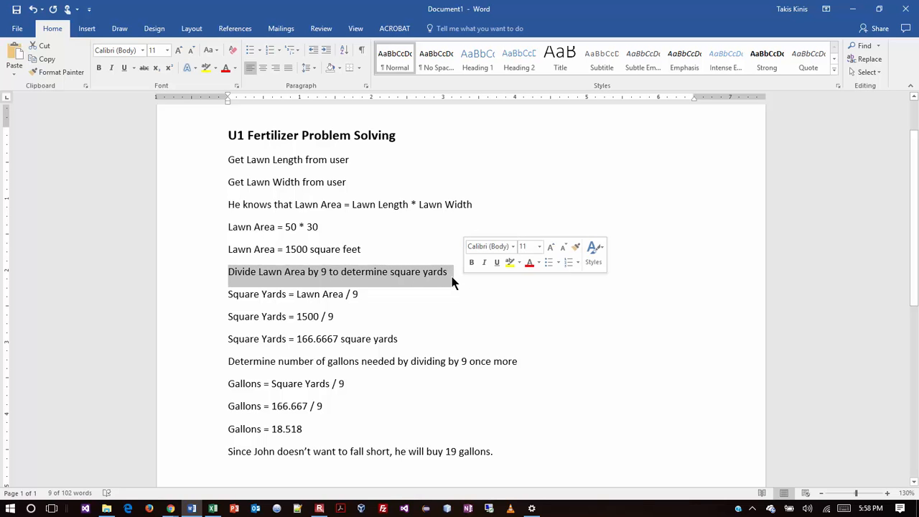
mouse_move(472, 290)
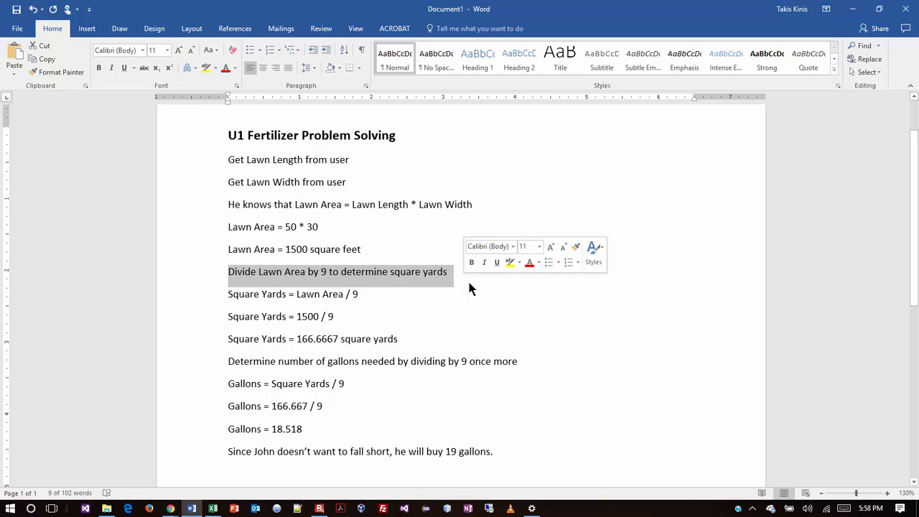
mouse_move(619, 290)
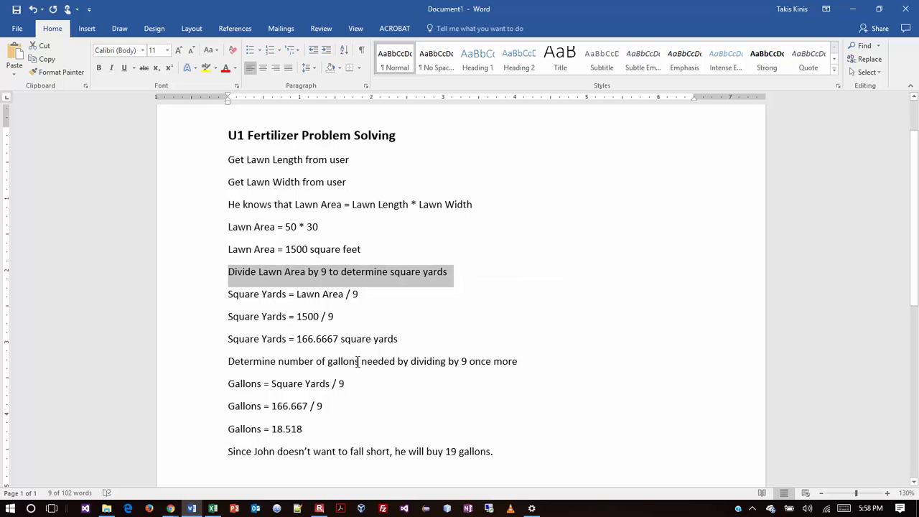
mouse_move(319, 329)
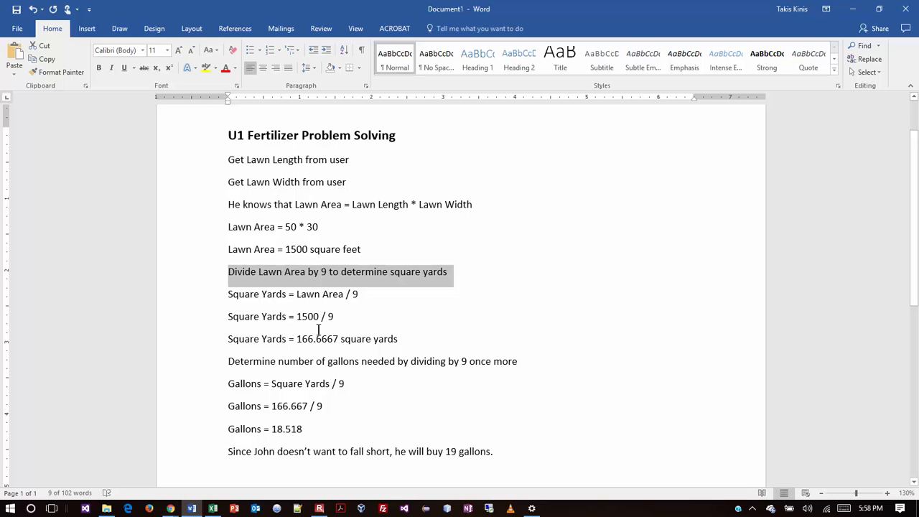
mouse_move(273, 316)
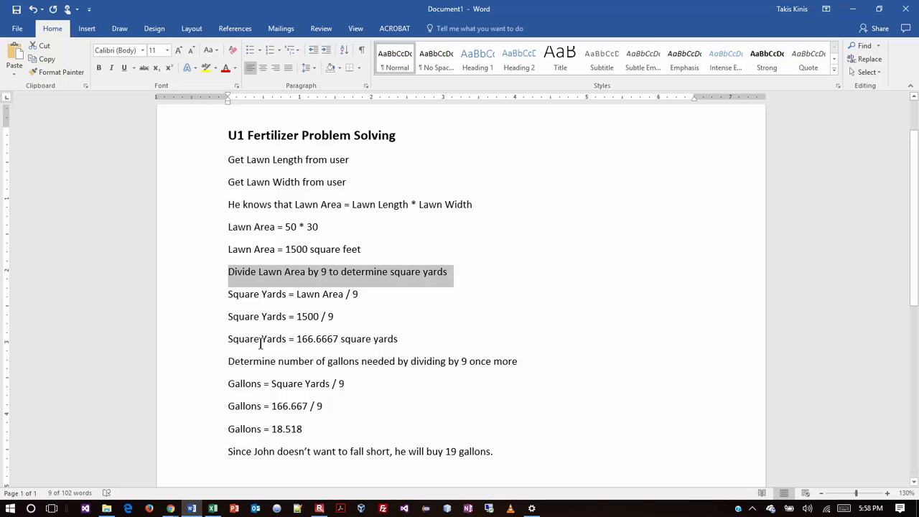
double_click(309, 339)
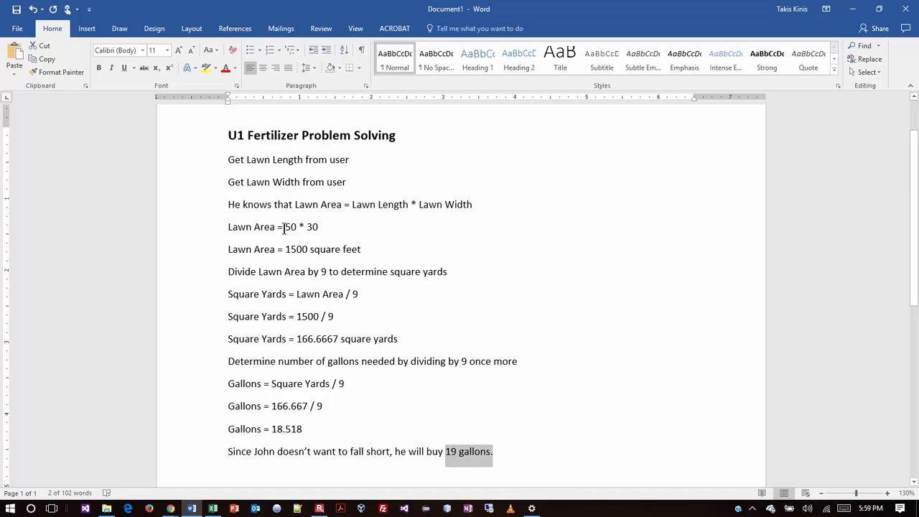
click(308, 241)
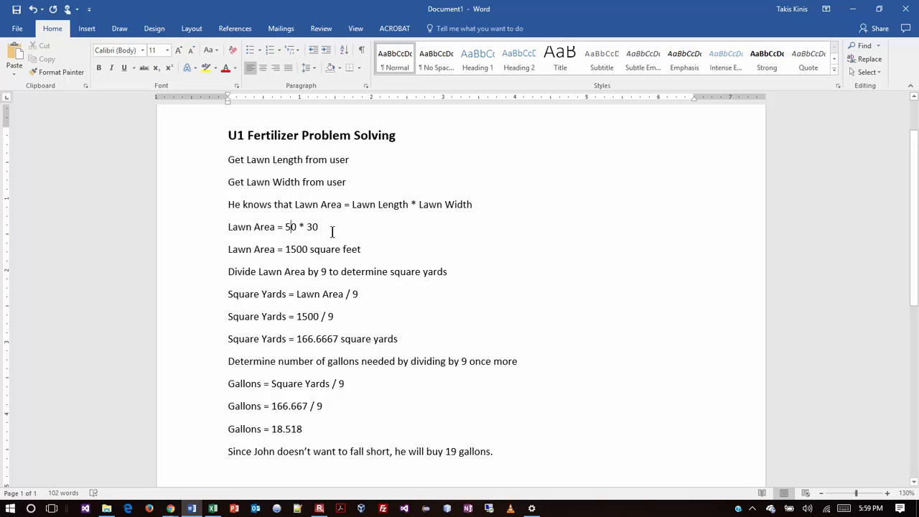
mouse_move(192, 509)
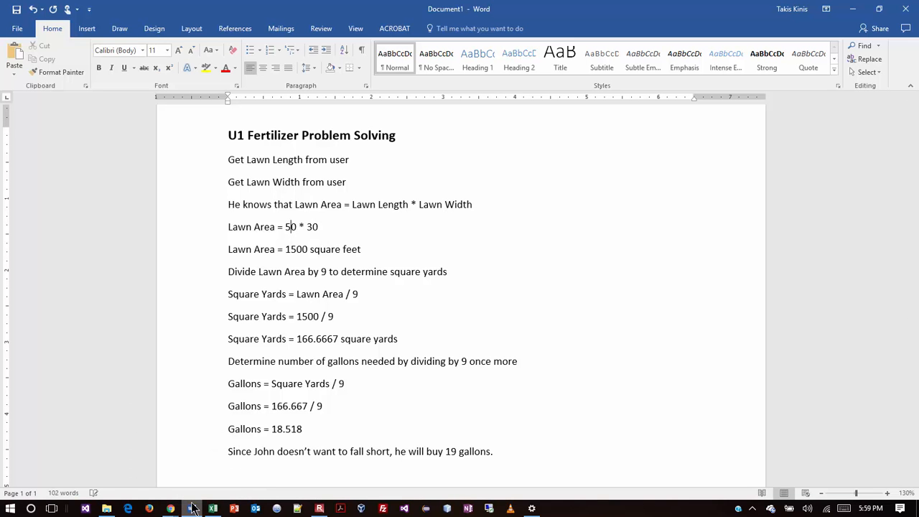
text(calc)
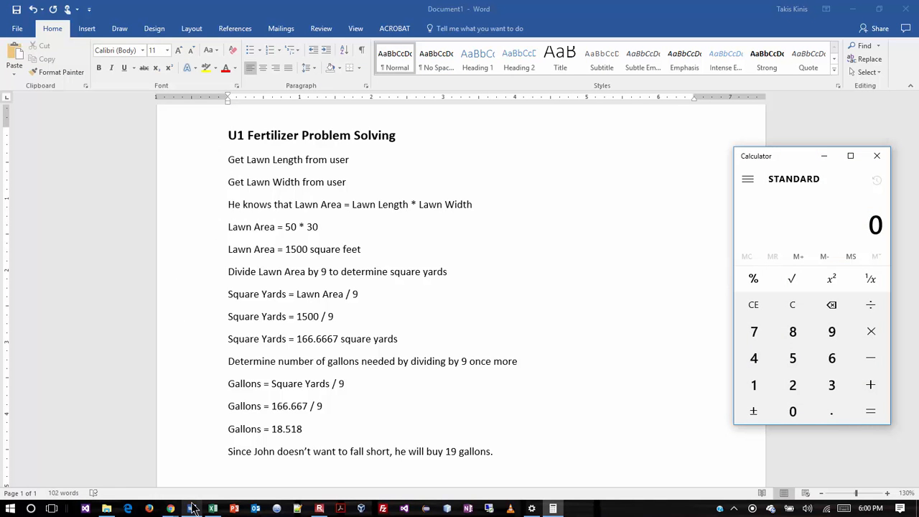
click(870, 331)
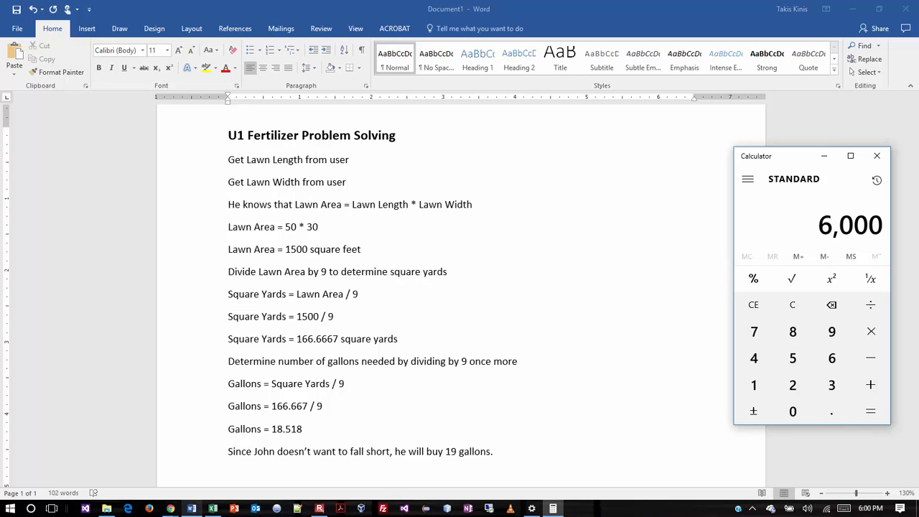
mouse_move(8, 123)
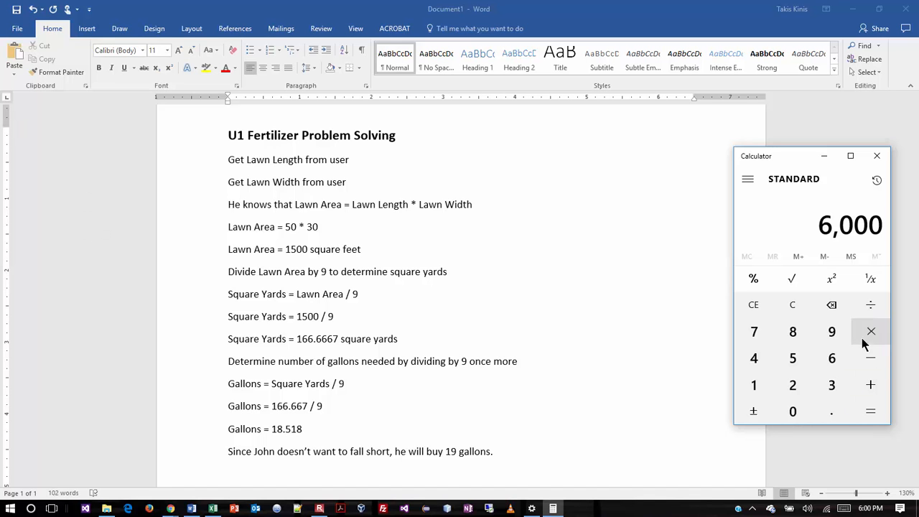
mouse_move(227, 279)
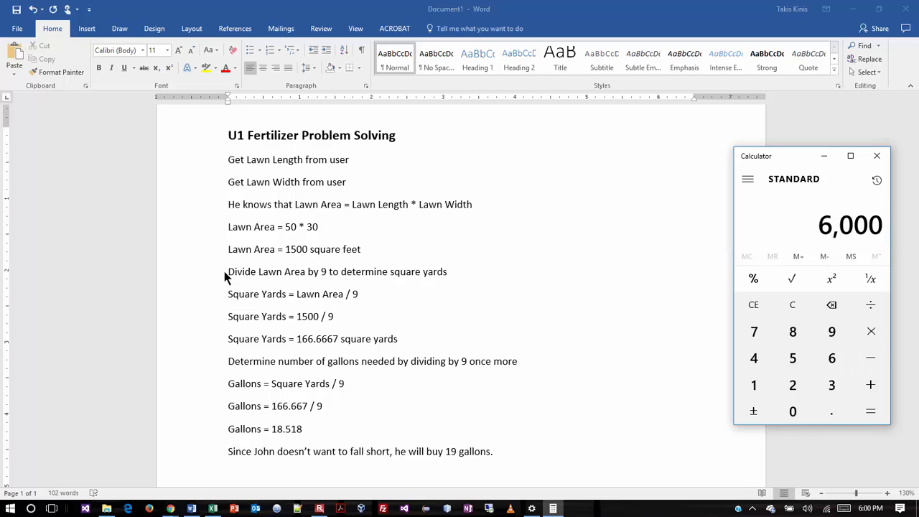
mouse_move(352, 353)
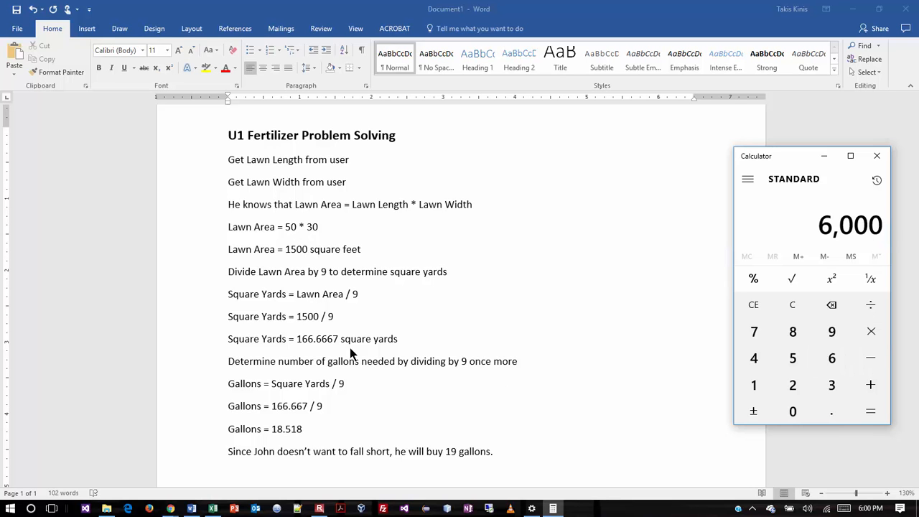
mouse_move(302, 323)
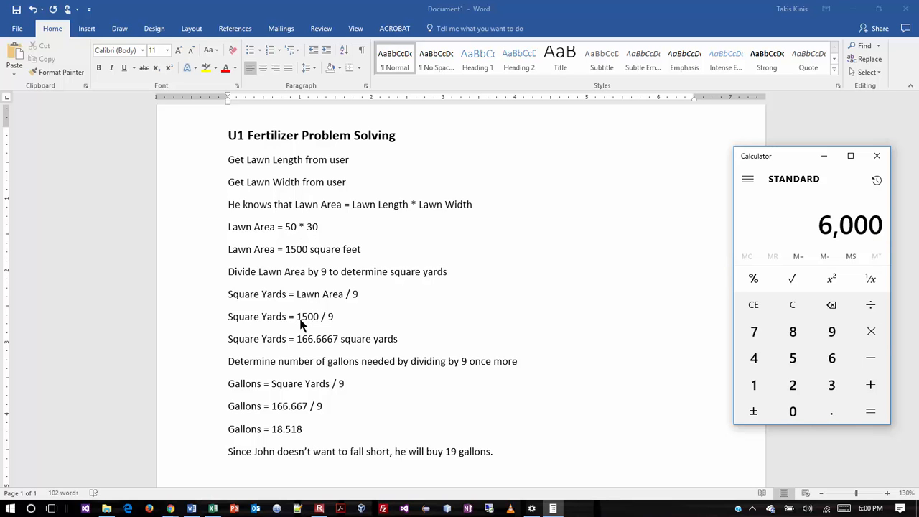
mouse_move(319, 328)
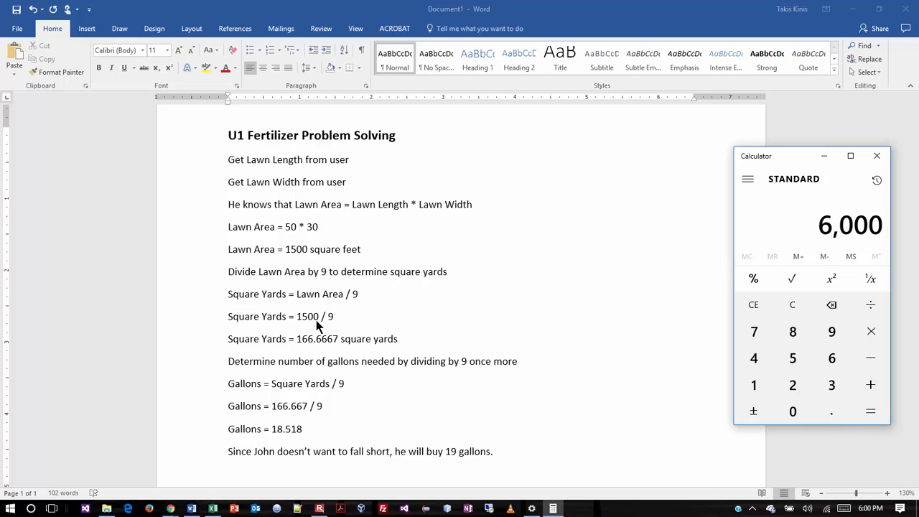
mouse_move(310, 324)
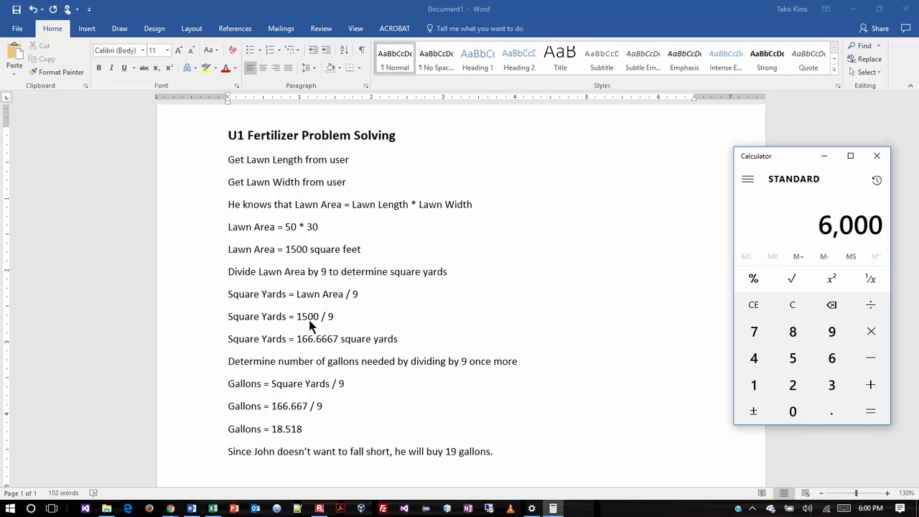
mouse_move(870, 304)
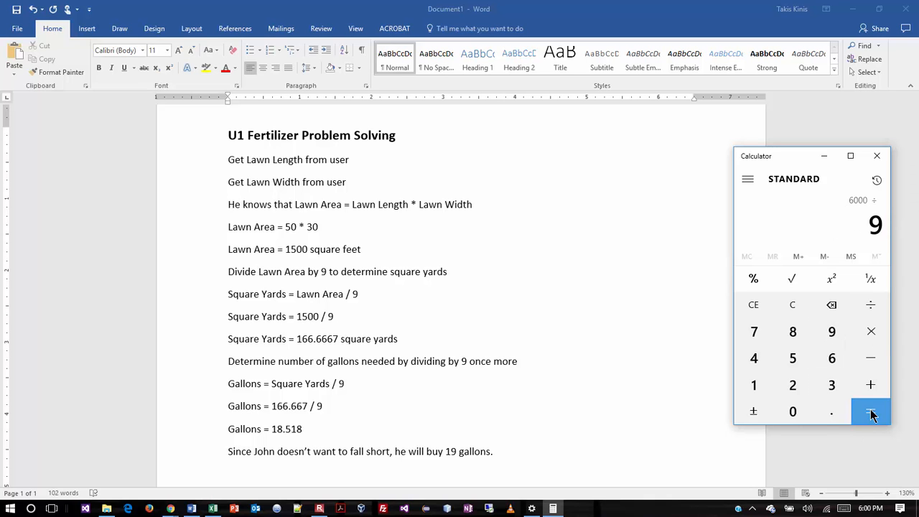
click(870, 411)
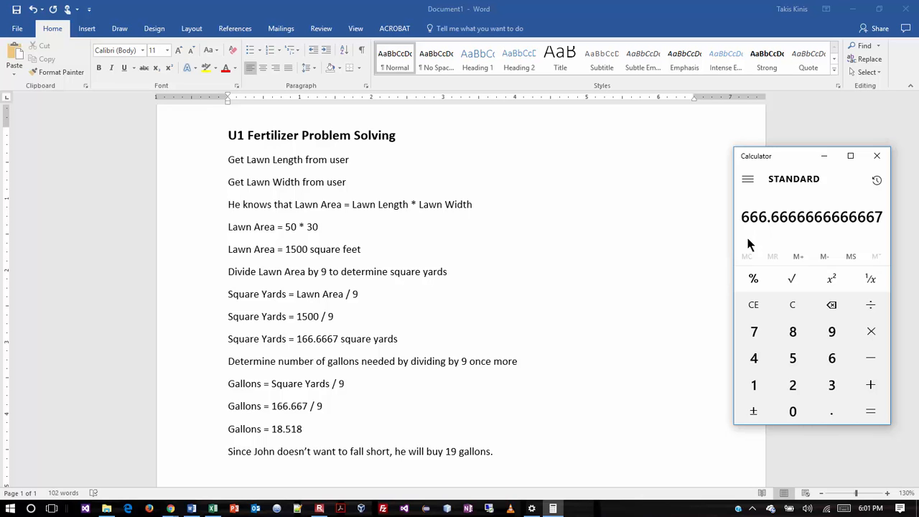
mouse_move(614, 331)
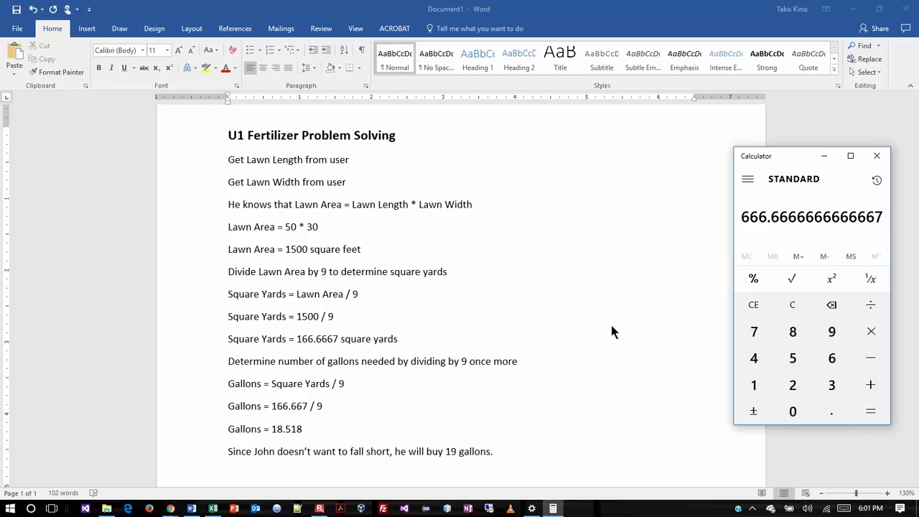
mouse_move(350, 386)
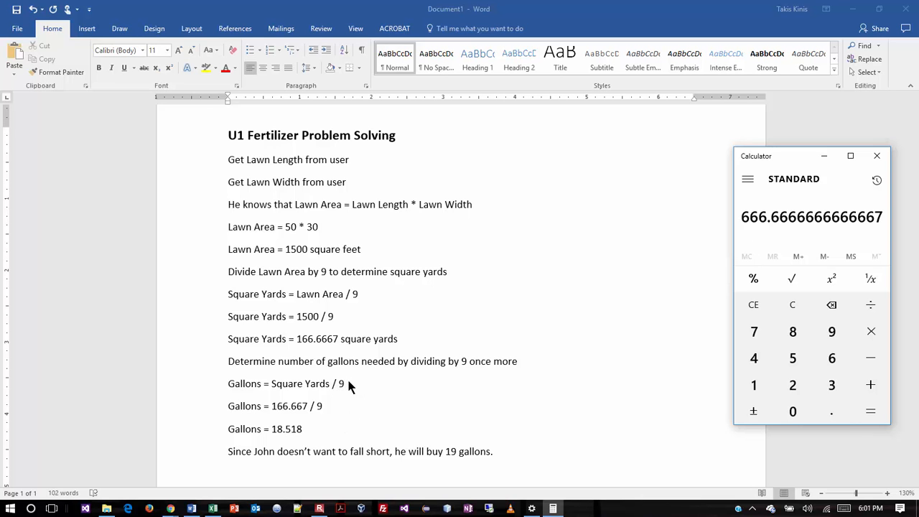
mouse_move(471, 365)
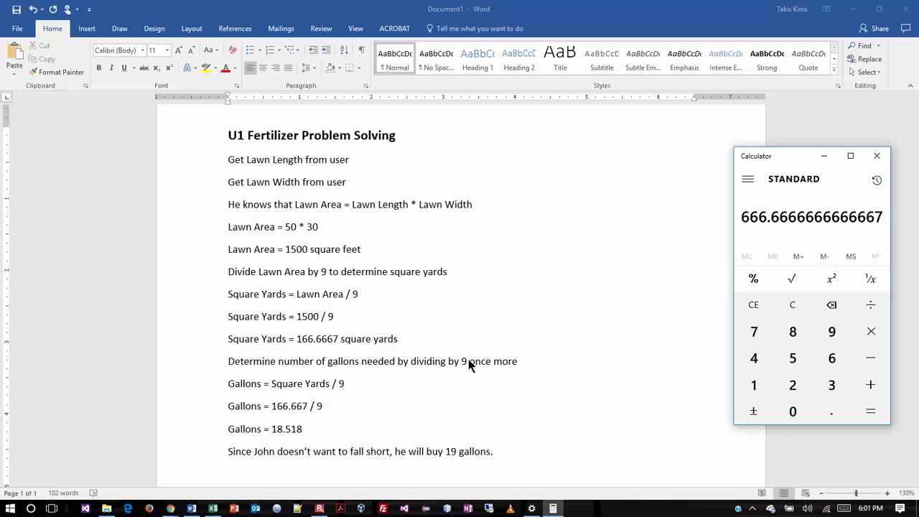
mouse_move(501, 373)
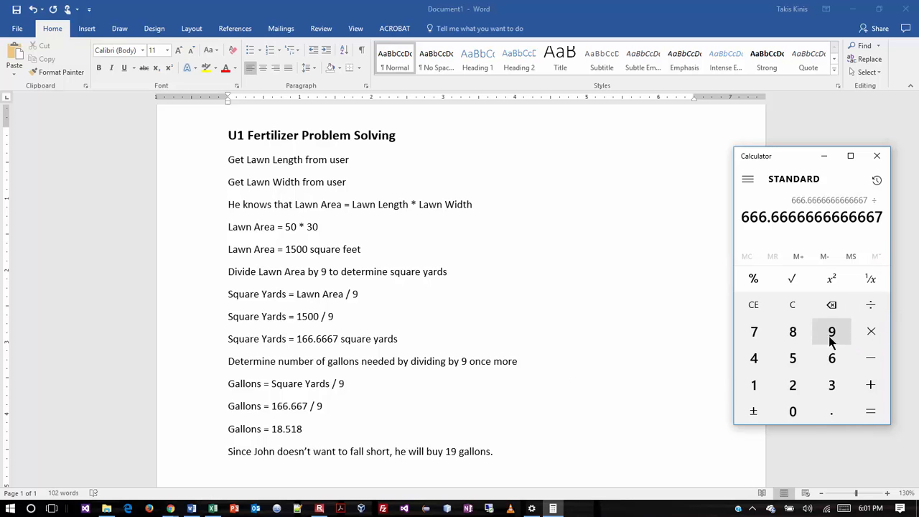
click(832, 330)
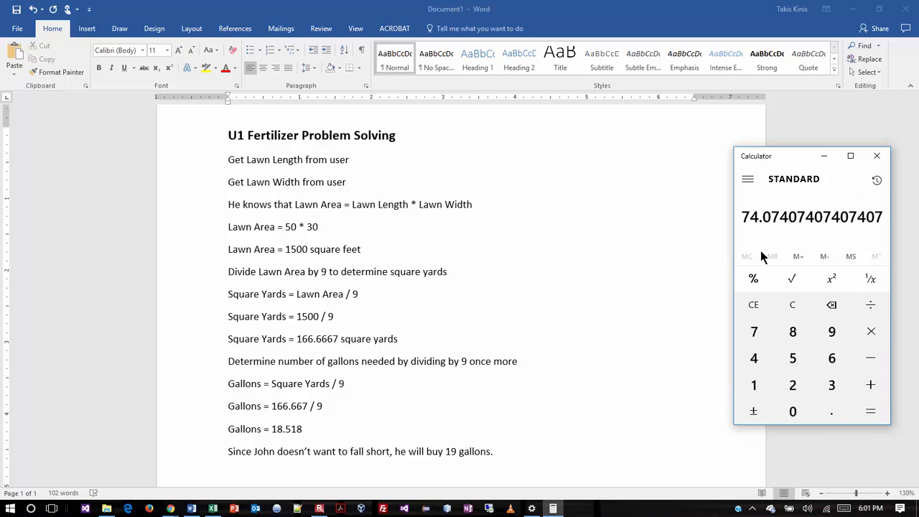
mouse_move(754, 228)
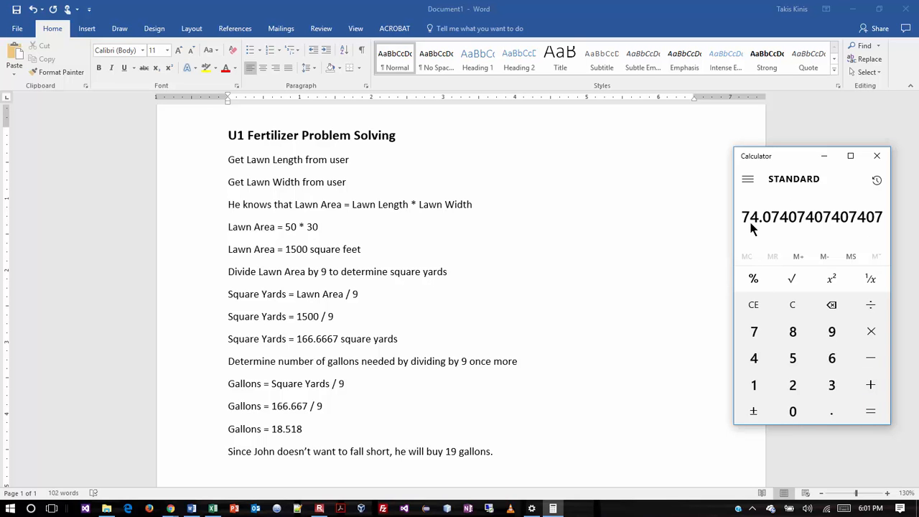
mouse_move(291, 239)
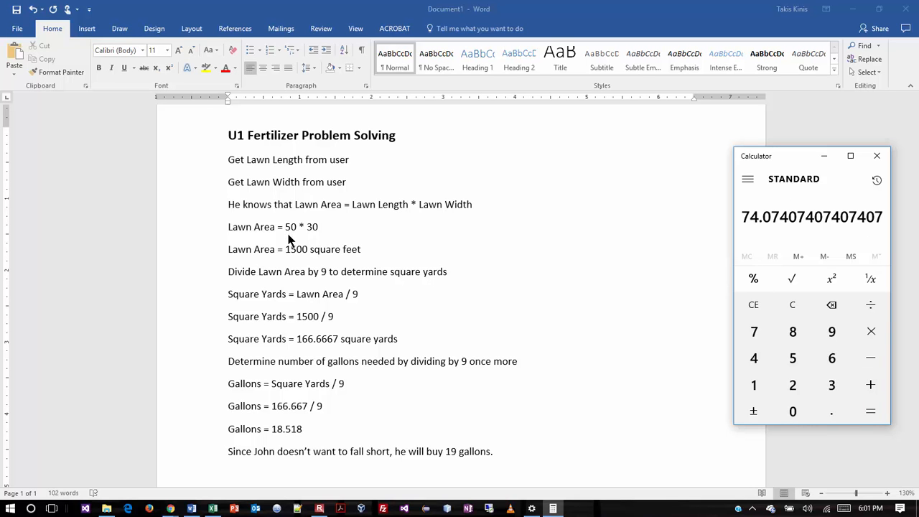
mouse_move(356, 251)
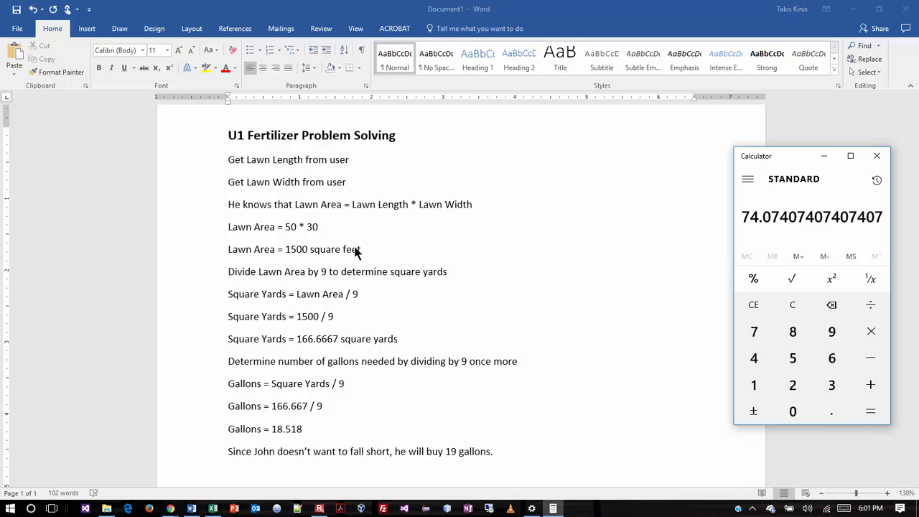
mouse_move(359, 250)
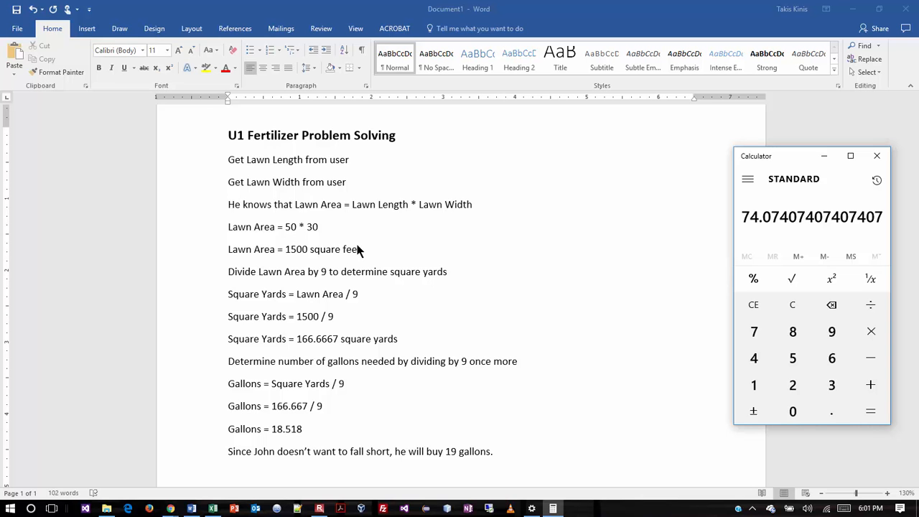
click(792, 305)
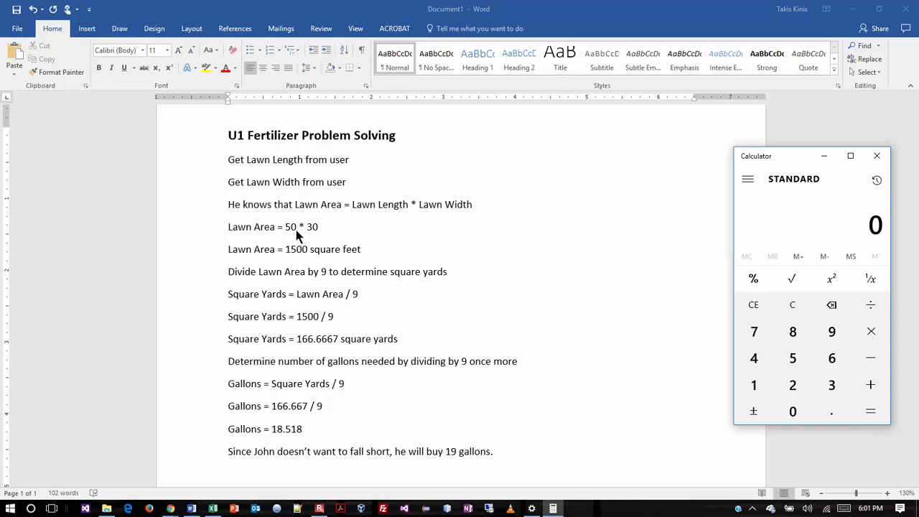
mouse_move(299, 235)
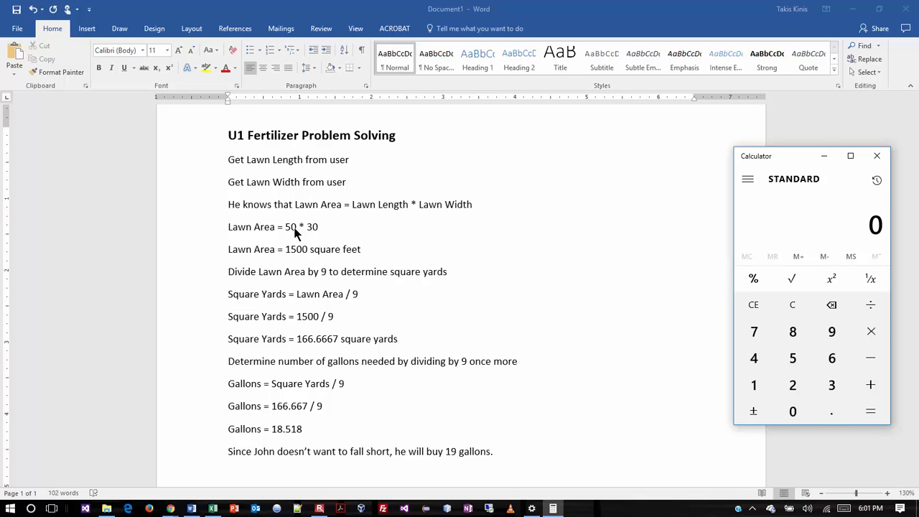
mouse_move(495, 366)
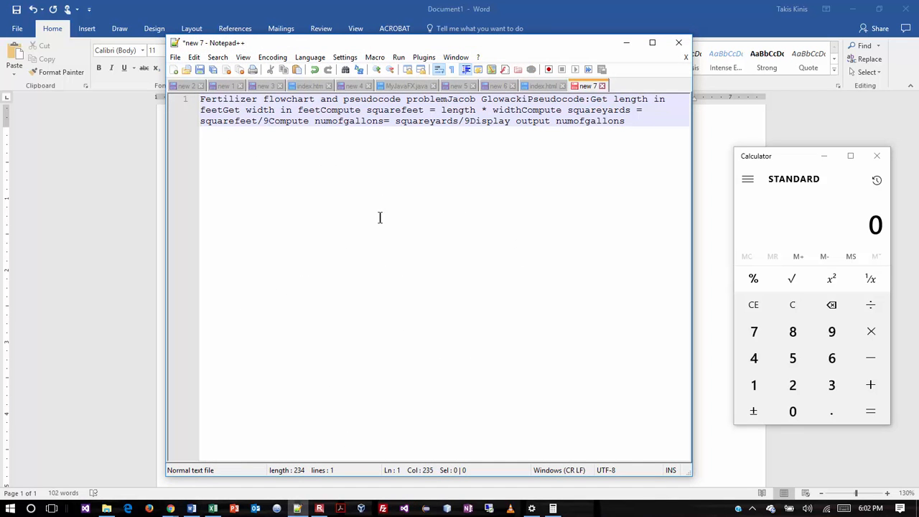
- Close the 'new 7' pseudocode tab in Notepad++ without saving it
click(603, 87)
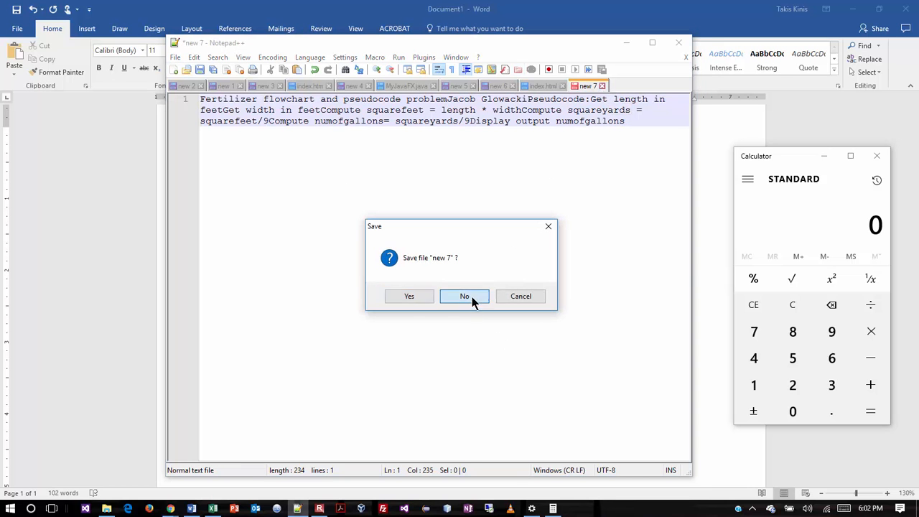
click(463, 296)
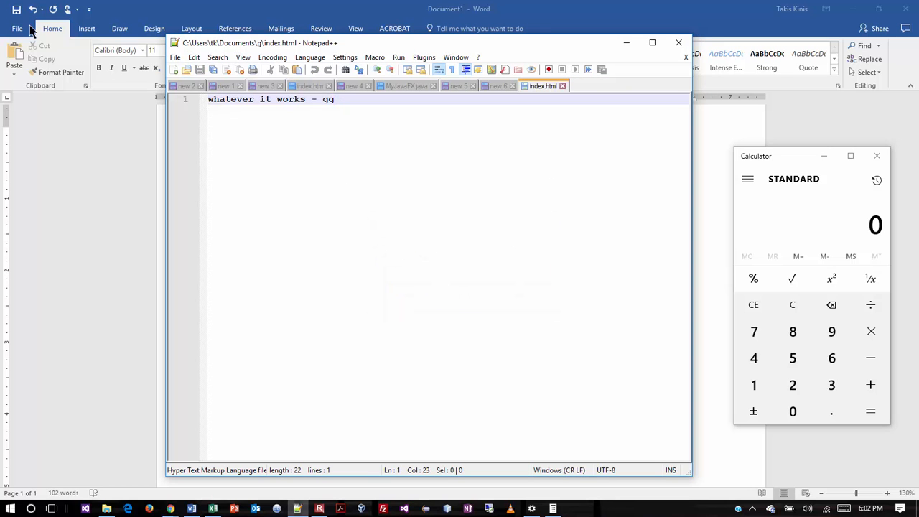
- Start a new blank document and paste the fertilizer pseudocode into it
click(17, 29)
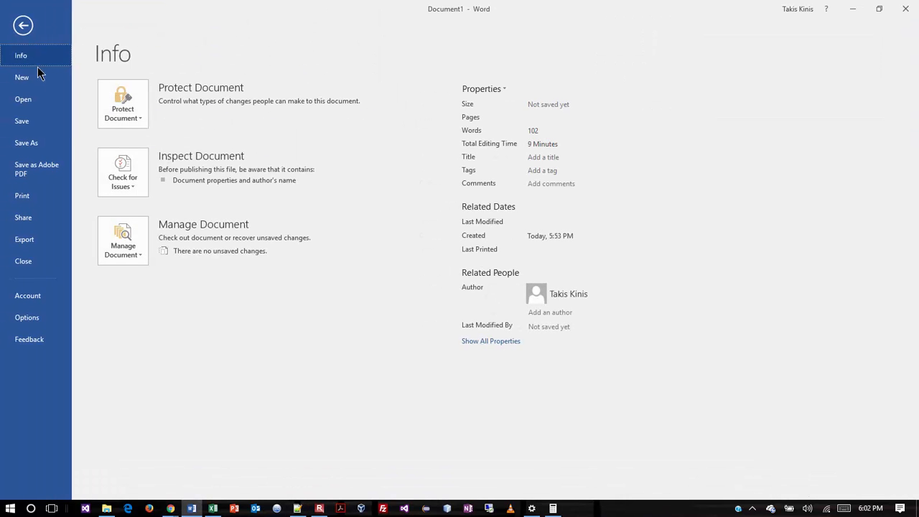
click(21, 78)
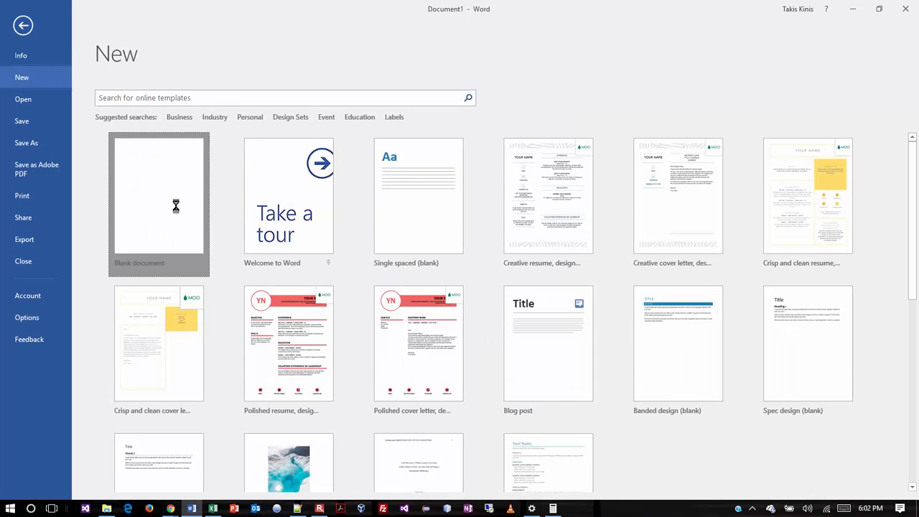
click(158, 195)
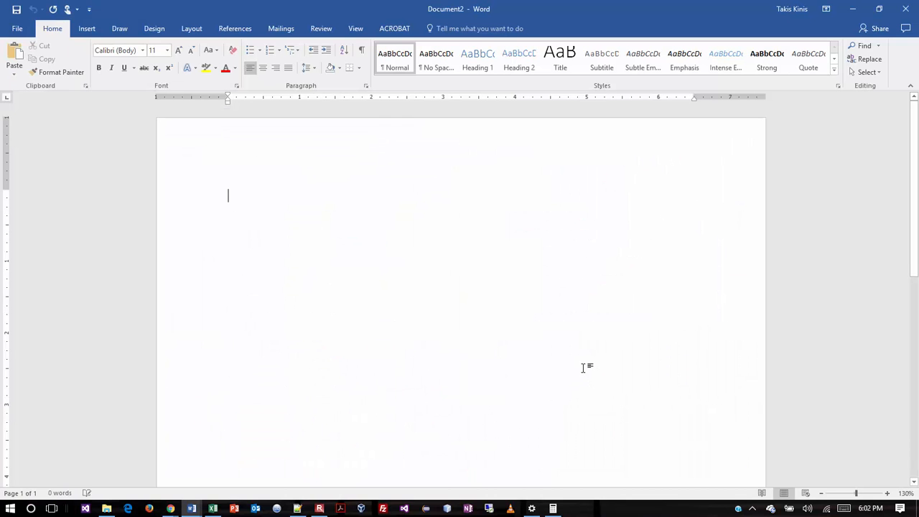
key(ctrl+v)
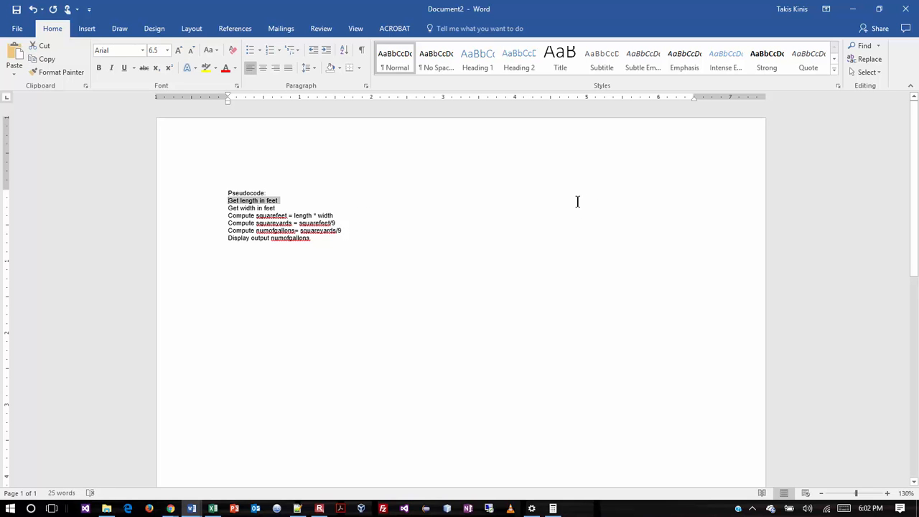
- Enlarge the six pseudocode steps below the Pseudocode label
drag(227, 204, 313, 239)
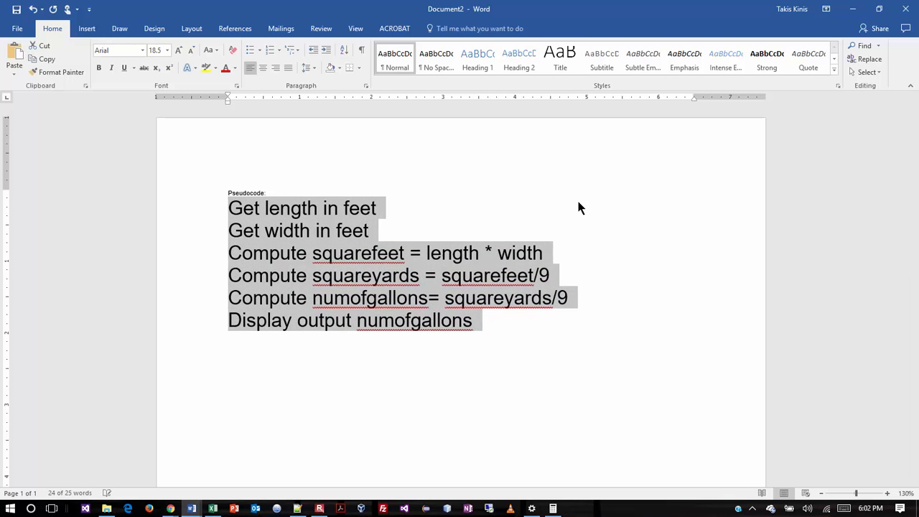
click(178, 49)
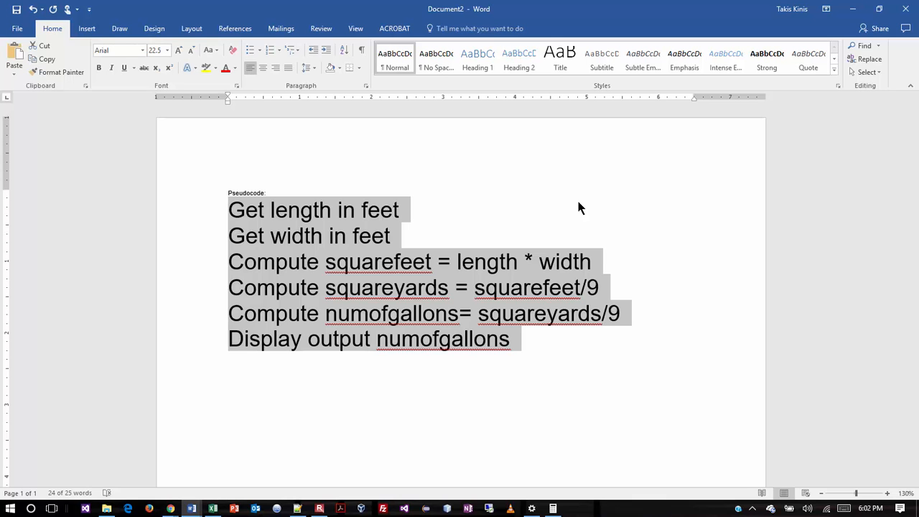
mouse_move(830, 343)
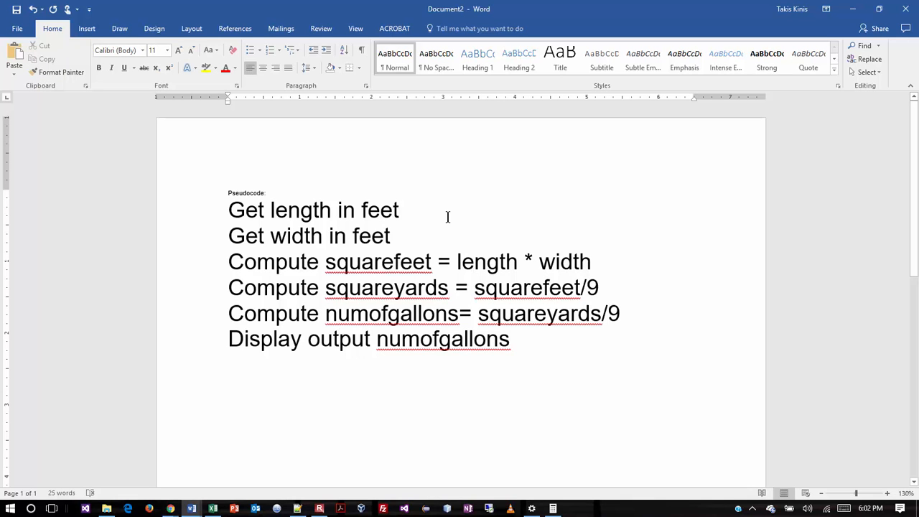
key(enter)
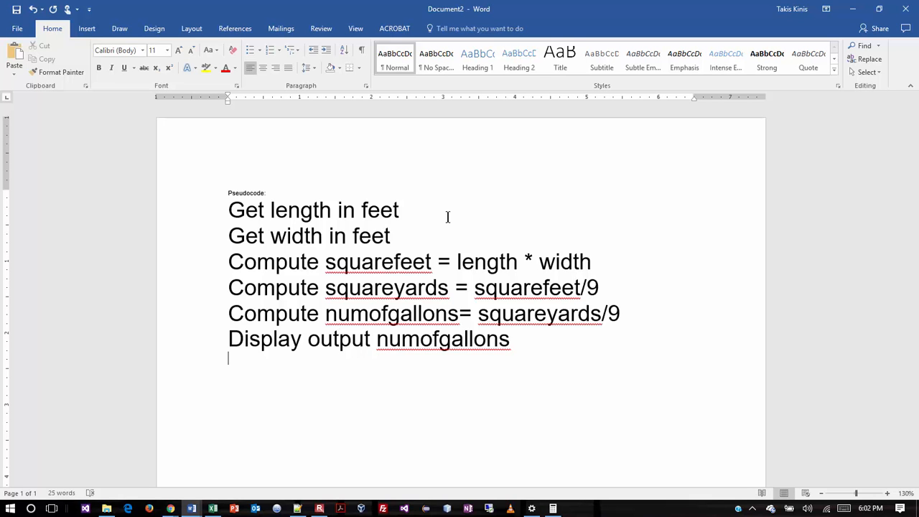
mouse_move(313, 279)
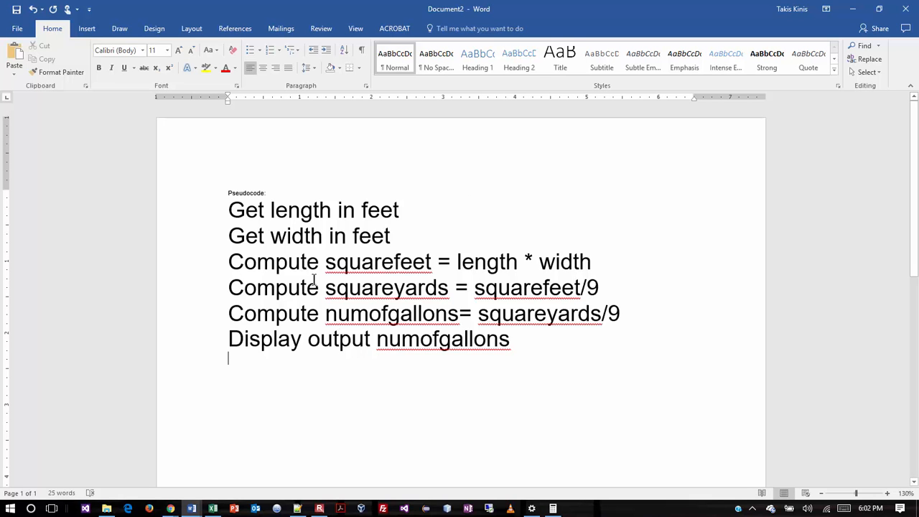
mouse_move(511, 258)
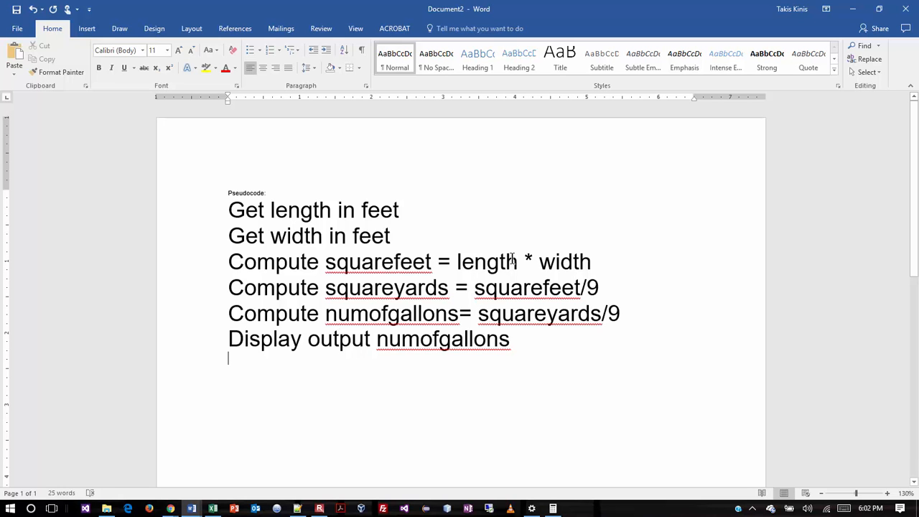
mouse_move(572, 249)
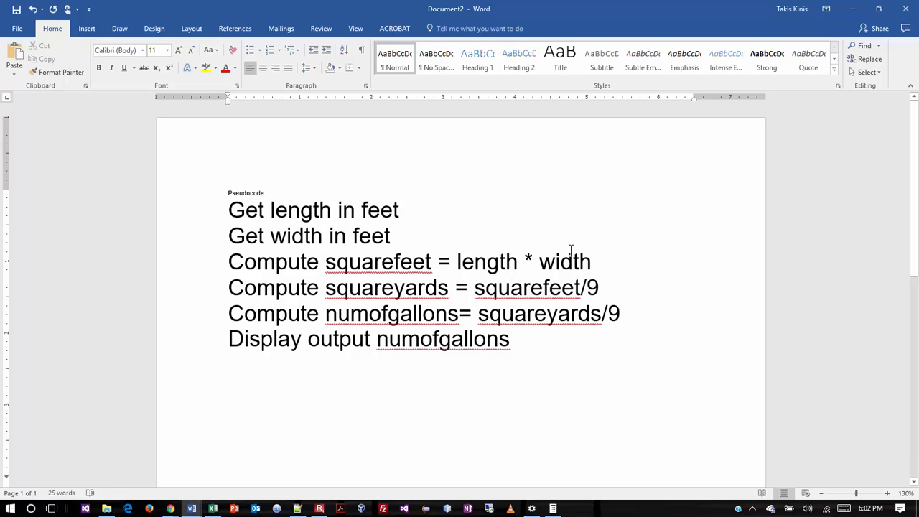
mouse_move(563, 247)
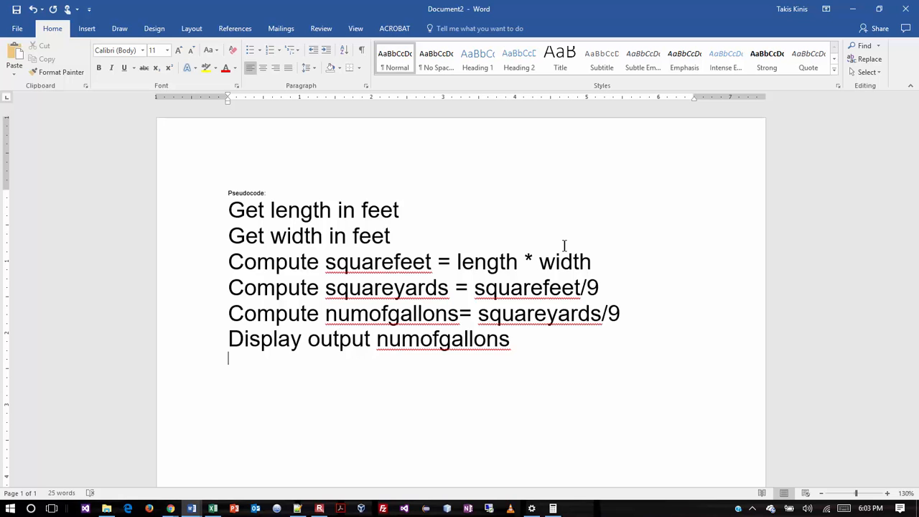
mouse_move(428, 230)
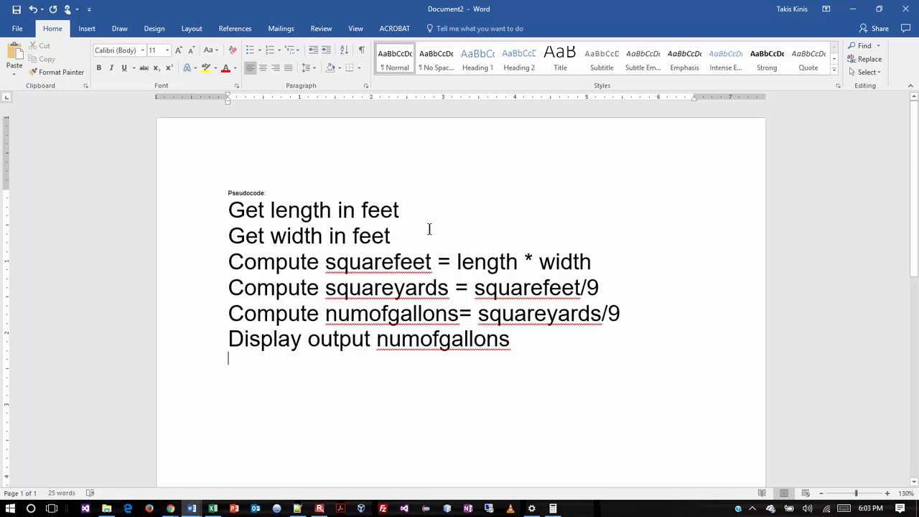
mouse_move(563, 308)
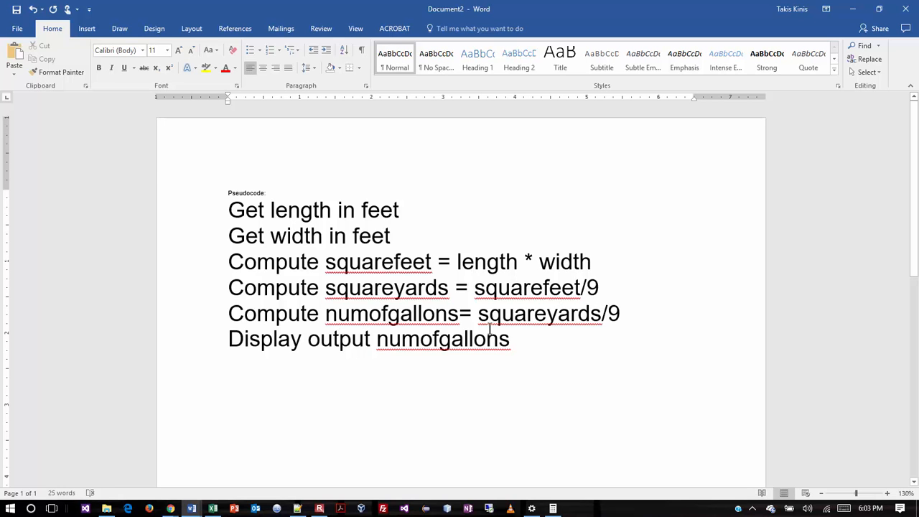
mouse_move(420, 294)
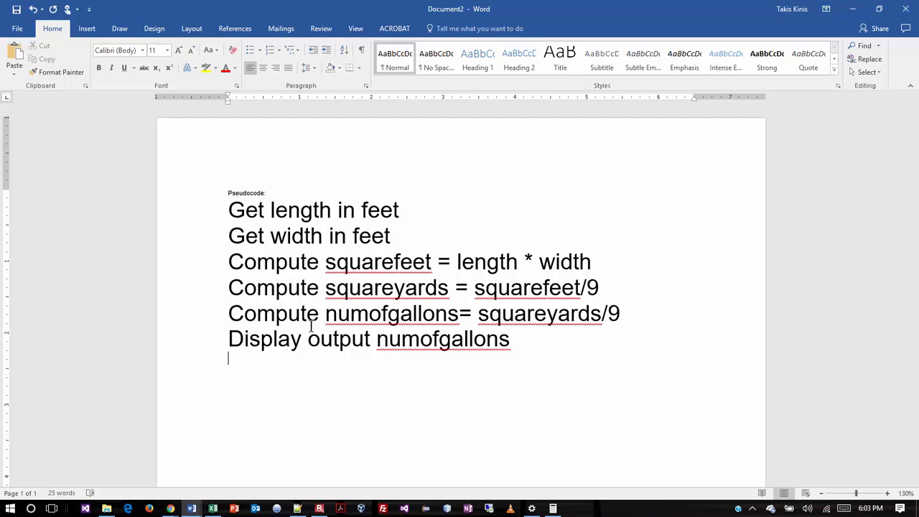
mouse_move(591, 459)
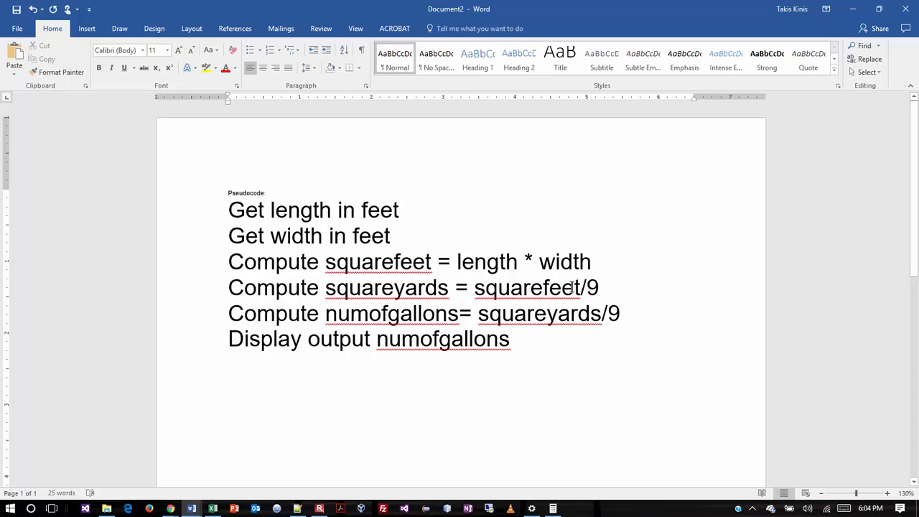
key(enter)
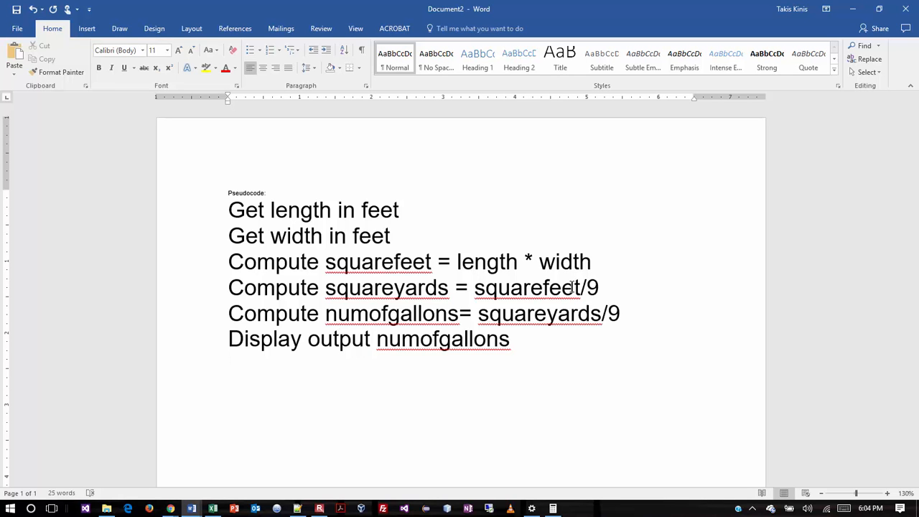
key(enter)
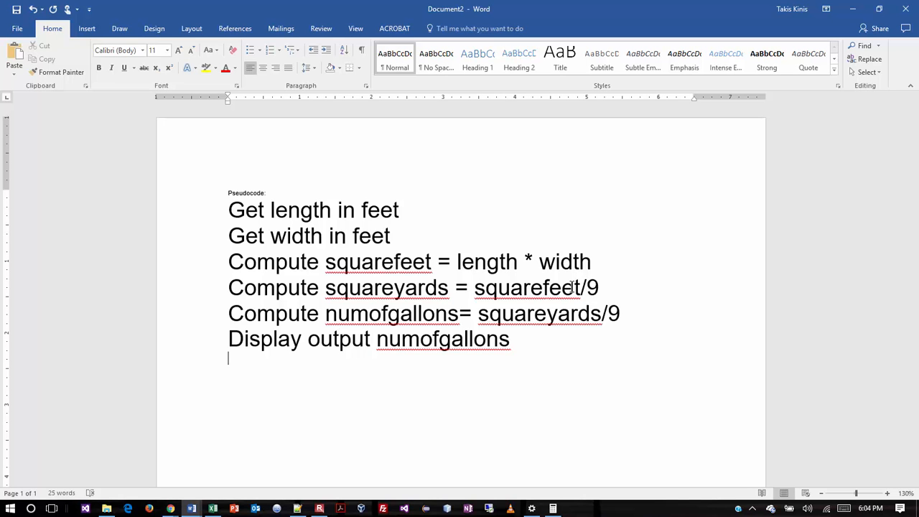
mouse_move(423, 225)
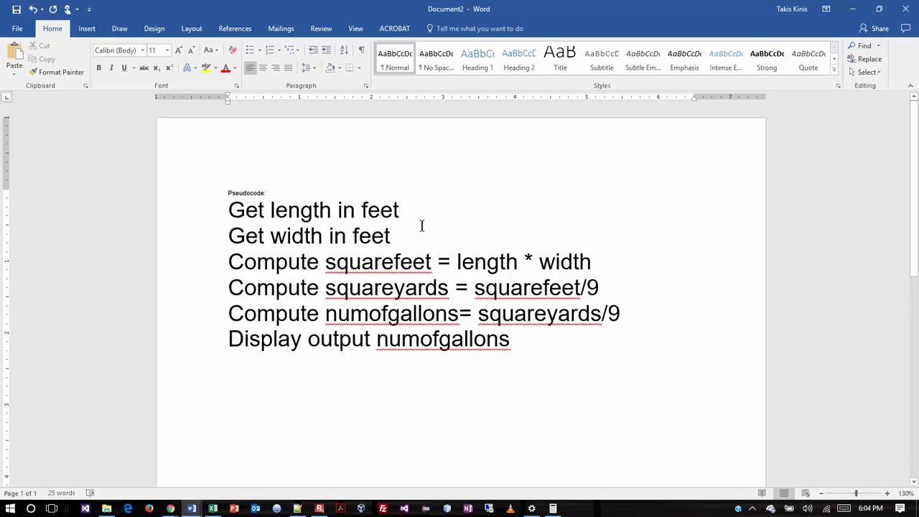
mouse_move(505, 339)
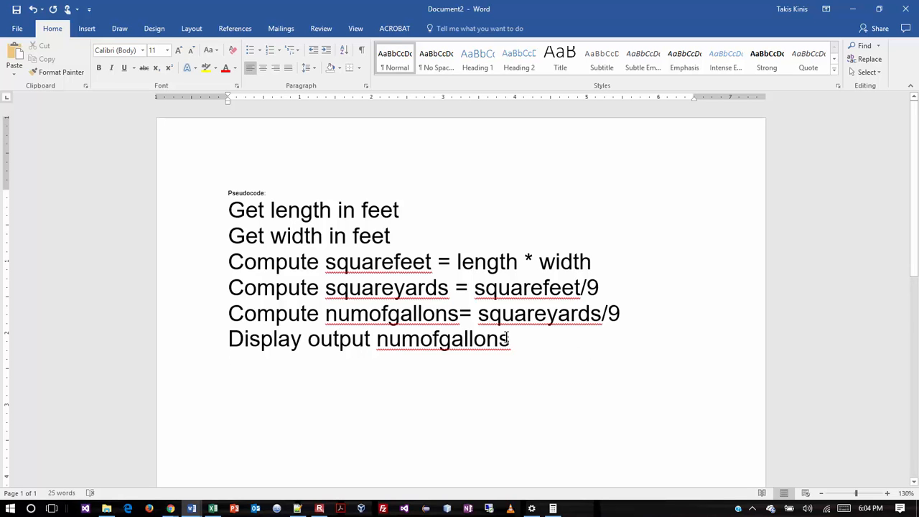
key(enter)
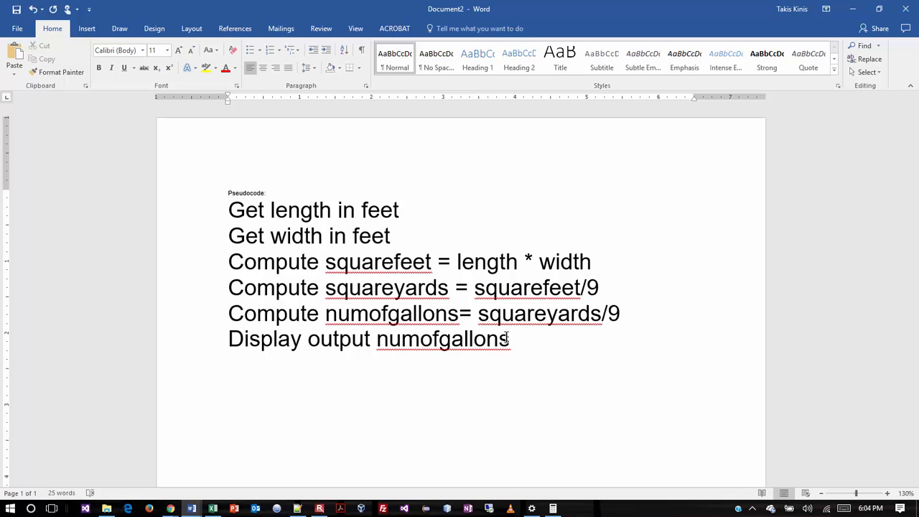
key(enter)
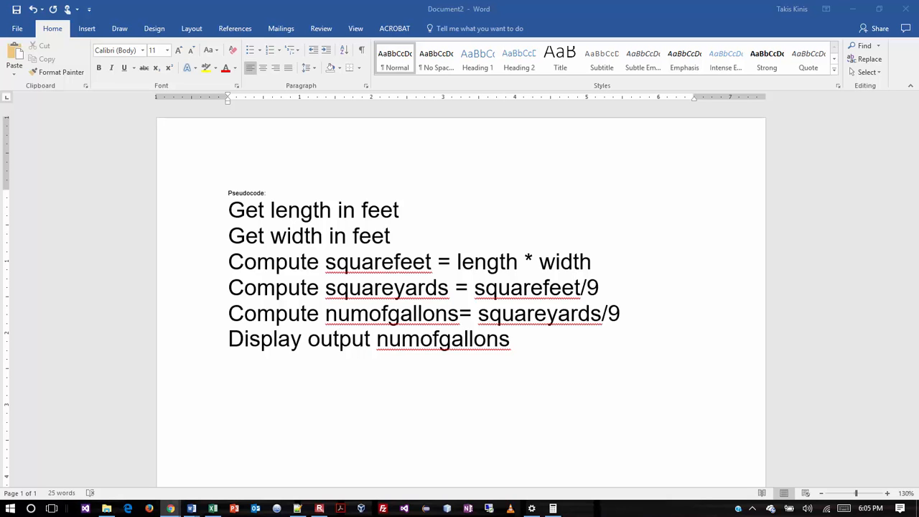
mouse_move(69, 342)
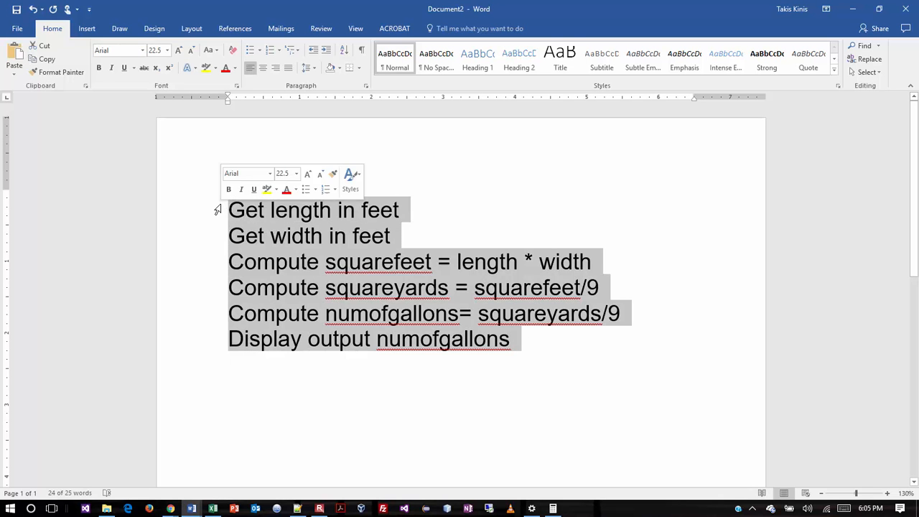
- Shrink the pseudocode steps and bring up the Shapes gallery for the first flowchart box
click(191, 50)
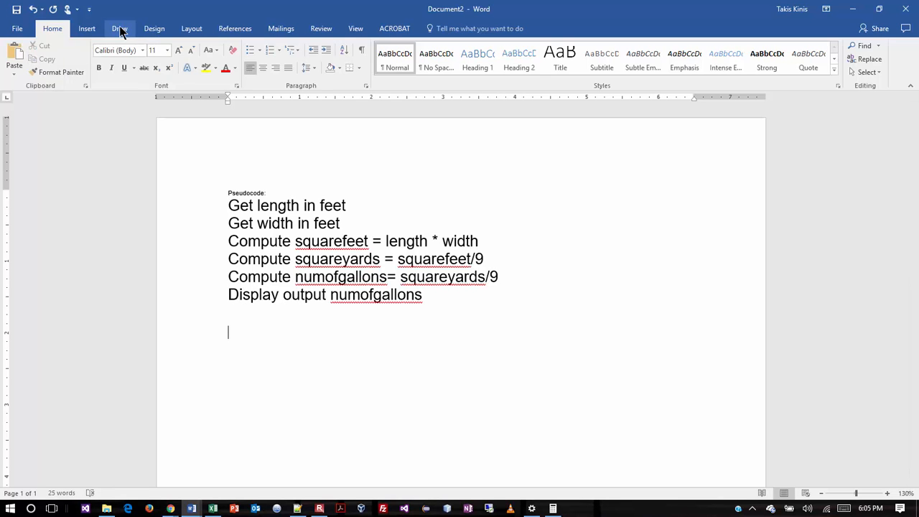
click(119, 29)
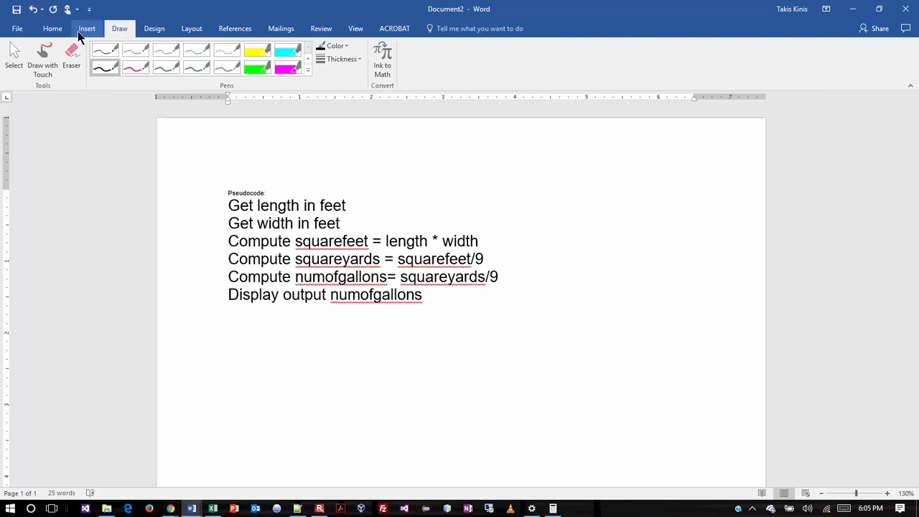
click(87, 28)
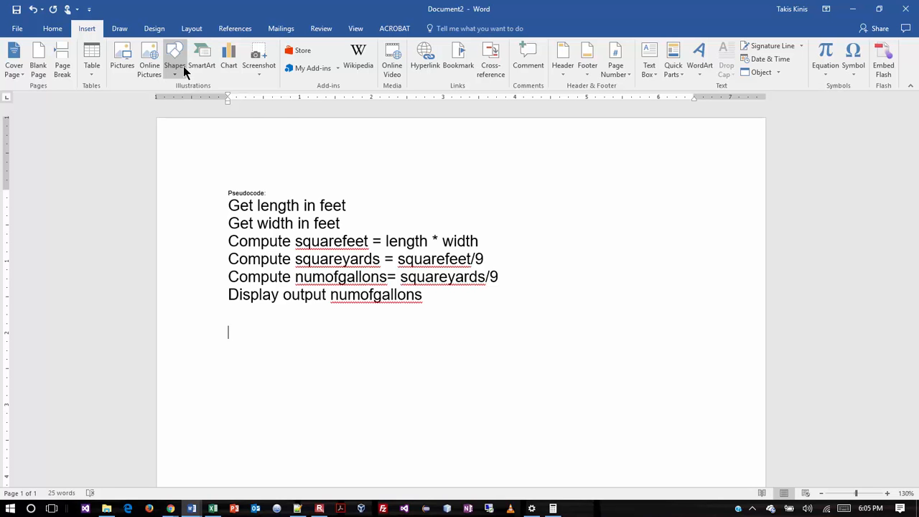
click(175, 58)
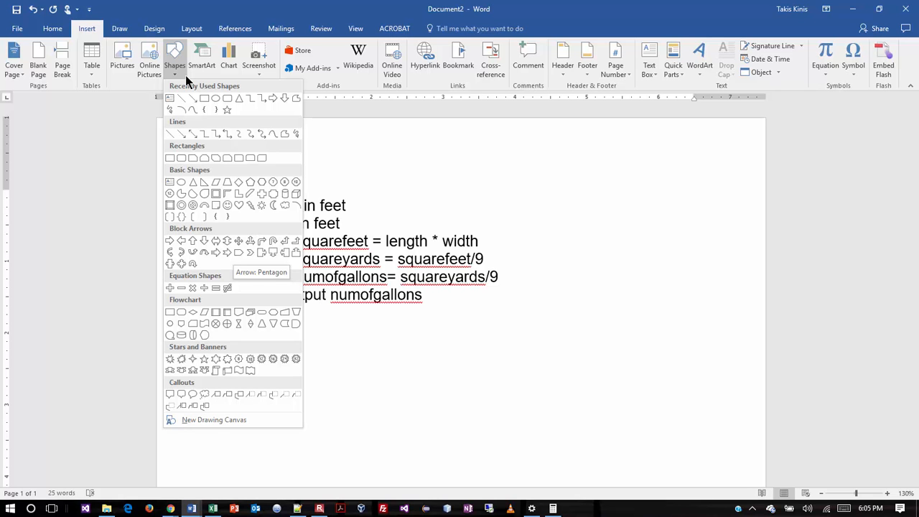
mouse_move(531, 155)
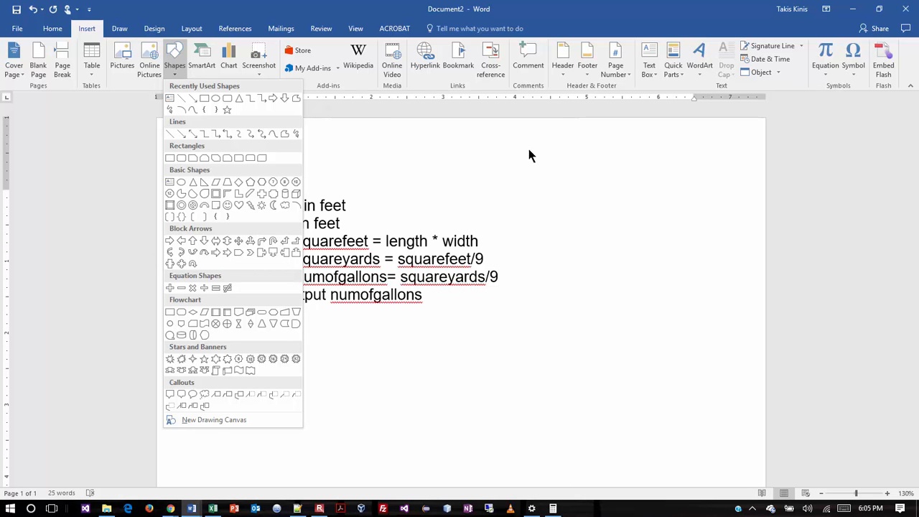
mouse_move(193, 241)
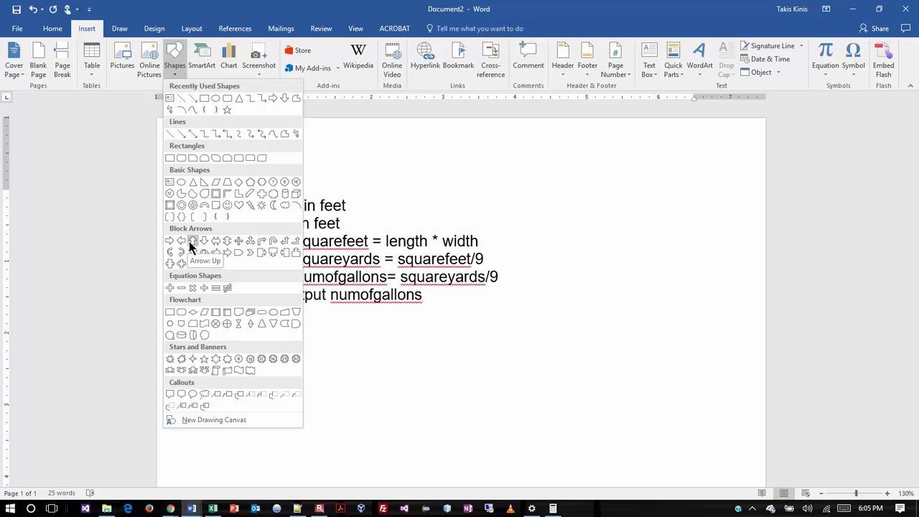
mouse_move(228, 98)
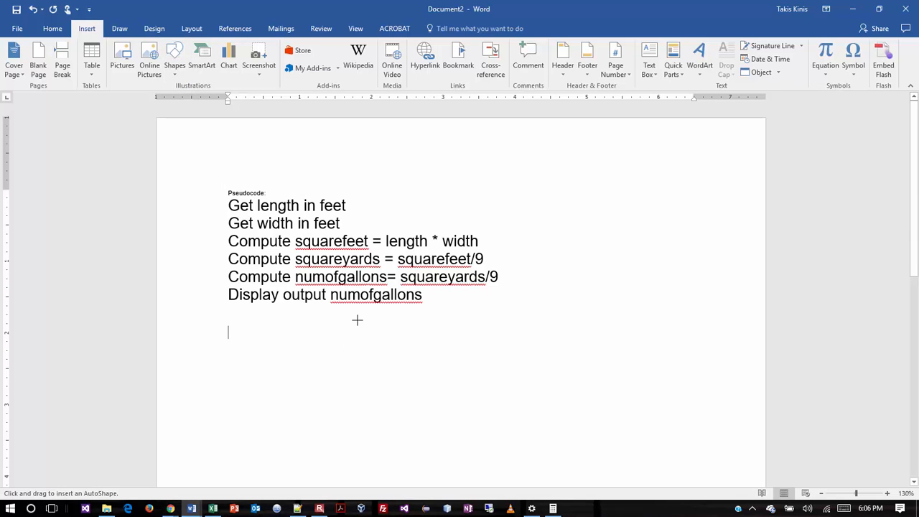
- Draw a rounded rectangle below the pseudocode and label it Start
drag(356, 322, 430, 350)
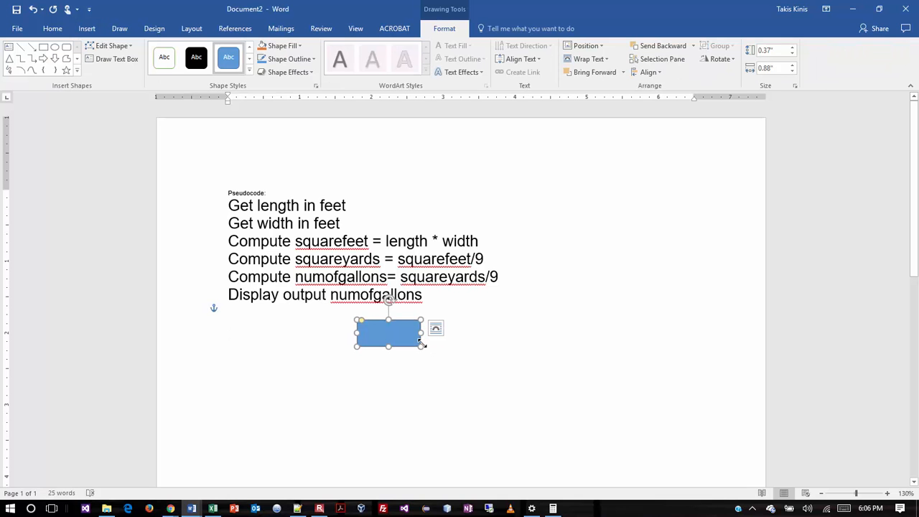
text(Start)
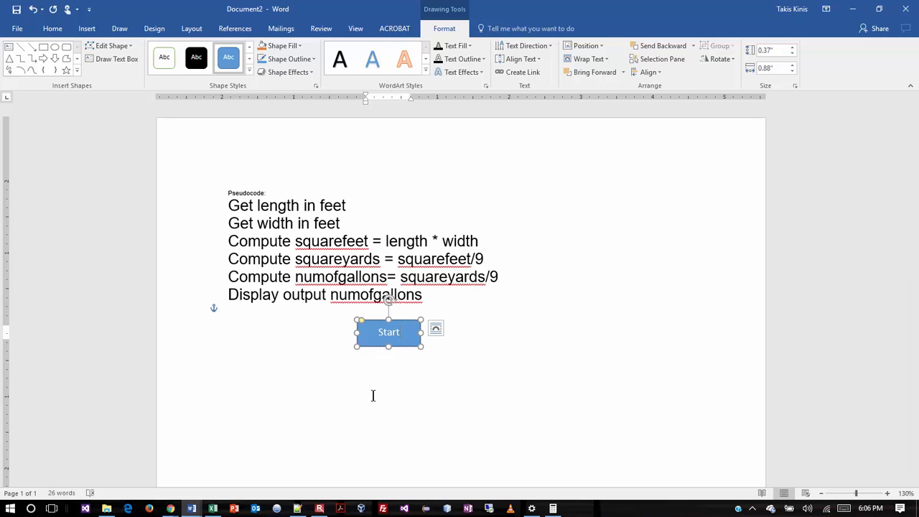
mouse_move(448, 359)
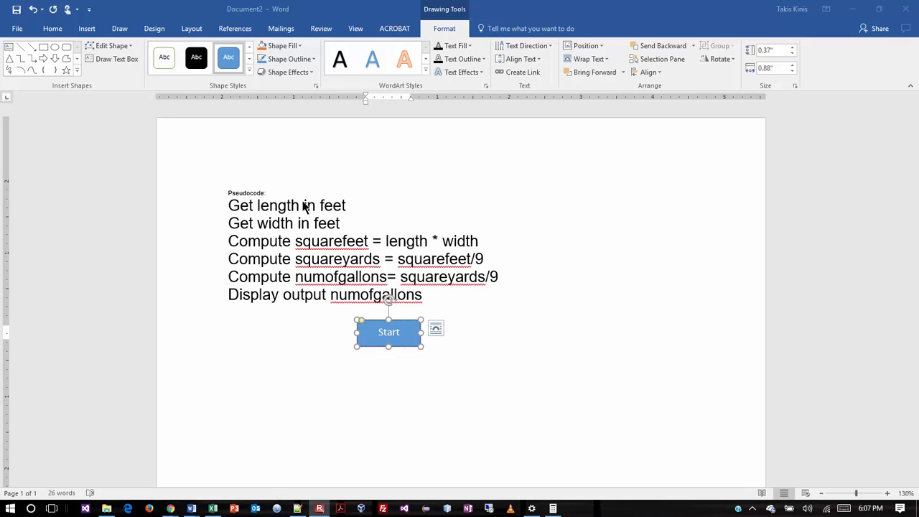
mouse_move(261, 210)
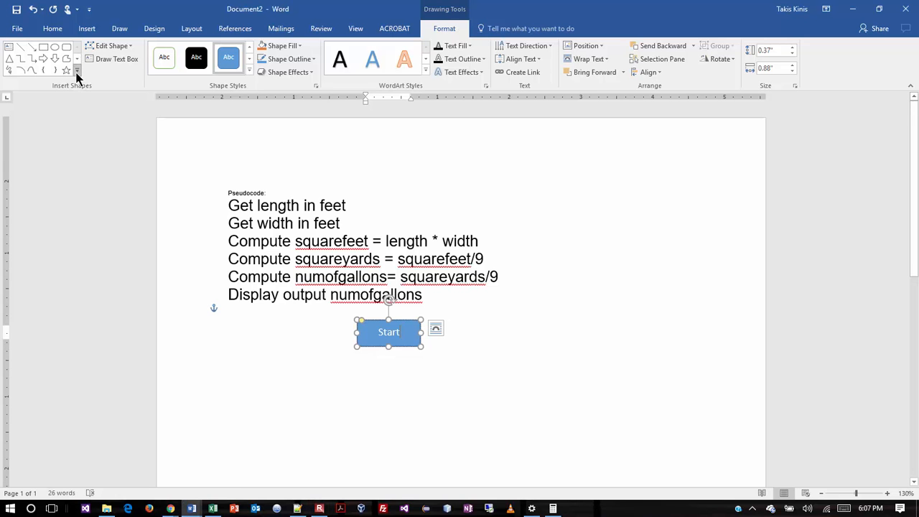
click(77, 72)
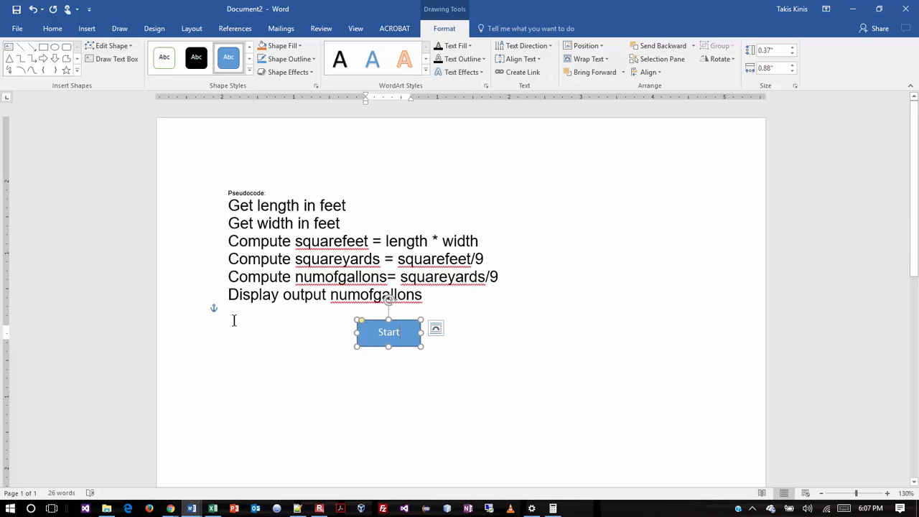
click(437, 327)
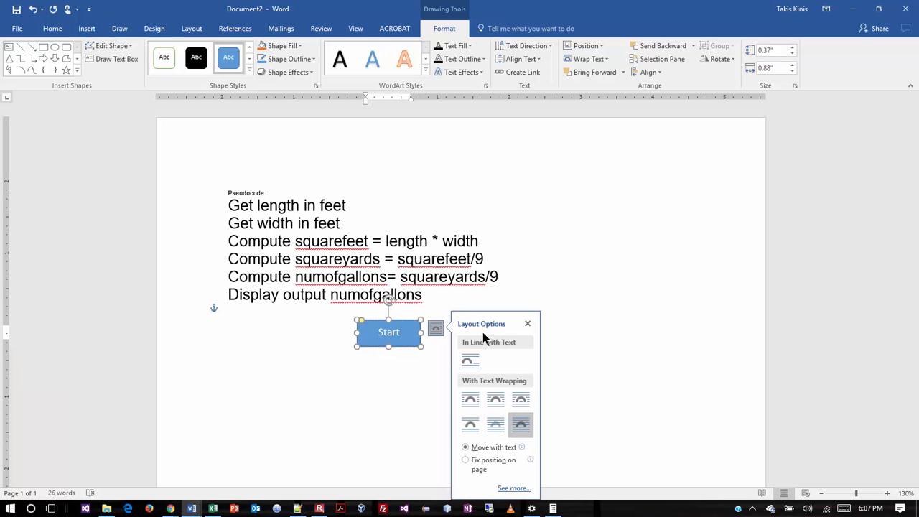
click(528, 323)
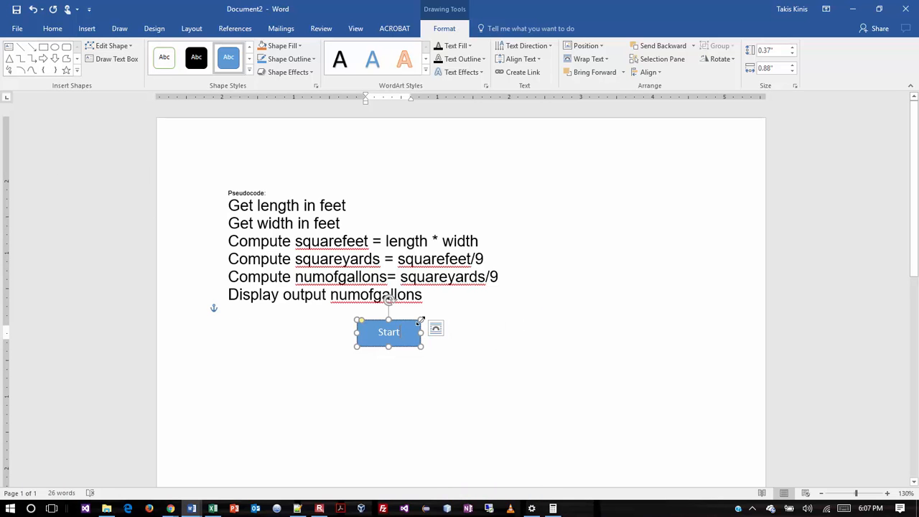
mouse_move(436, 328)
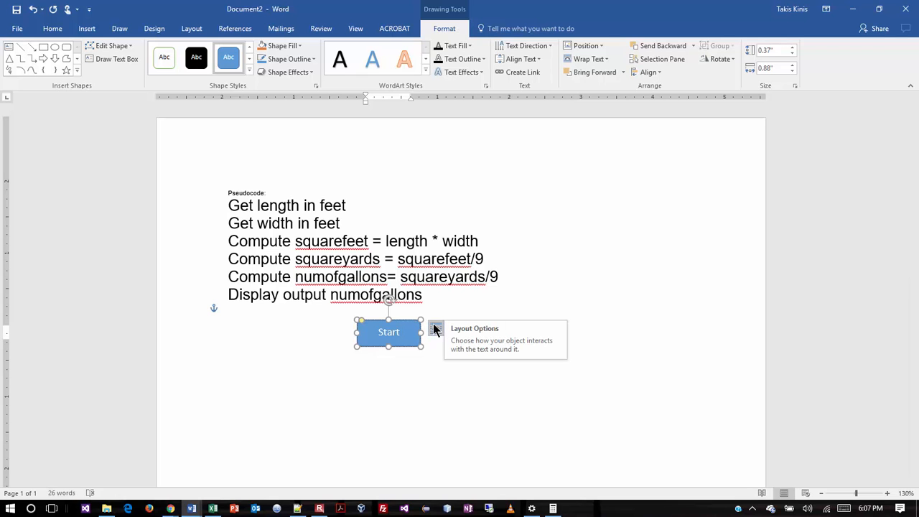
click(434, 329)
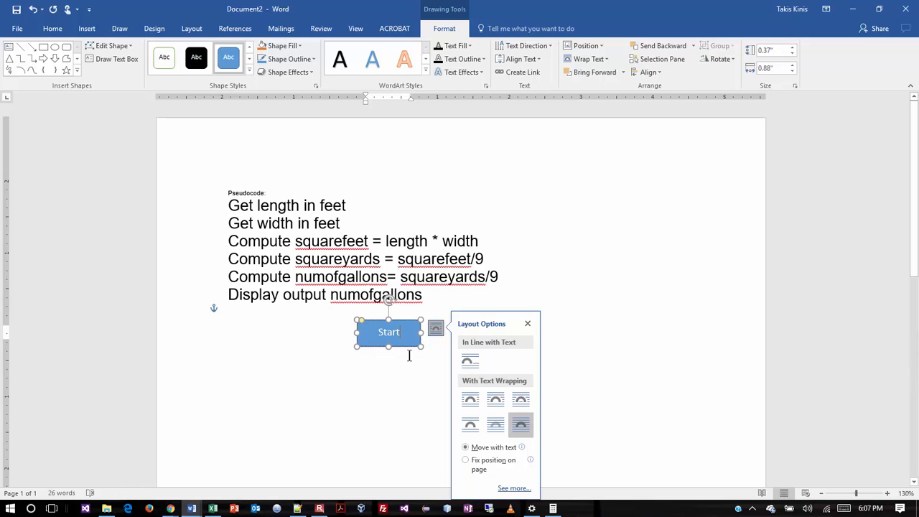
mouse_move(509, 176)
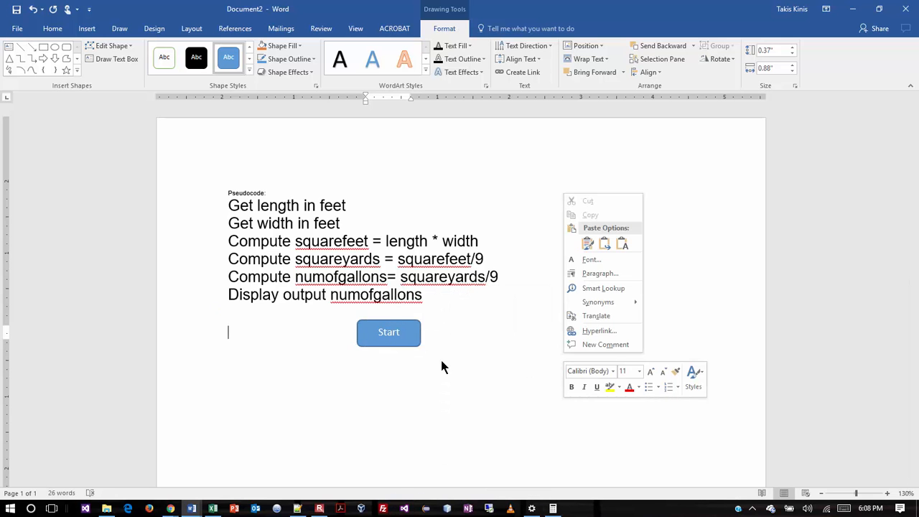
click(388, 332)
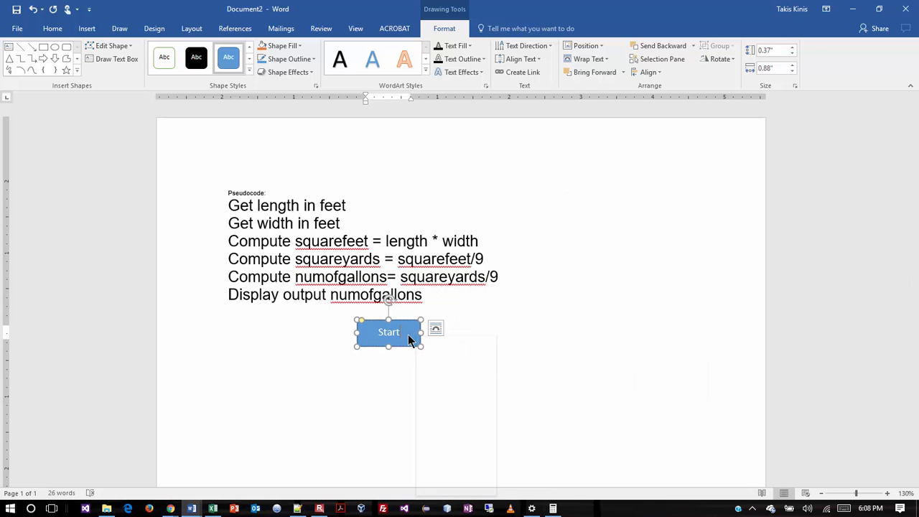
right_click(388, 331)
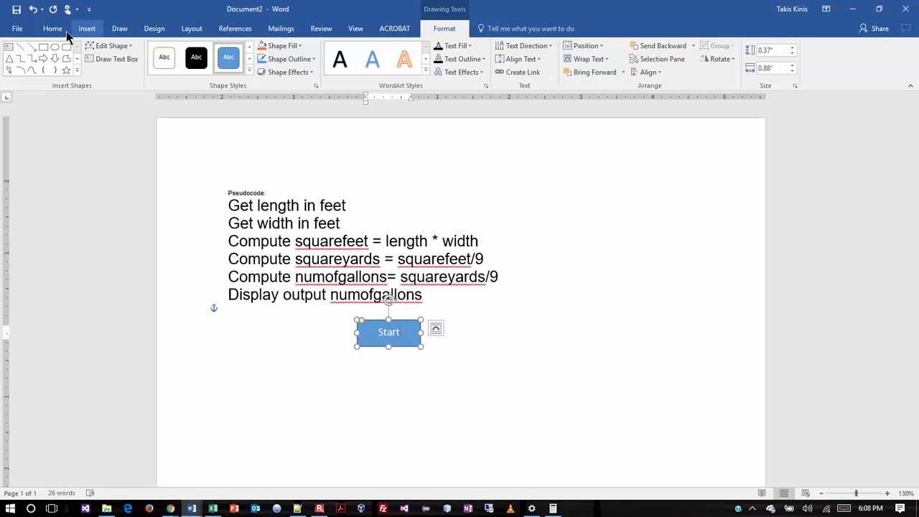
- Draw an input parallelogram below Start labelled Get length in feet
click(86, 29)
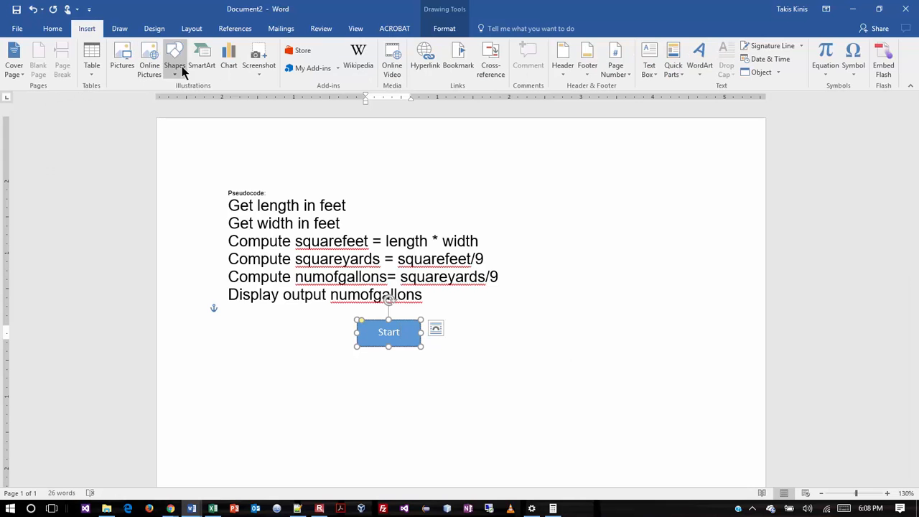
click(175, 58)
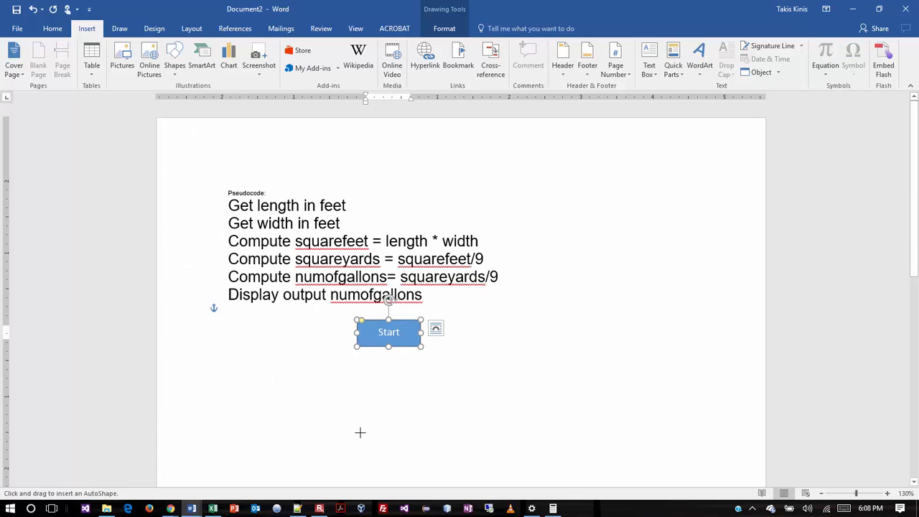
drag(358, 370, 479, 405)
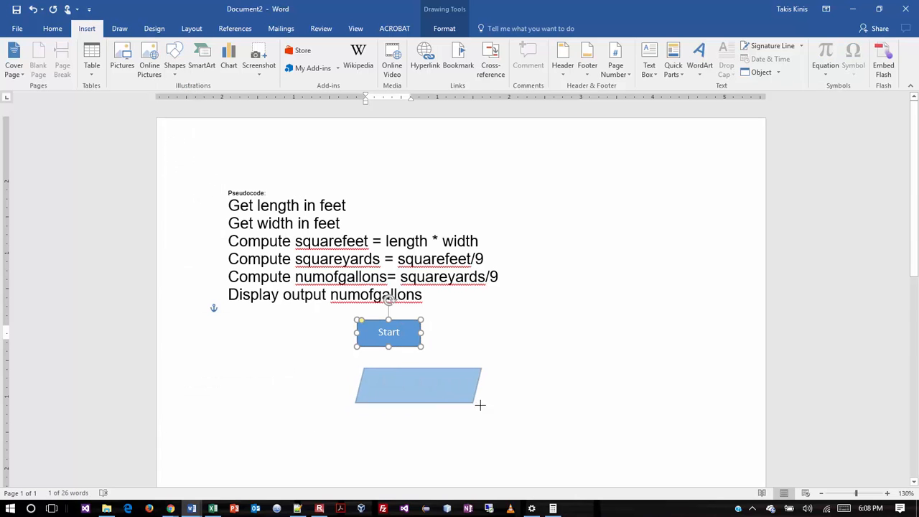
click(416, 388)
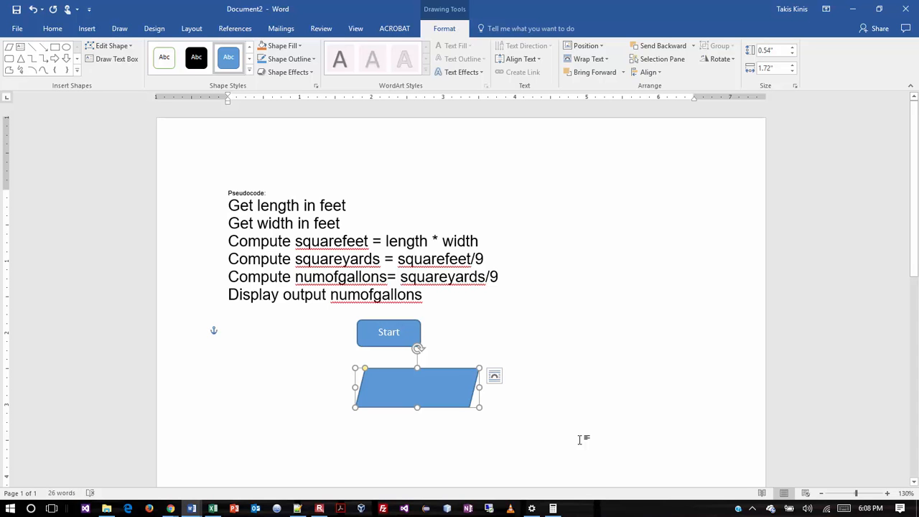
text(Get length in feet)
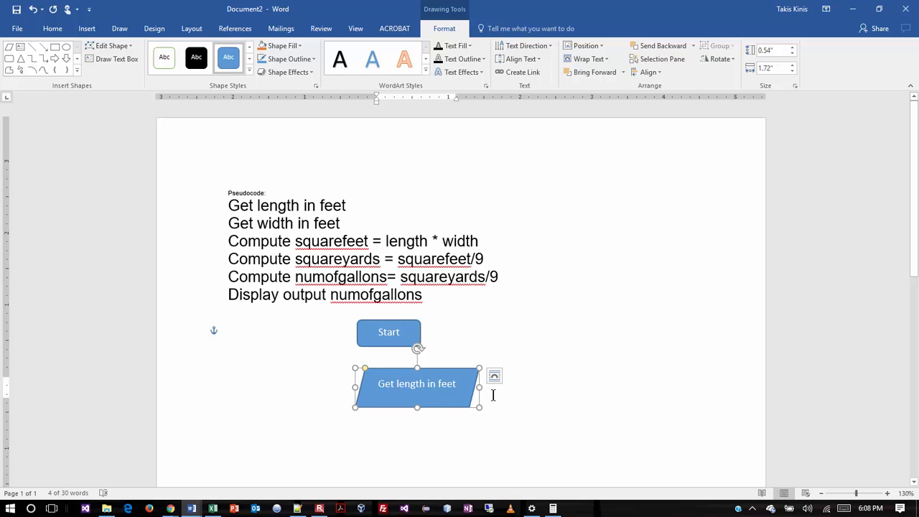
mouse_move(489, 392)
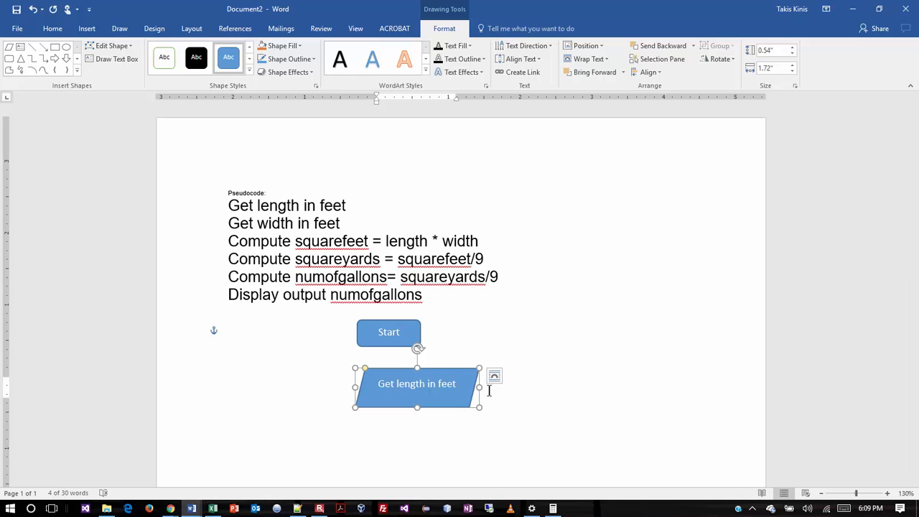
mouse_move(454, 436)
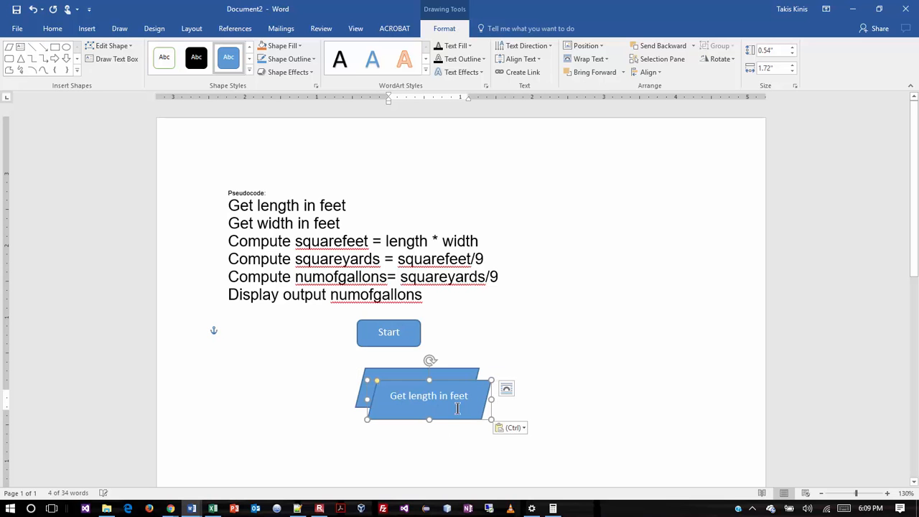
- Duplicate the parallelogram below and relabel it Get width in feet
drag(428, 396, 411, 445)
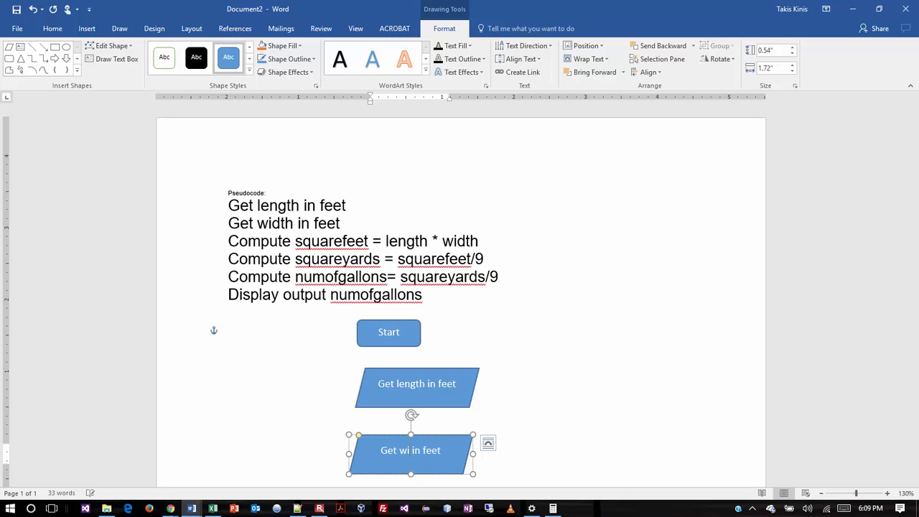
text(width)
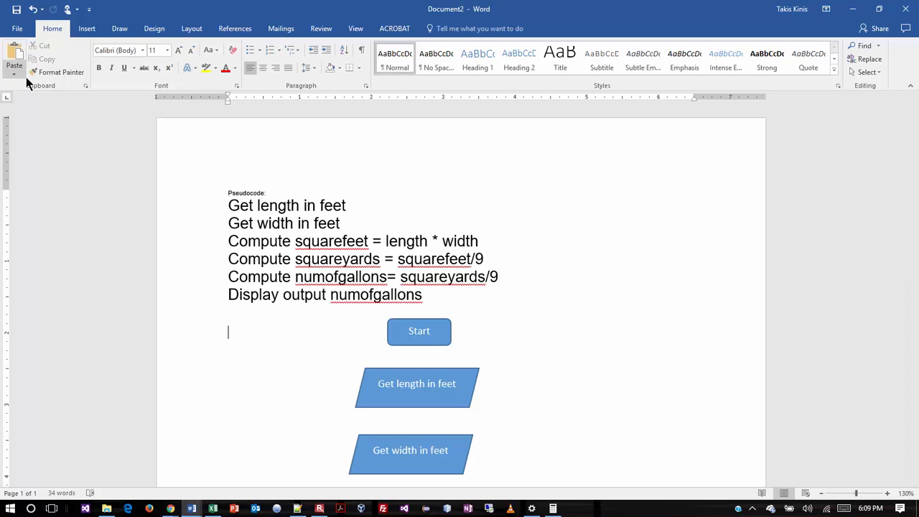
- Draw a process rectangle below the width input reading squarefeet = length * width
click(86, 29)
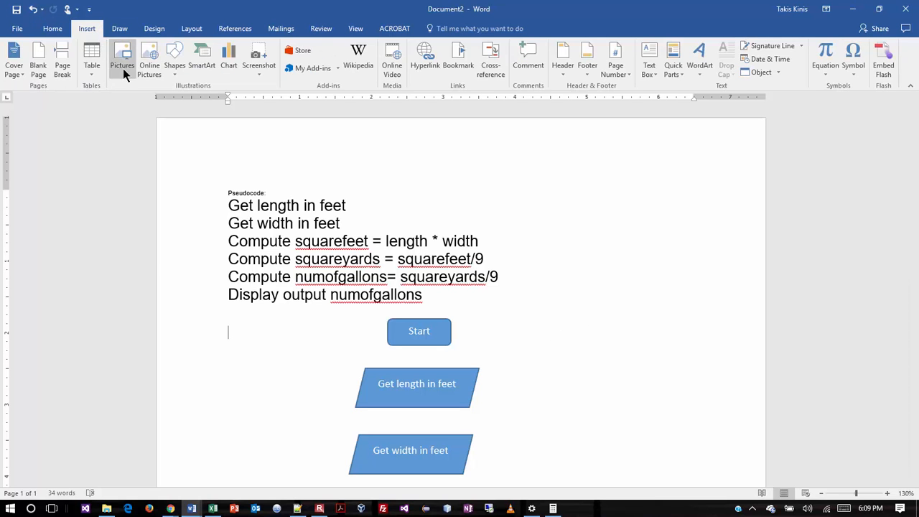
click(175, 57)
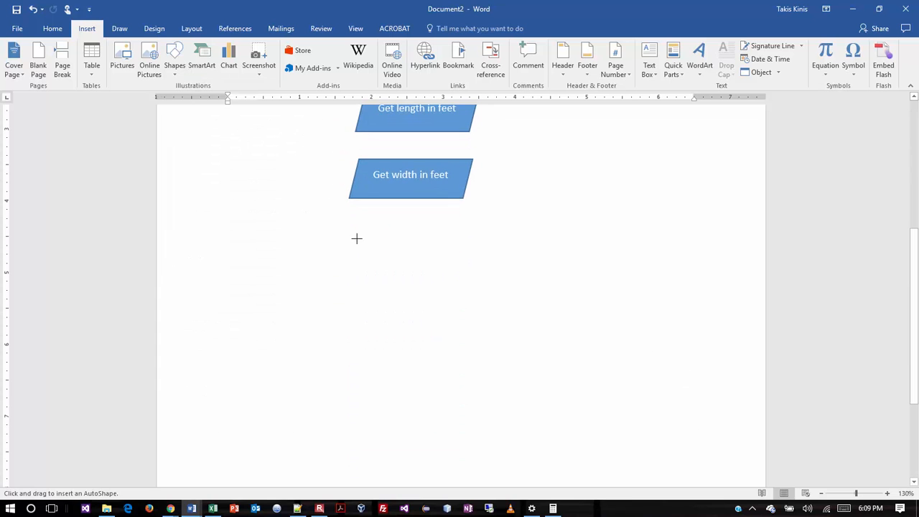
drag(356, 238, 489, 276)
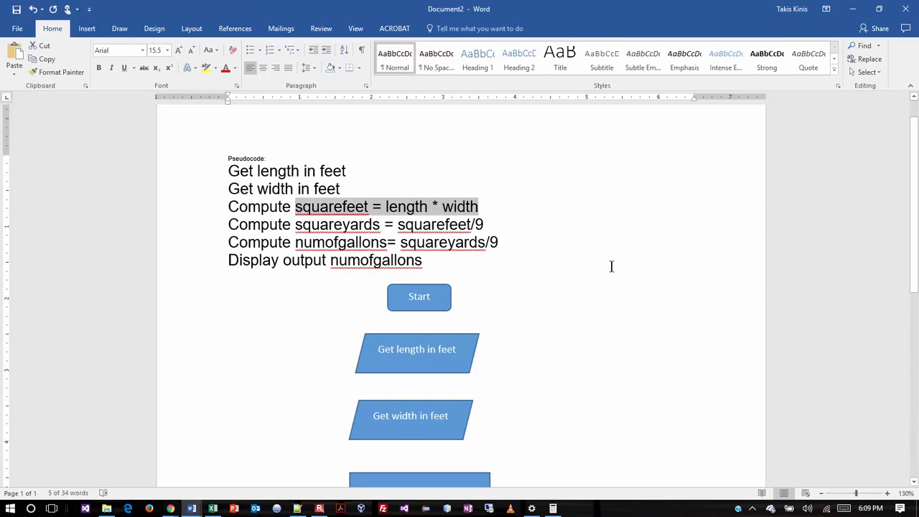
scroll(down, 3)
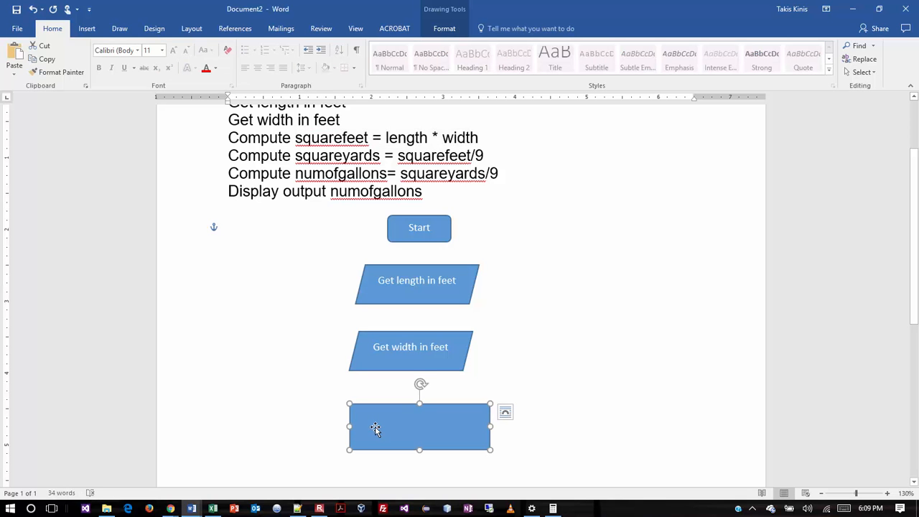
text(squarefeet = length * width)
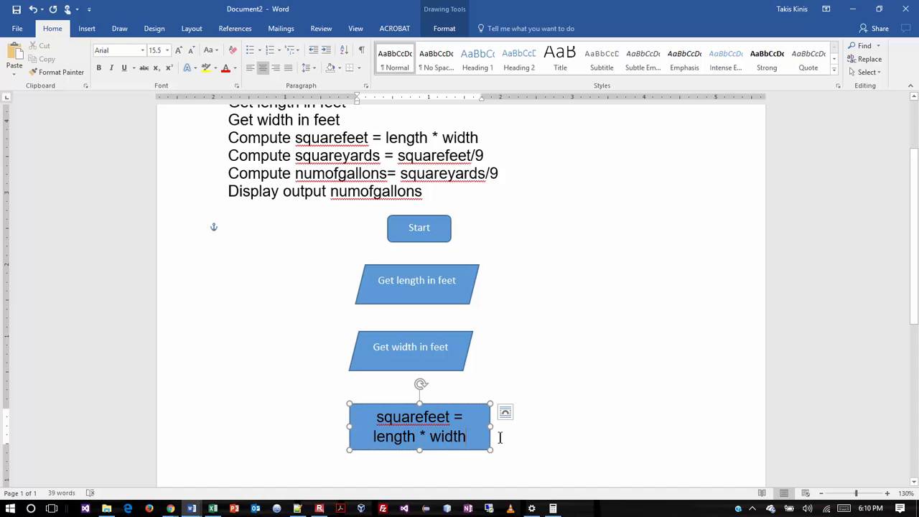
mouse_move(524, 440)
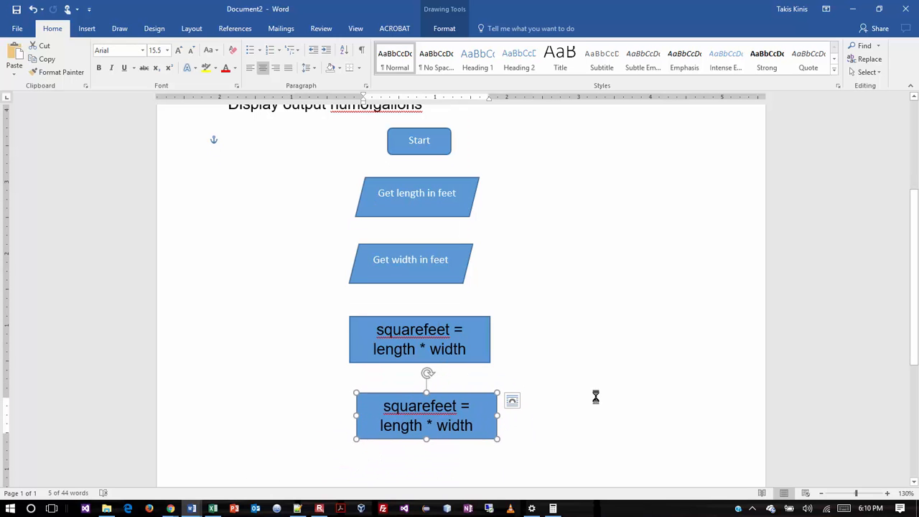
- Fill the next boxes with squareyards = squarefeet/9 and numofgallons= squareyards/9 from the pseudocode
drag(426, 417, 436, 445)
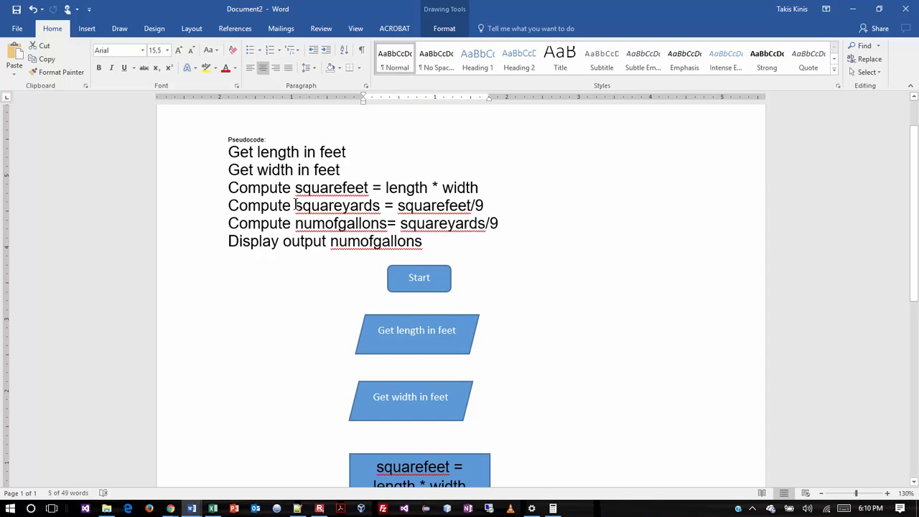
drag(294, 205, 483, 205)
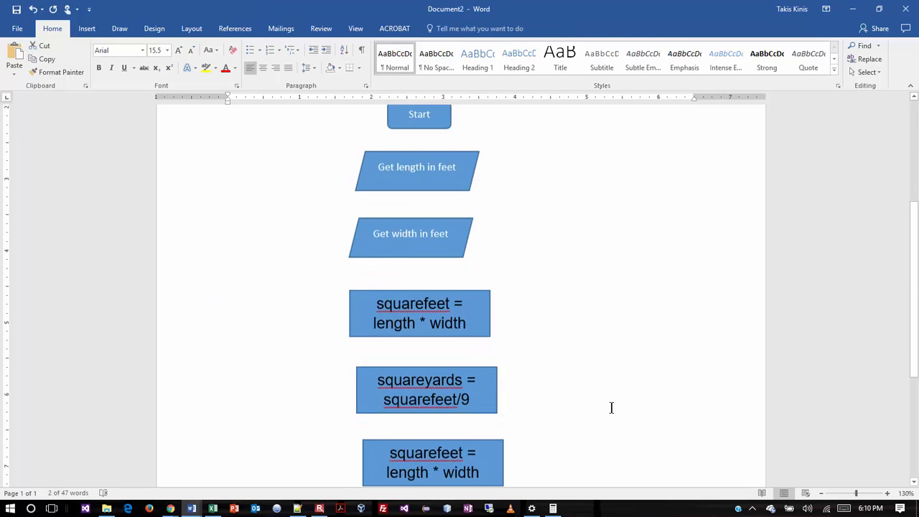
click(432, 462)
text(numofgallons= squareyards/9)
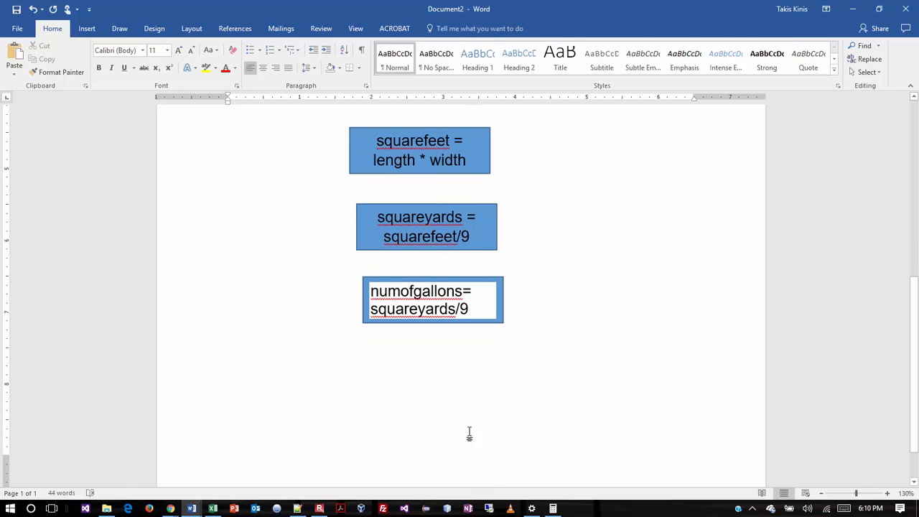
mouse_move(386, 415)
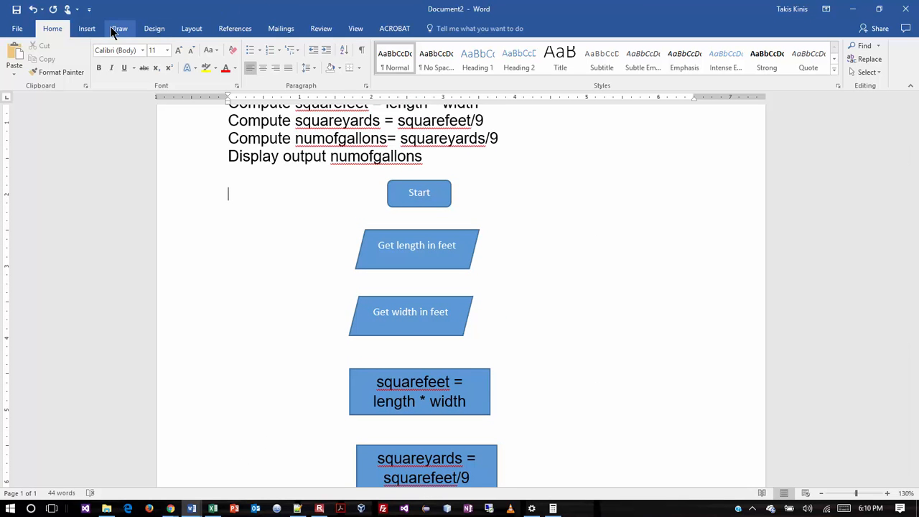
- Place an output parallelogram below the numofgallons box and begin its label Output Num
click(87, 28)
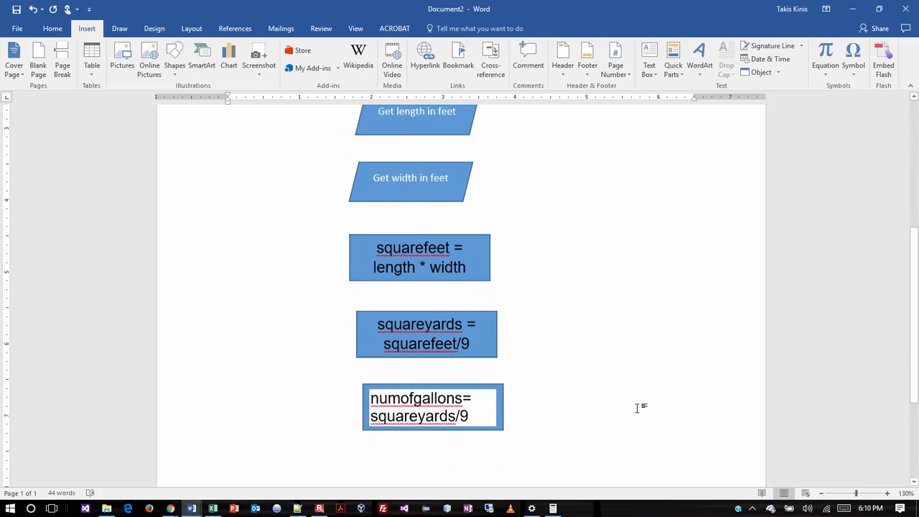
click(175, 56)
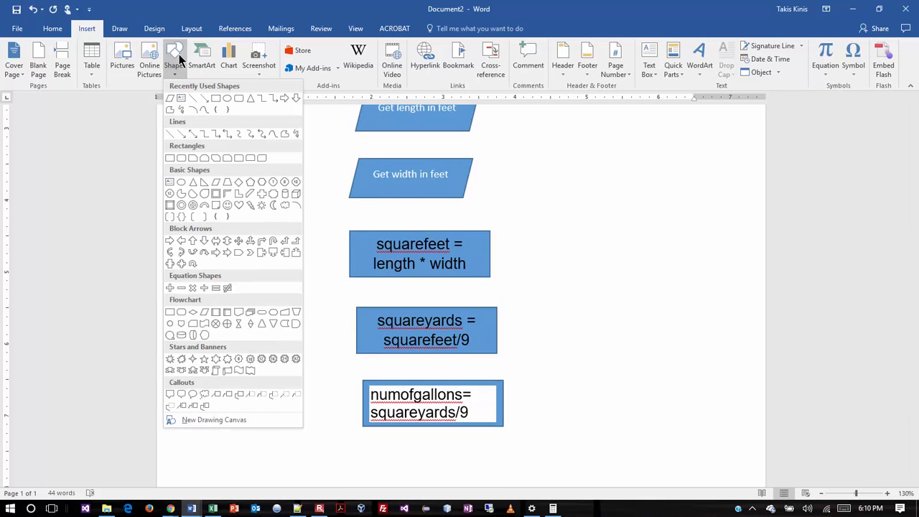
mouse_move(238, 241)
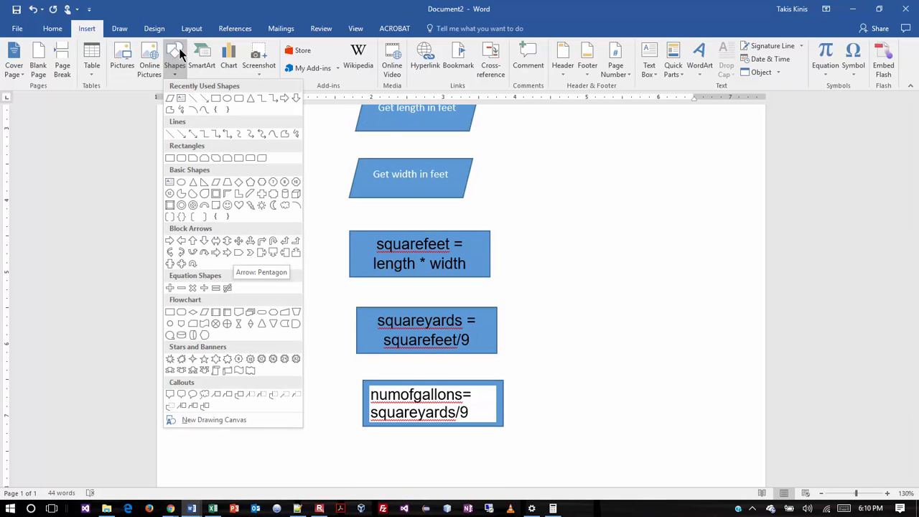
mouse_move(250, 98)
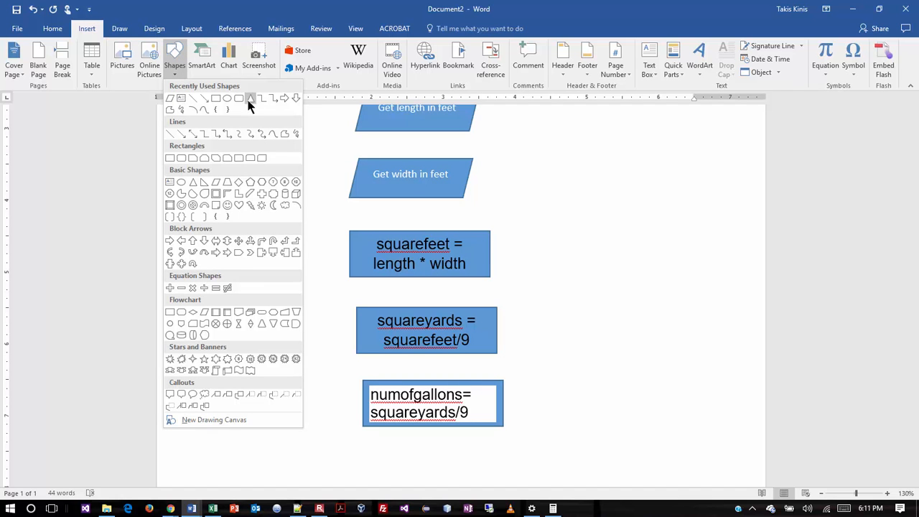
mouse_move(204, 181)
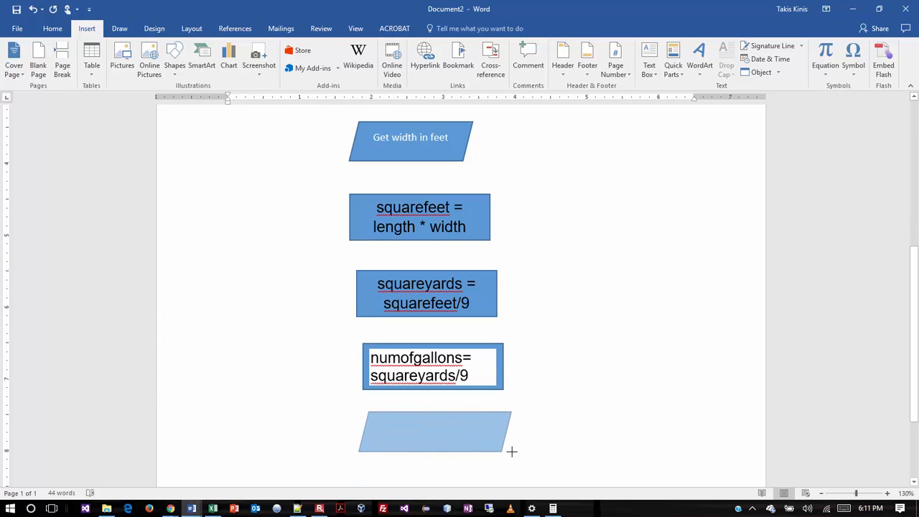
click(438, 430)
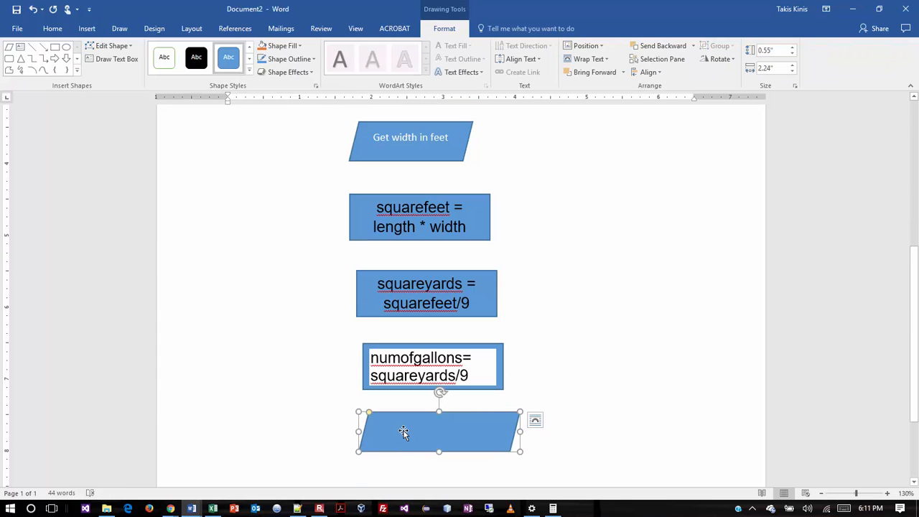
text(u)
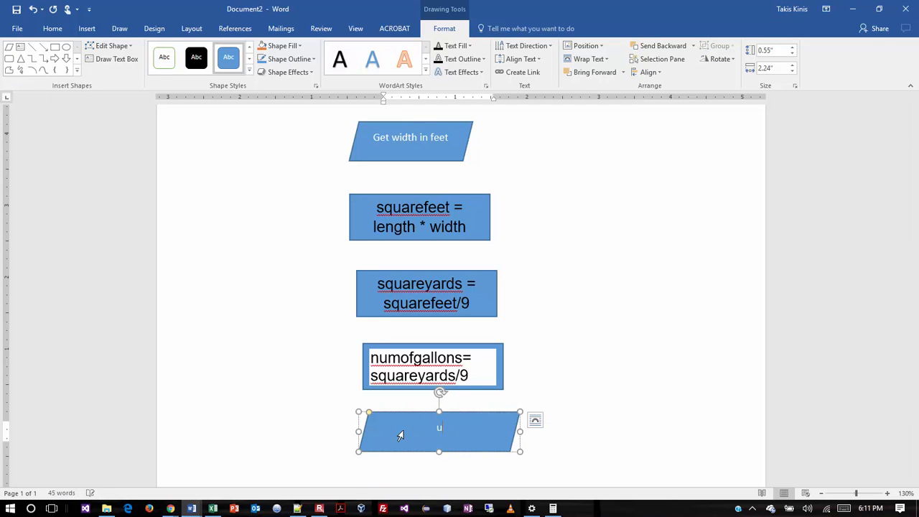
text(Out)
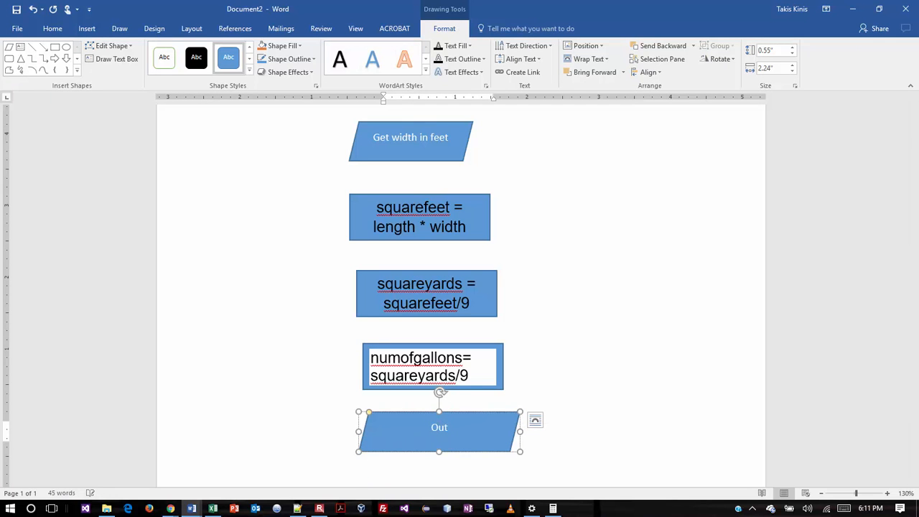
text(put)
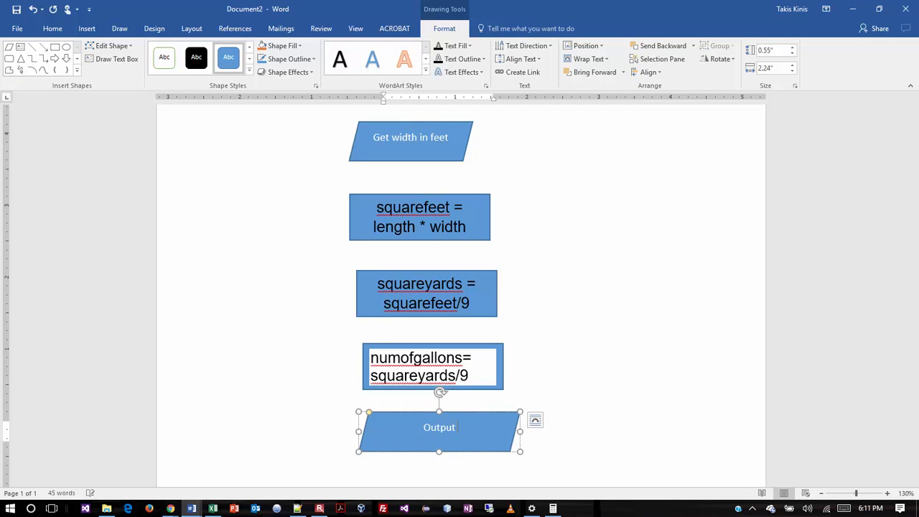
text(num)
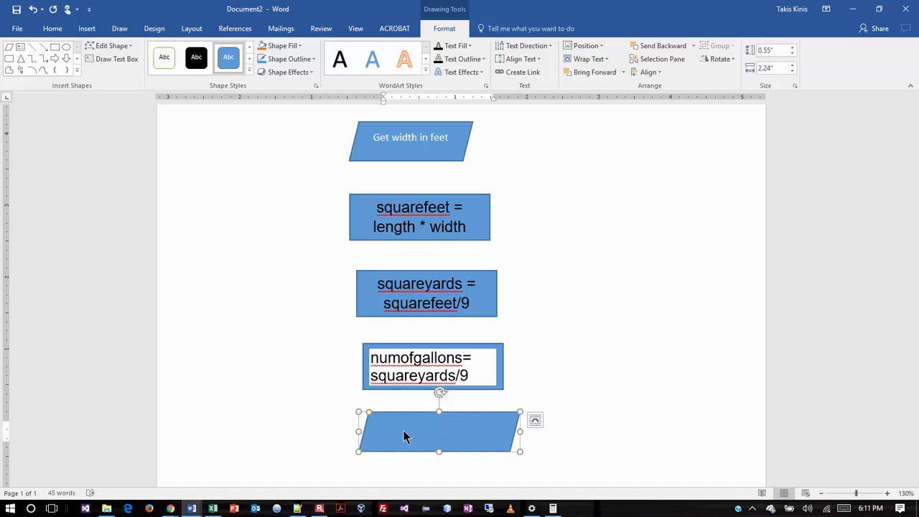
text(Output)
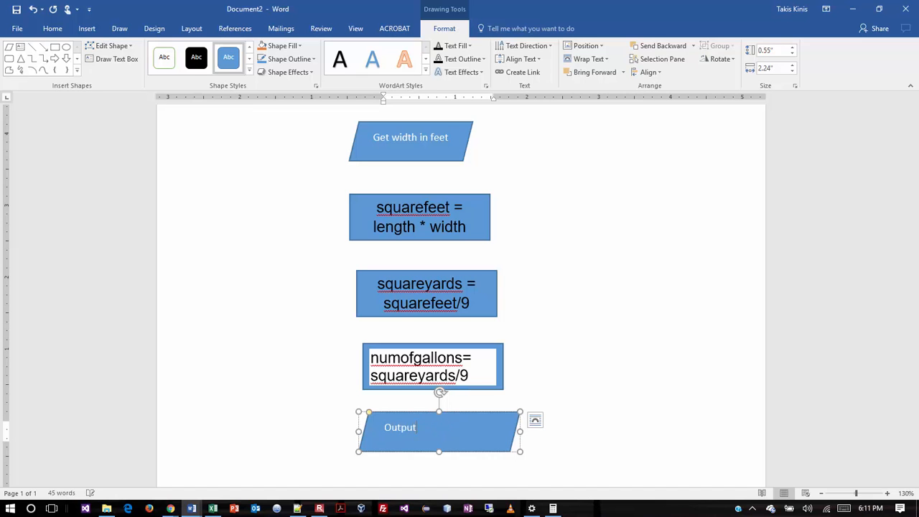
text(Num)
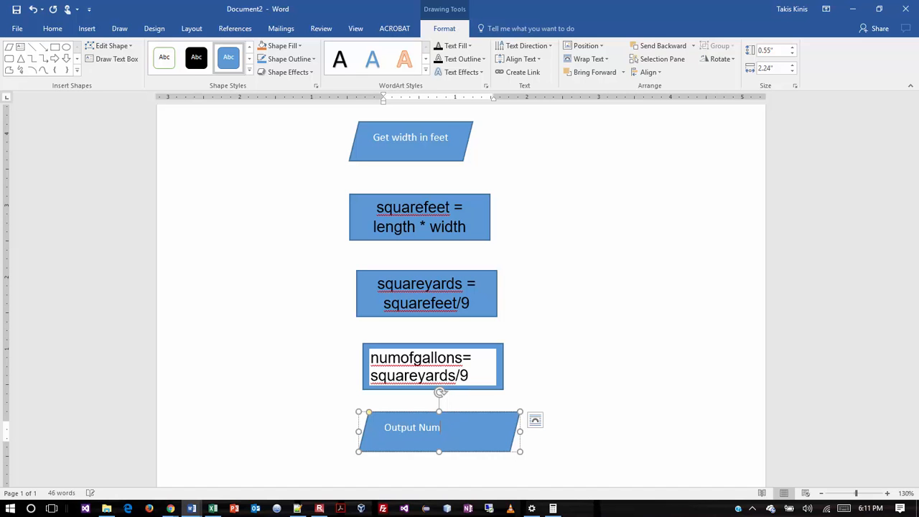
- Complete the label as Output NumOfGallons and add an End shape beneath it
text(OfGall)
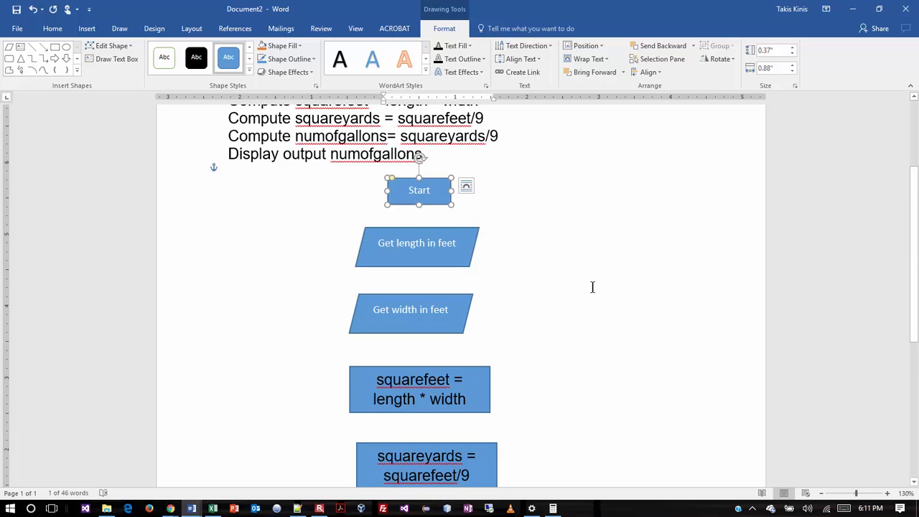
scroll(down, 3)
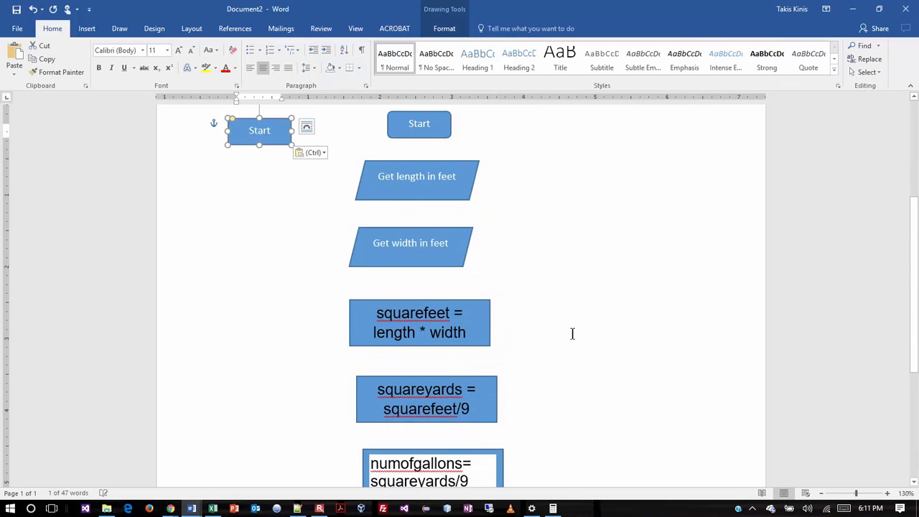
drag(258, 129, 267, 467)
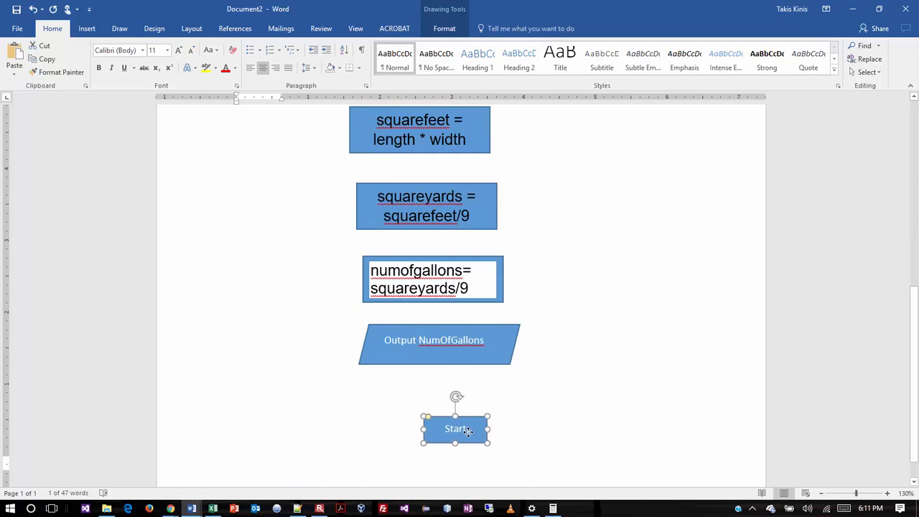
drag(455, 428, 439, 402)
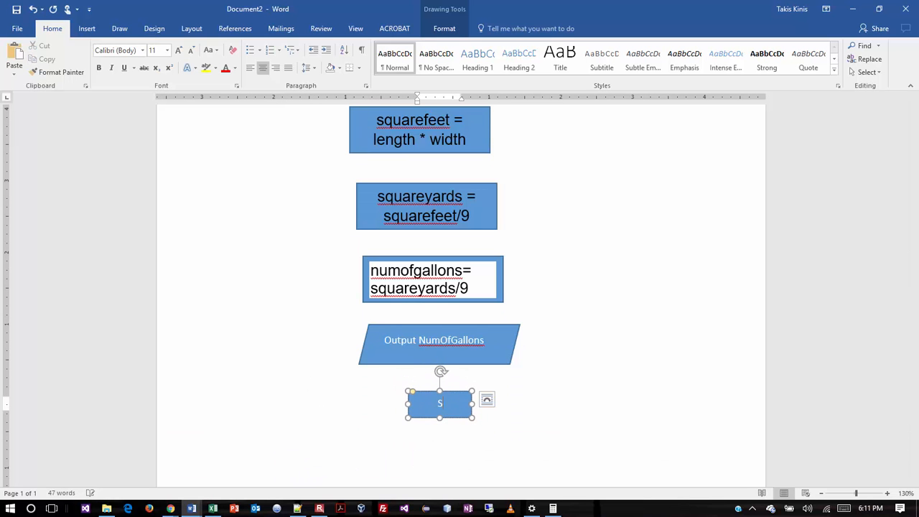
text(End)
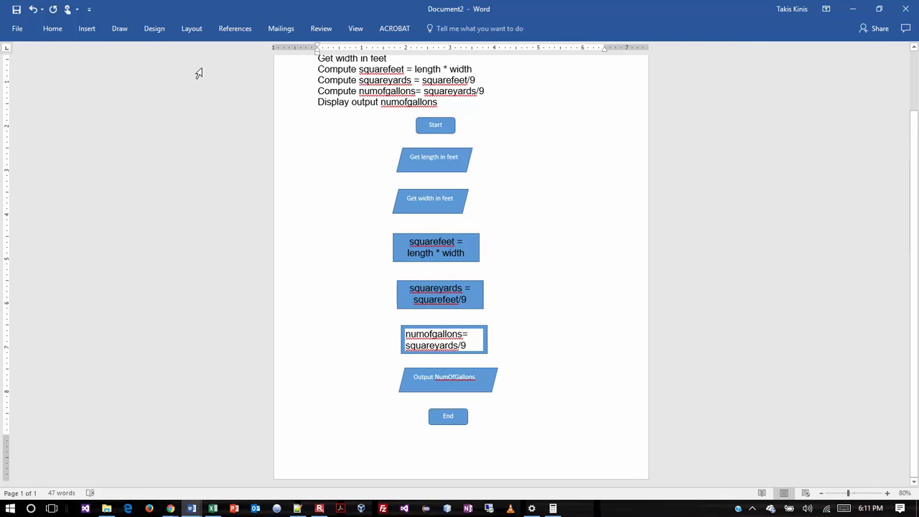
- Bring up the Shapes gallery to draw connecting arrows between the flowchart shapes
click(175, 57)
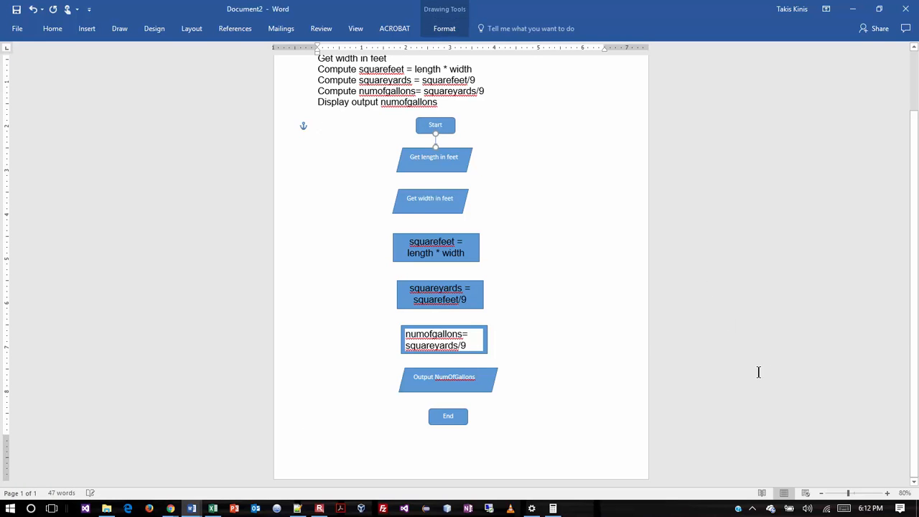
mouse_move(562, 199)
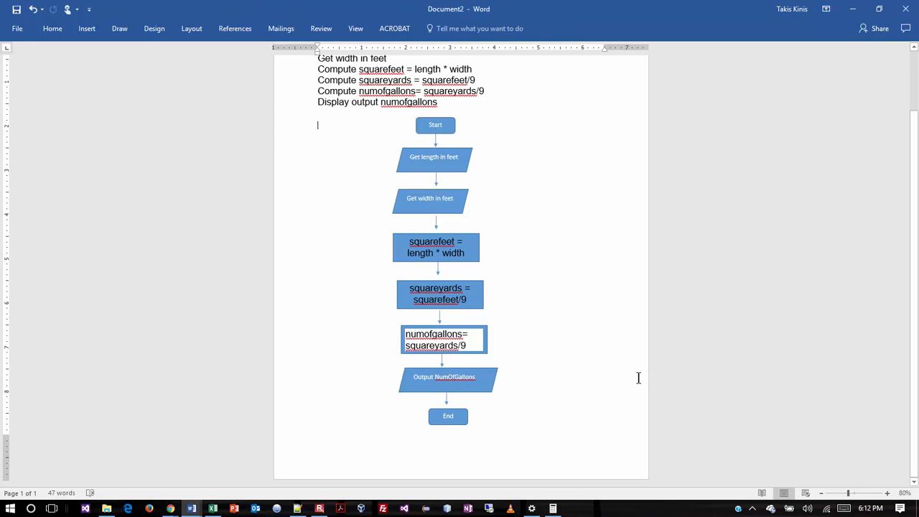
mouse_move(512, 359)
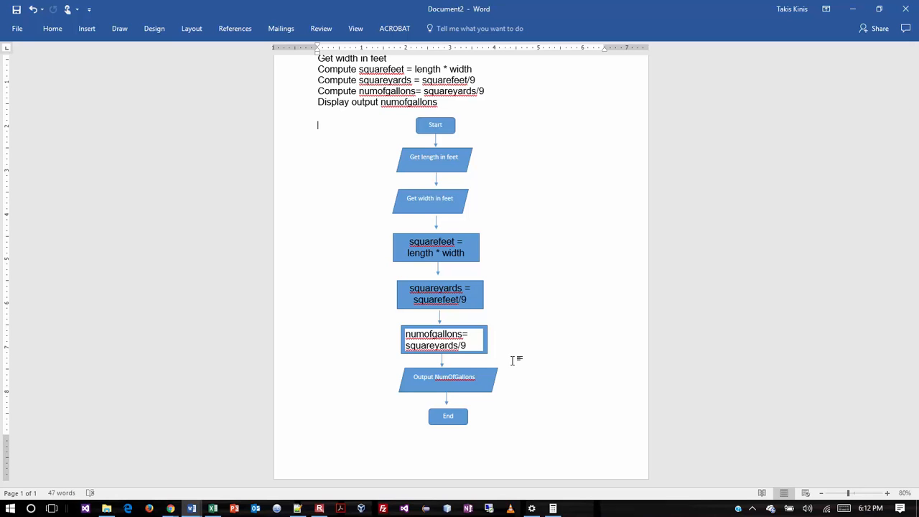
mouse_move(513, 359)
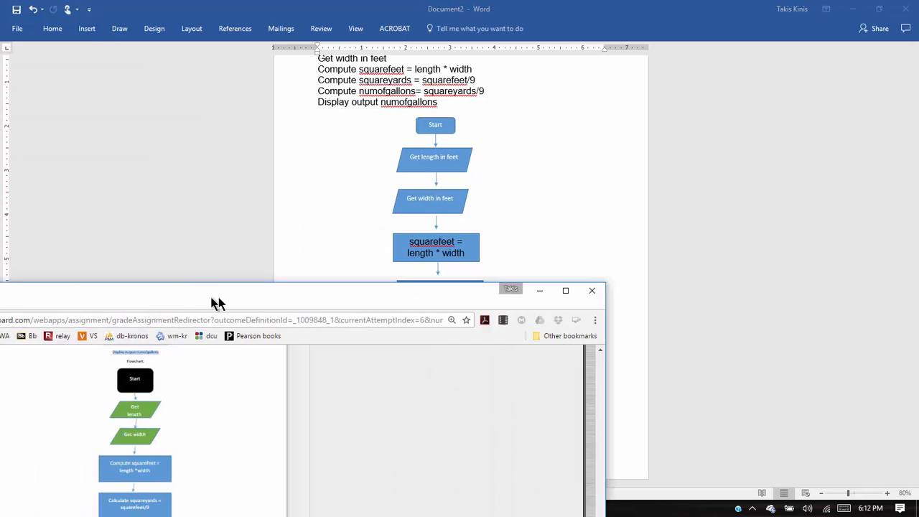
- Bring the sample graded flowchart submission into view in the Blackboard grading window
click(565, 290)
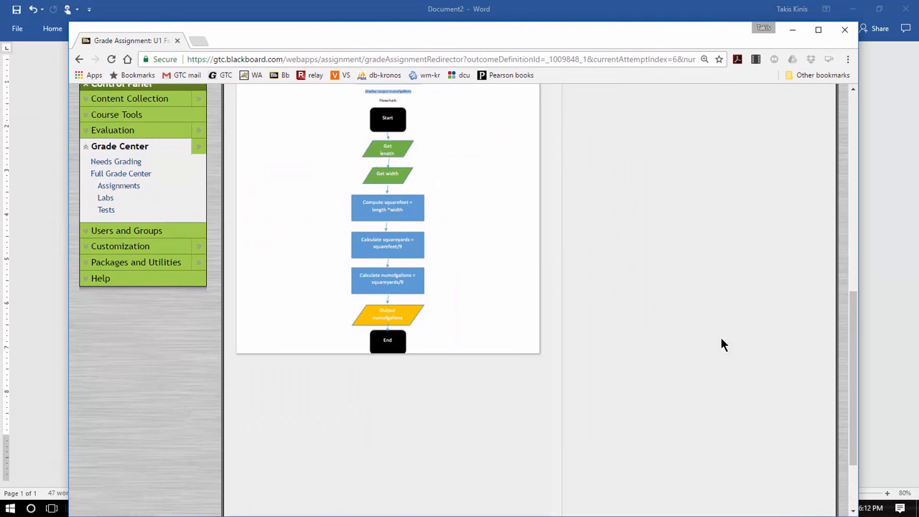
mouse_move(799, 387)
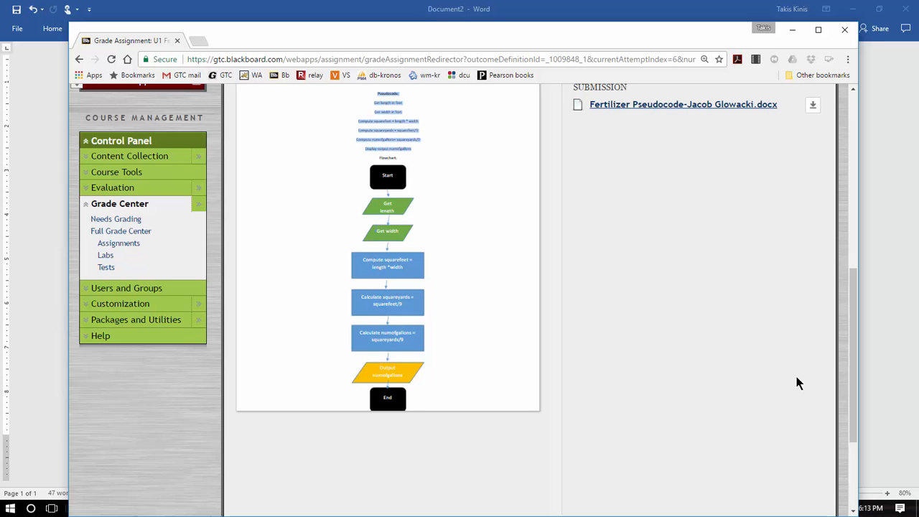
mouse_move(830, 310)
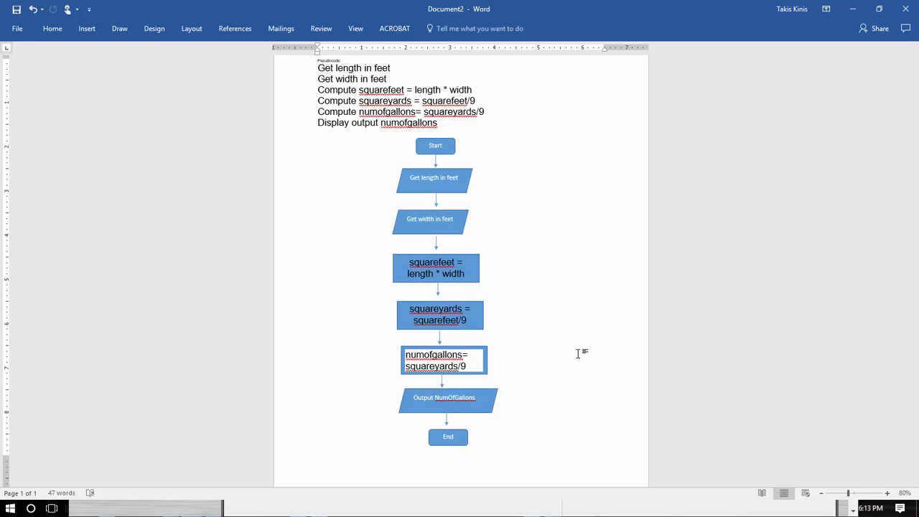
- Focus the flowchart document and go to File > Save As
click(317, 146)
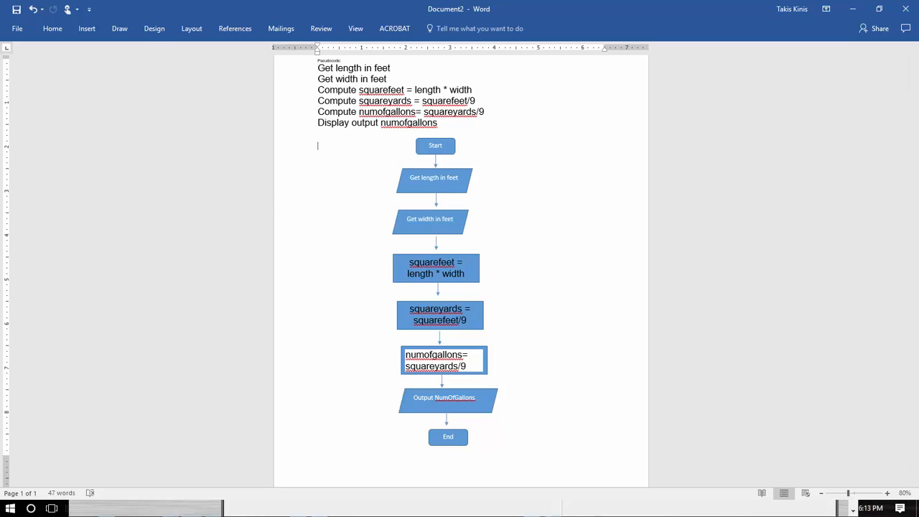
click(17, 29)
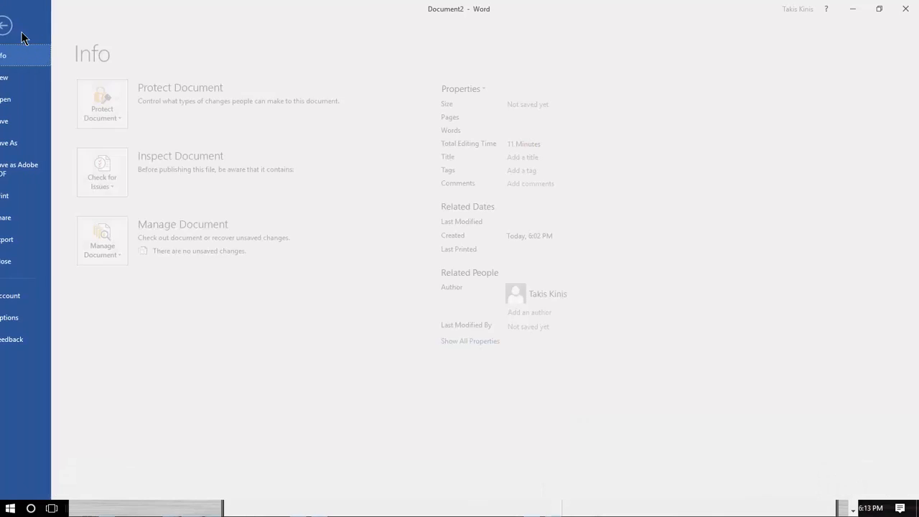
click(25, 142)
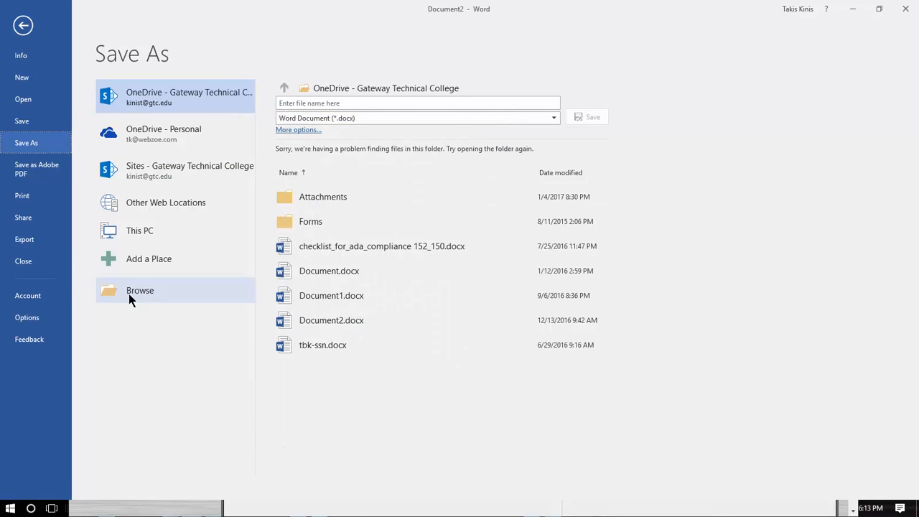
- Browse to Google Drive > 152-126 Intro Prog & Dbase > 2017-Summer as the save location
click(141, 290)
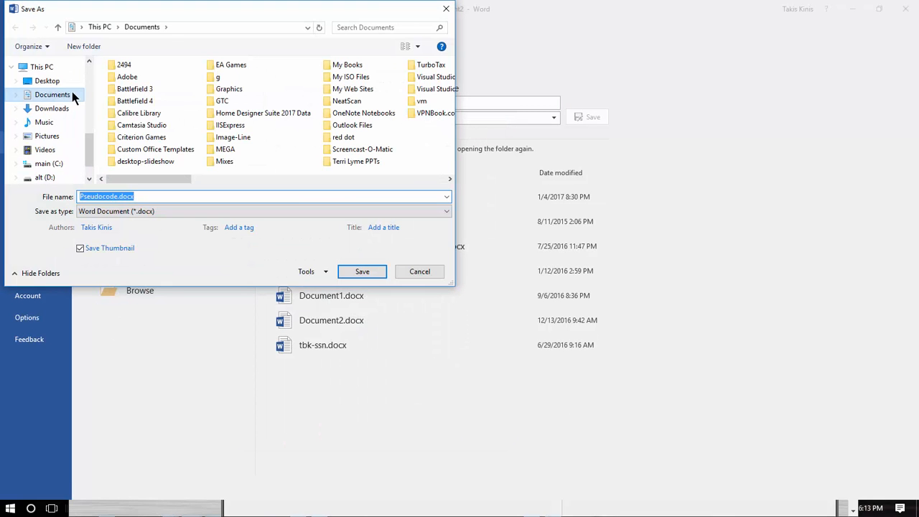
scroll(down, 3)
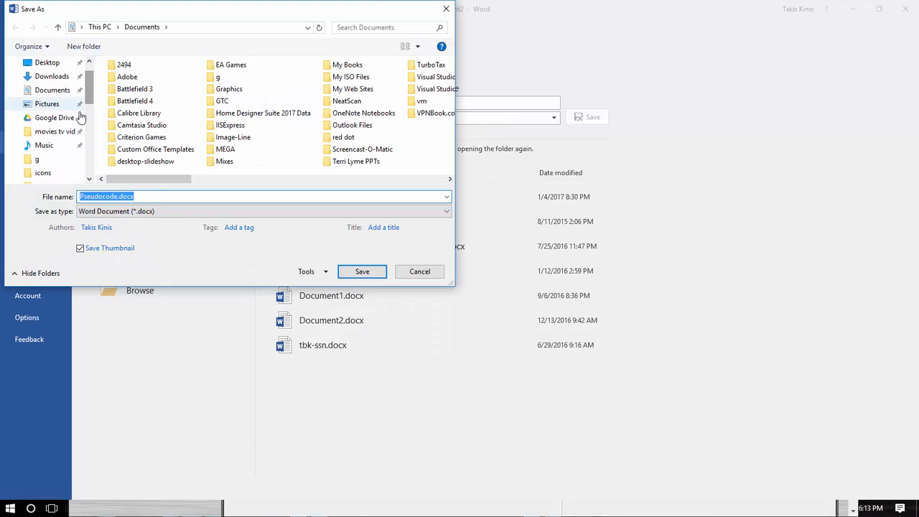
click(55, 118)
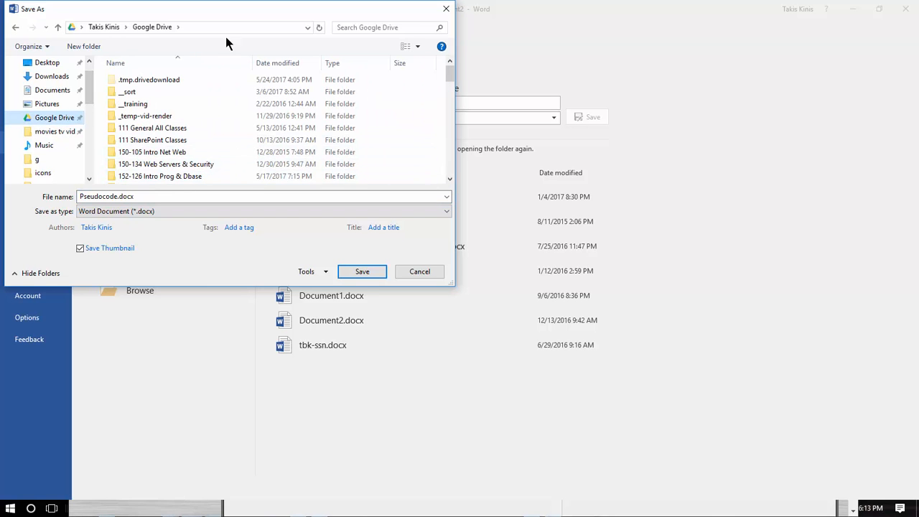
double_click(159, 175)
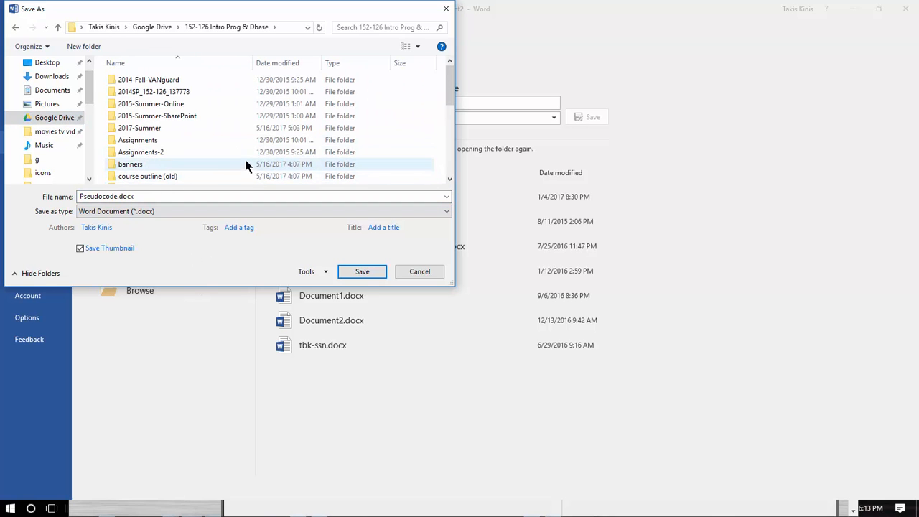
double_click(139, 126)
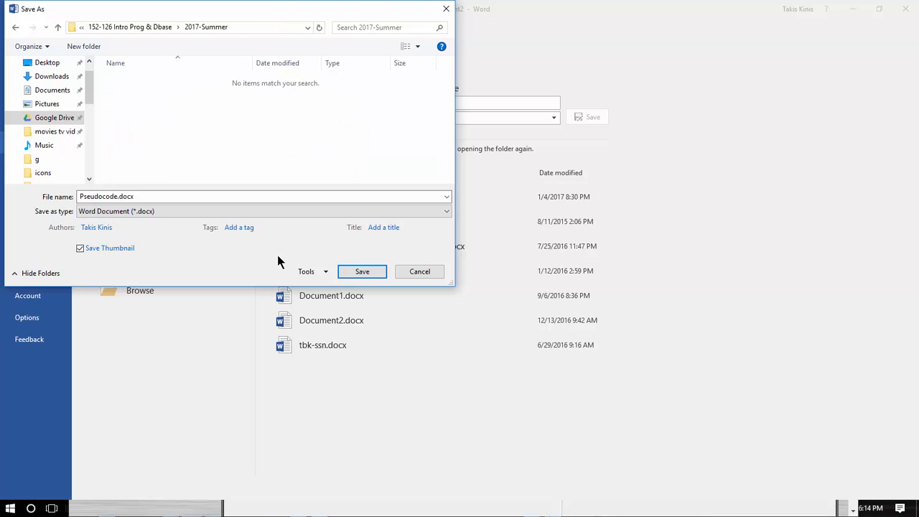
- Name the file Fertilizer Pseudocode & Flowchart and save it
click(167, 195)
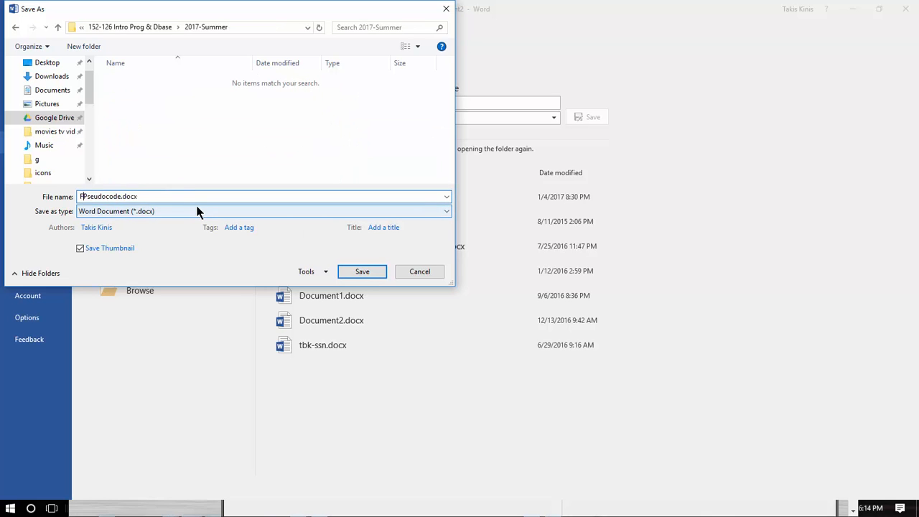
text(Fertilizer)
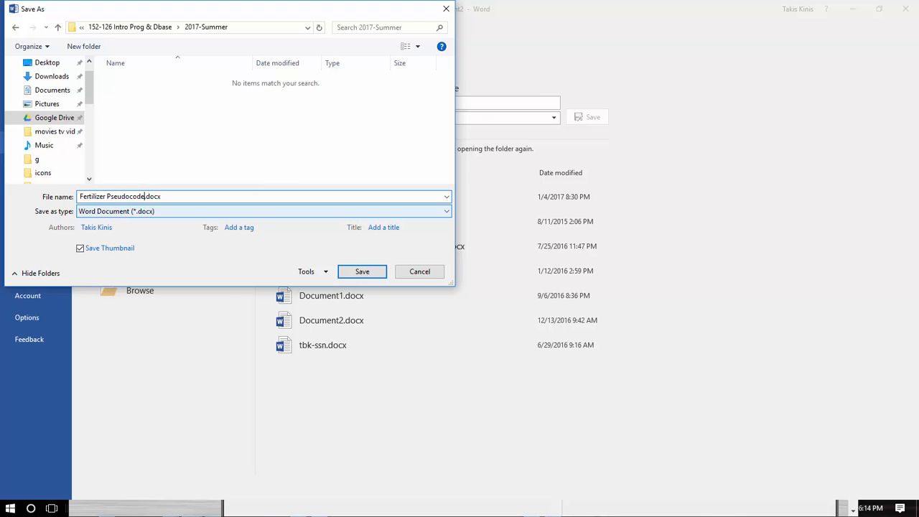
text(&)
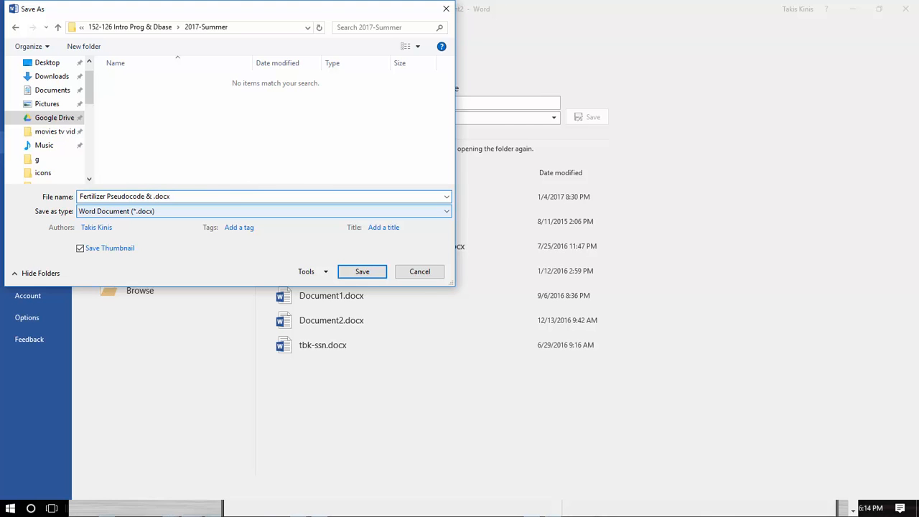
text(Flowchart)
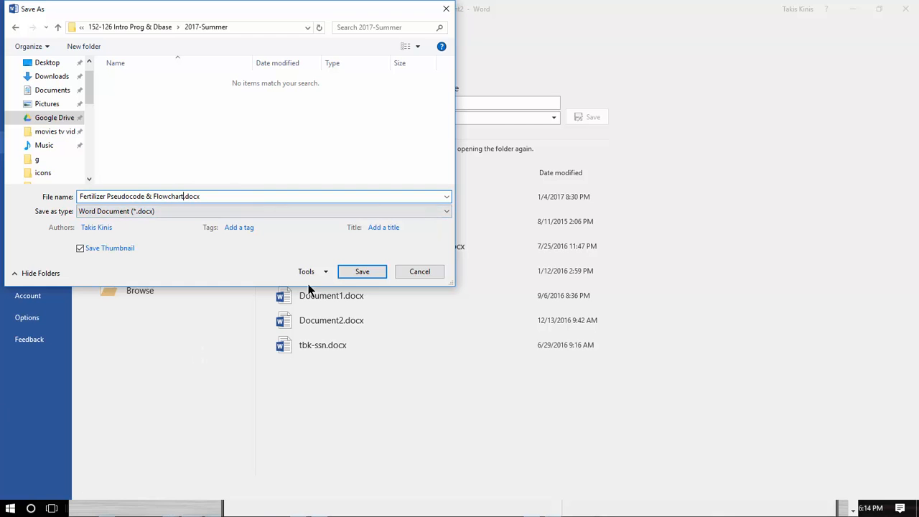
click(361, 272)
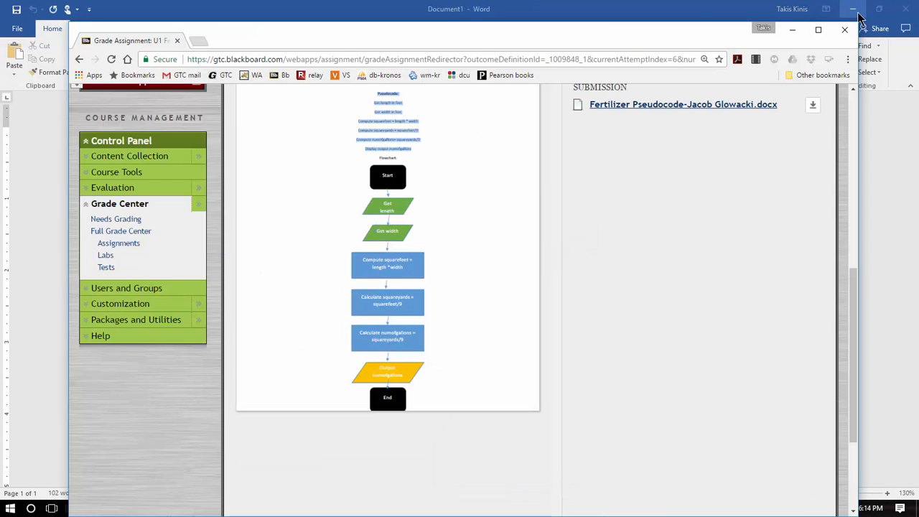
- Switch to Blackboard's Unit 1 page and reach the U1 Fertilizer Problem Pseudo Code submission section
key(alt+tab)
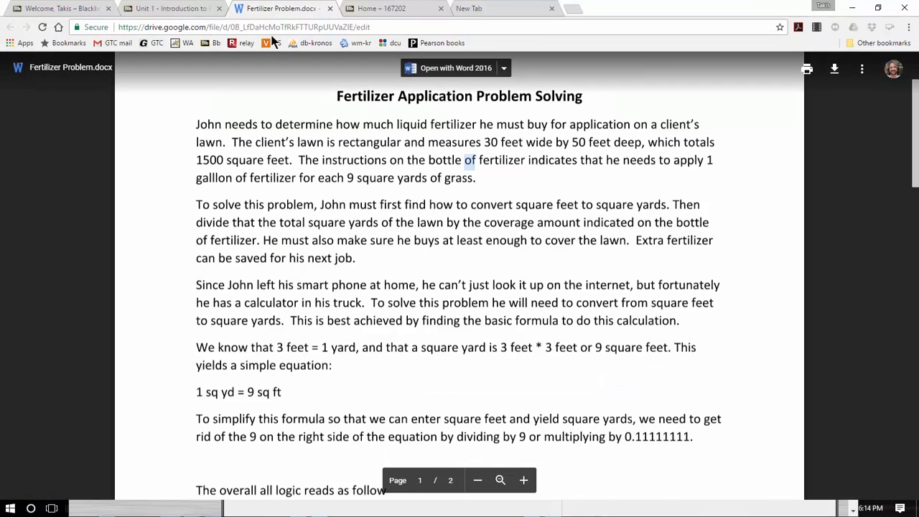
click(173, 9)
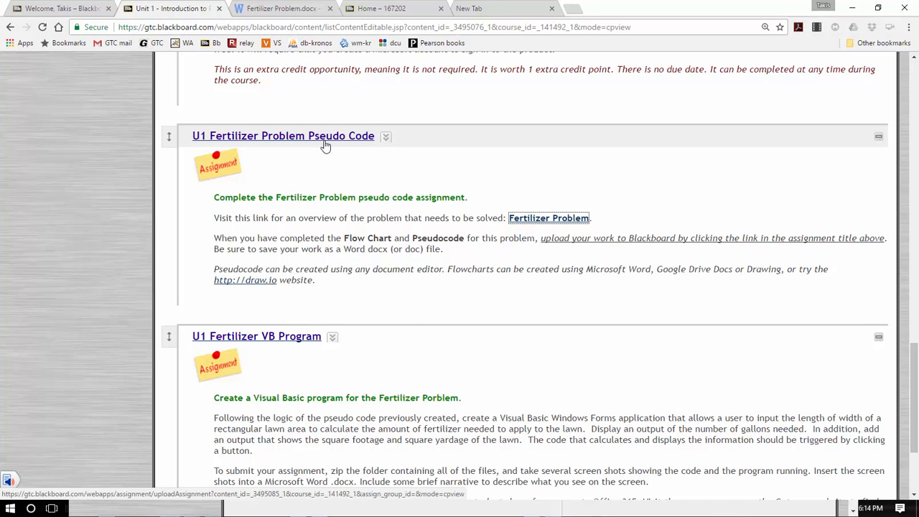
click(283, 135)
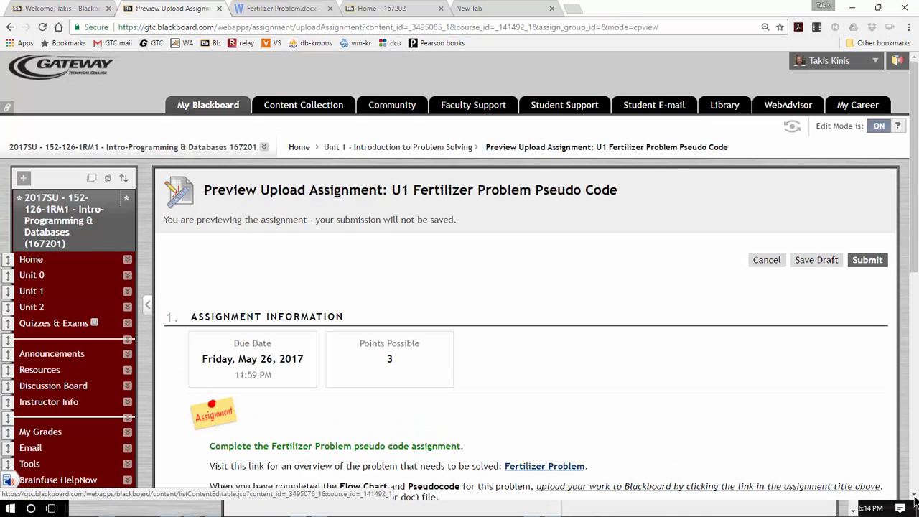
scroll(down, 3)
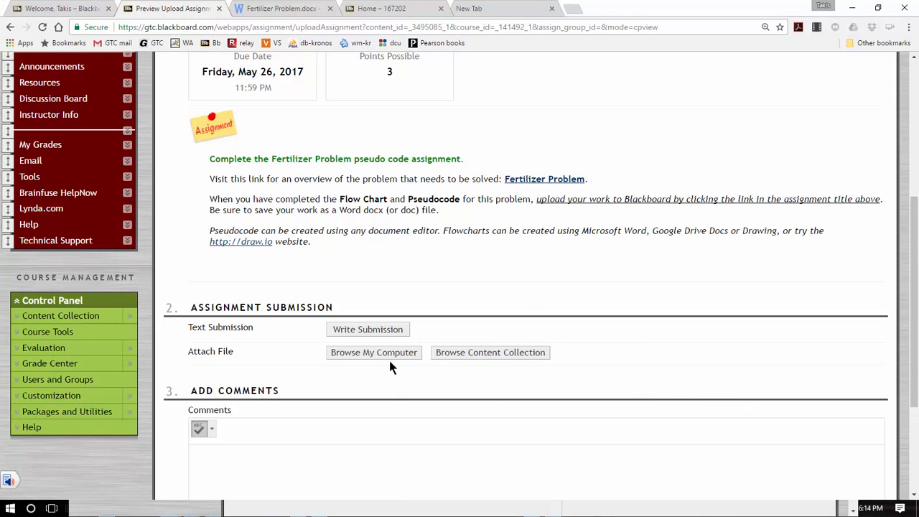
mouse_move(373, 352)
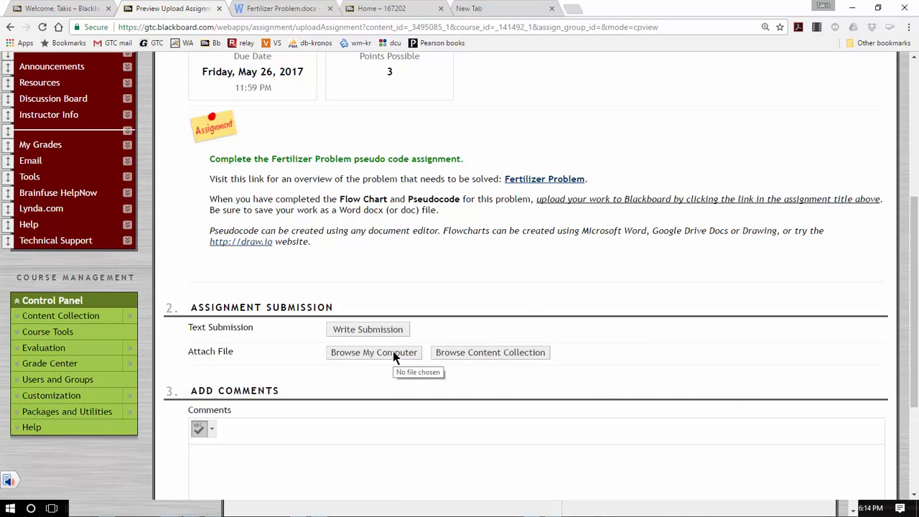
- Attach Fertilizer Pseudocode & Flowchart.docx from the 2017-Summer folder to the submission
click(374, 352)
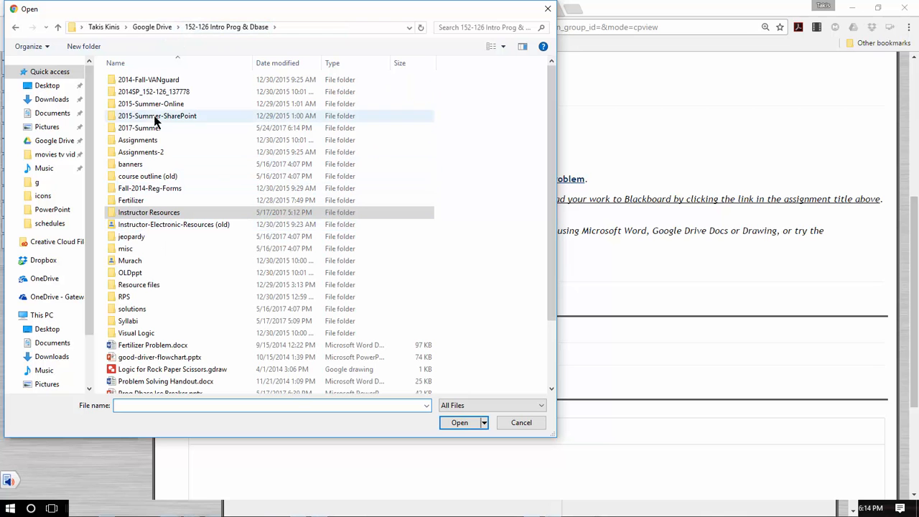
double_click(137, 128)
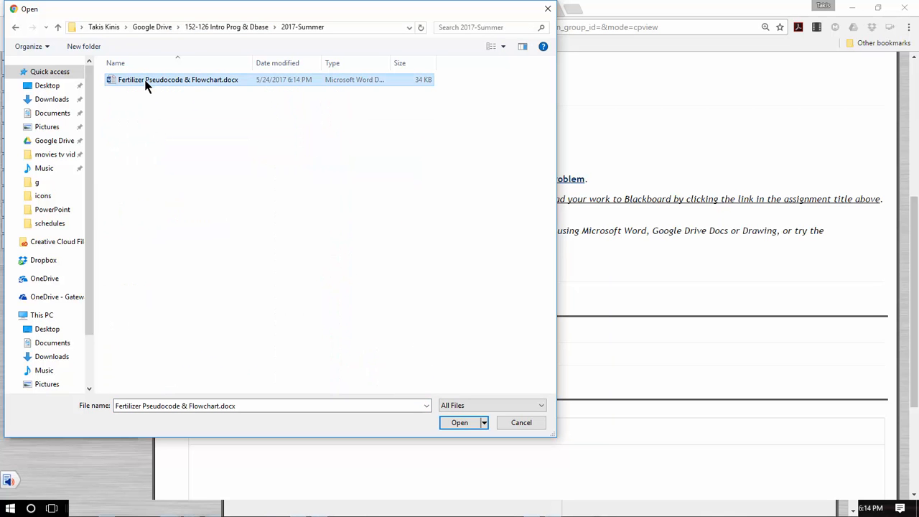
click(460, 422)
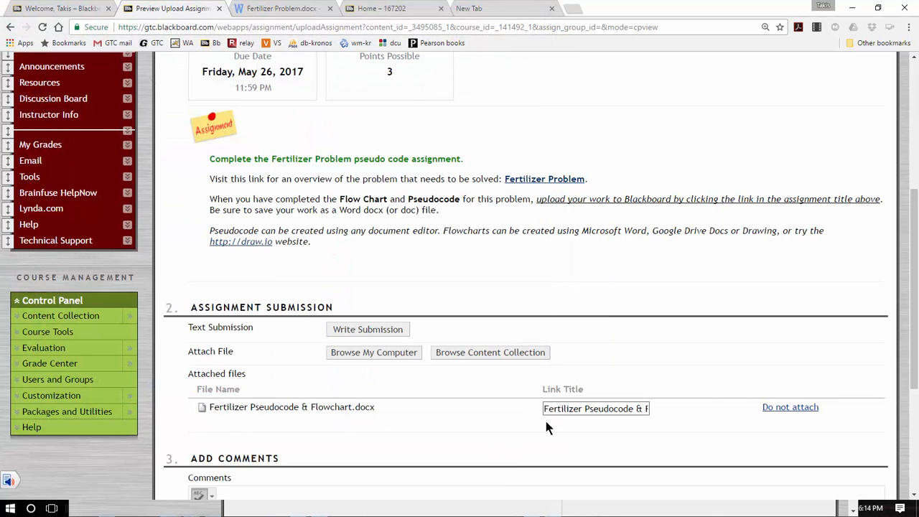
- Enter the comment "This was fun" in the submission's Comments box
scroll(down, 3)
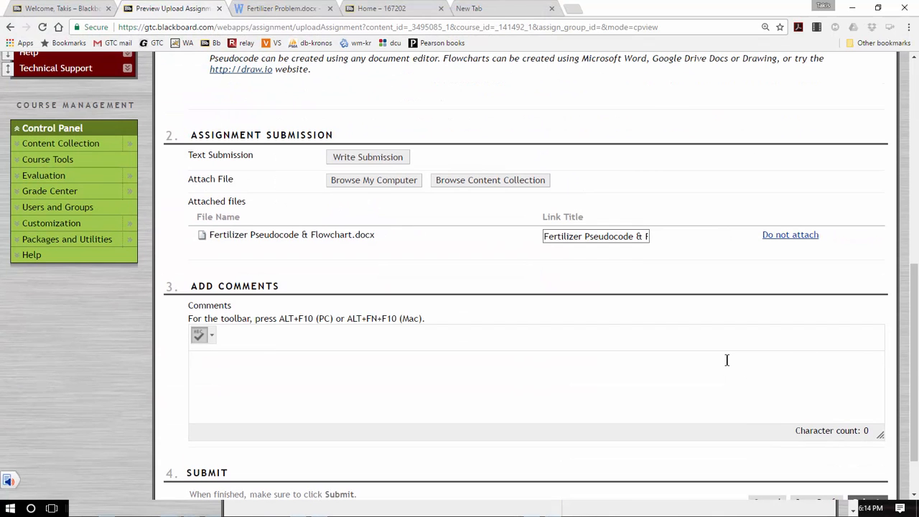
text(This was)
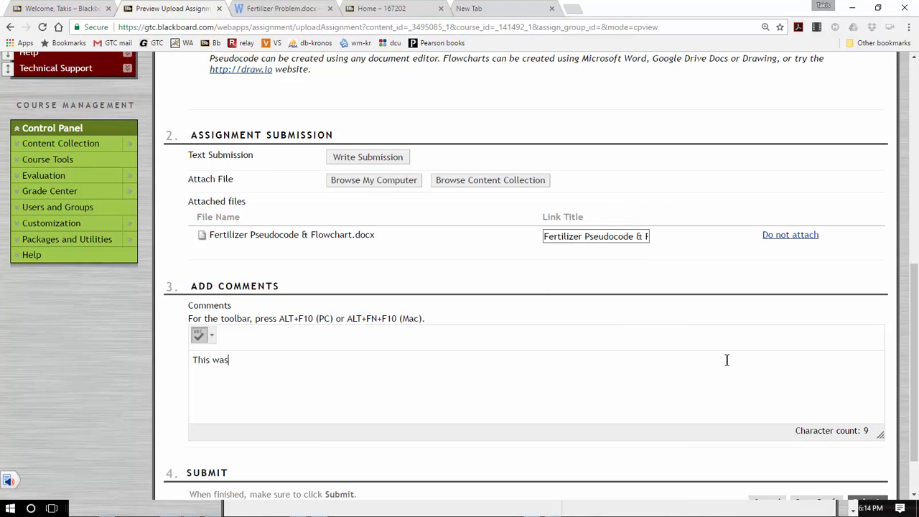
text(fun)
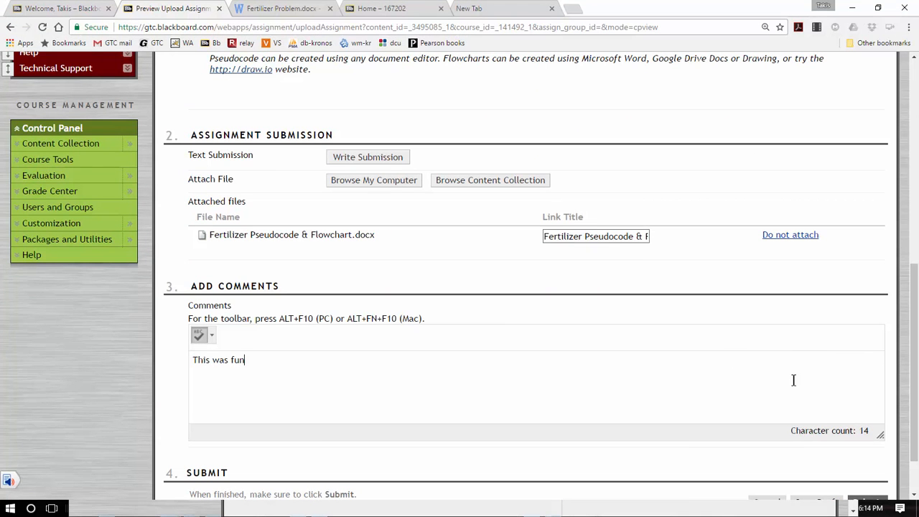
mouse_move(629, 416)
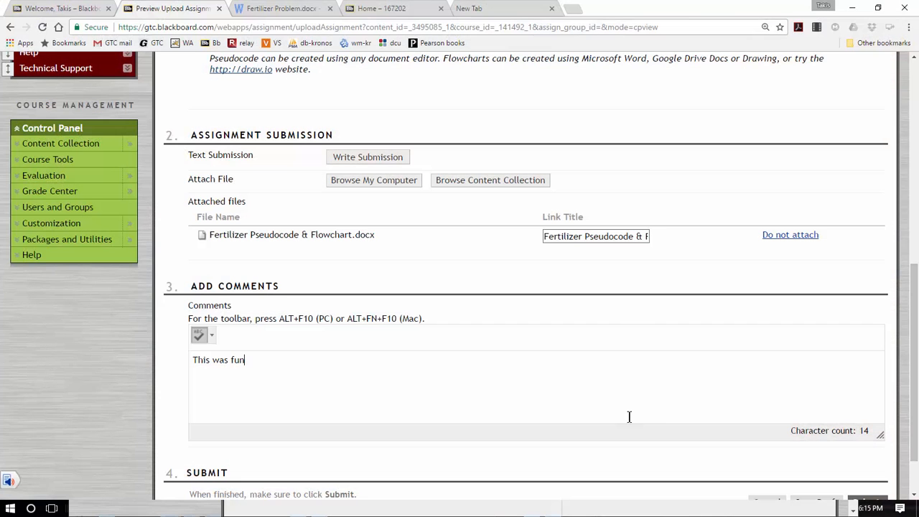